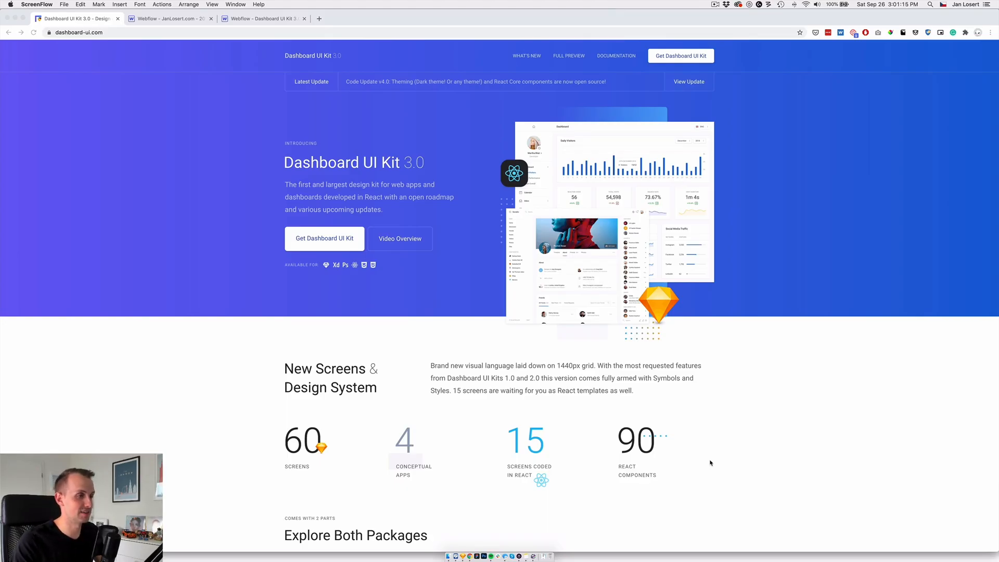
{"action": "mouse_move", "coordinate": [550, 61]}
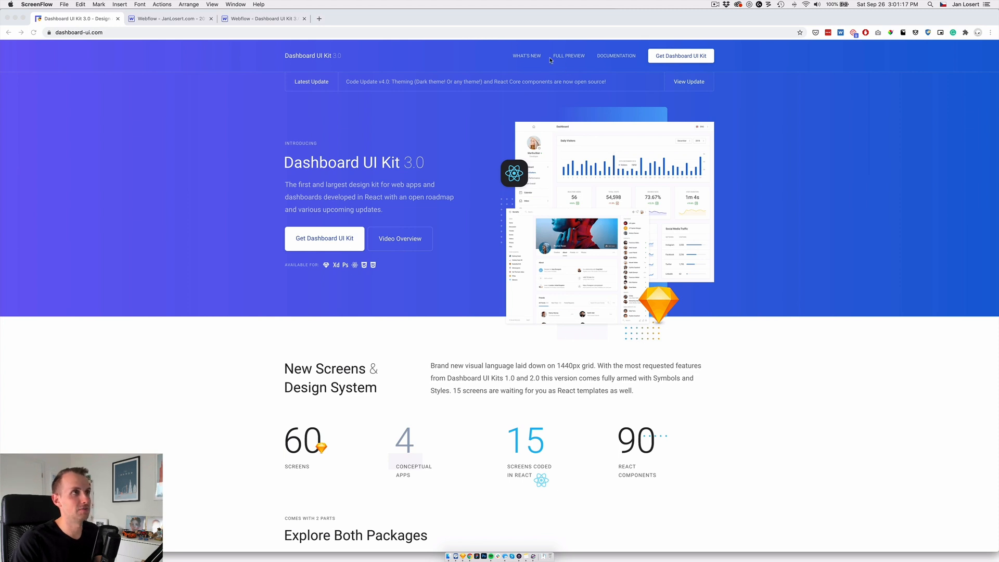
Step: View the What's New / Changelog page of the kit and scroll through it
{"action": "left_click", "coordinate": [526, 56]}
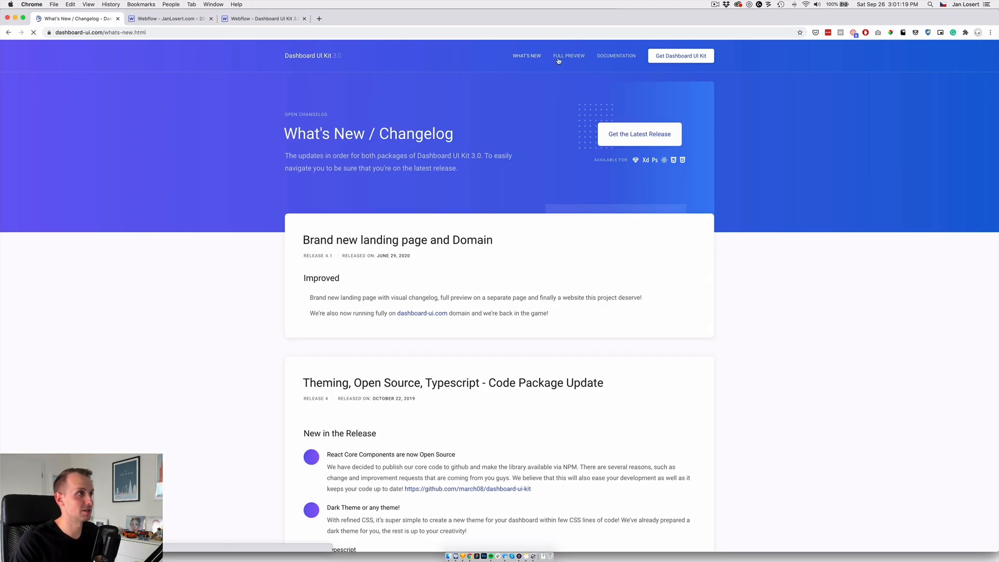
{"action": "scroll", "scroll_direction": "down", "scroll_amount": 3}
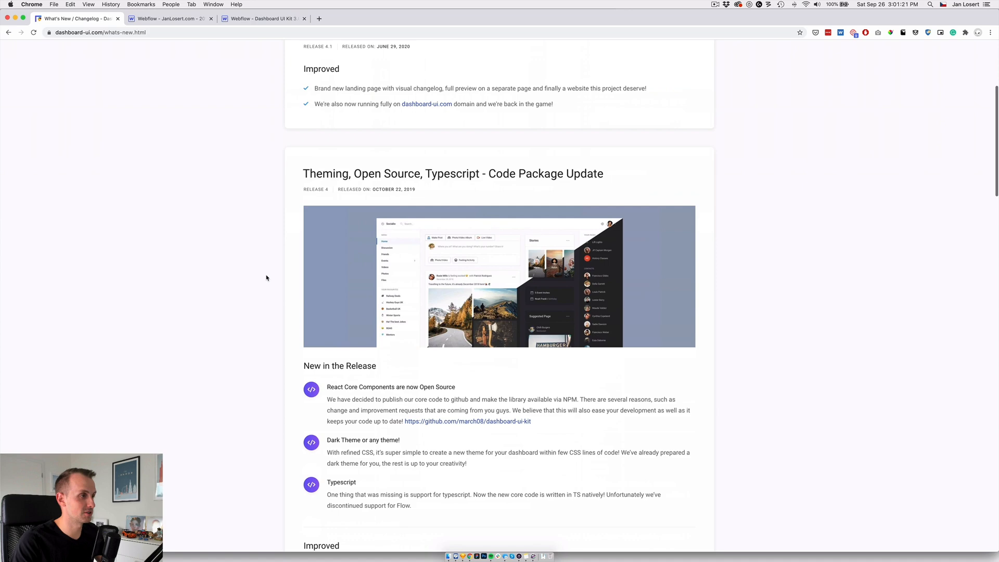
{"action": "scroll", "scroll_direction": "down", "scroll_amount": 3}
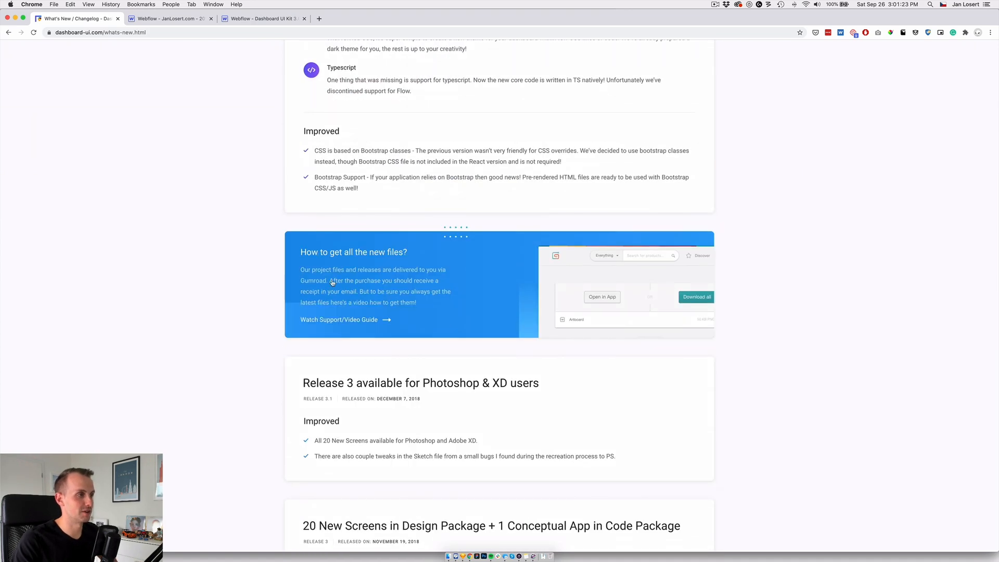
{"action": "scroll", "scroll_direction": "up", "scroll_amount": 3}
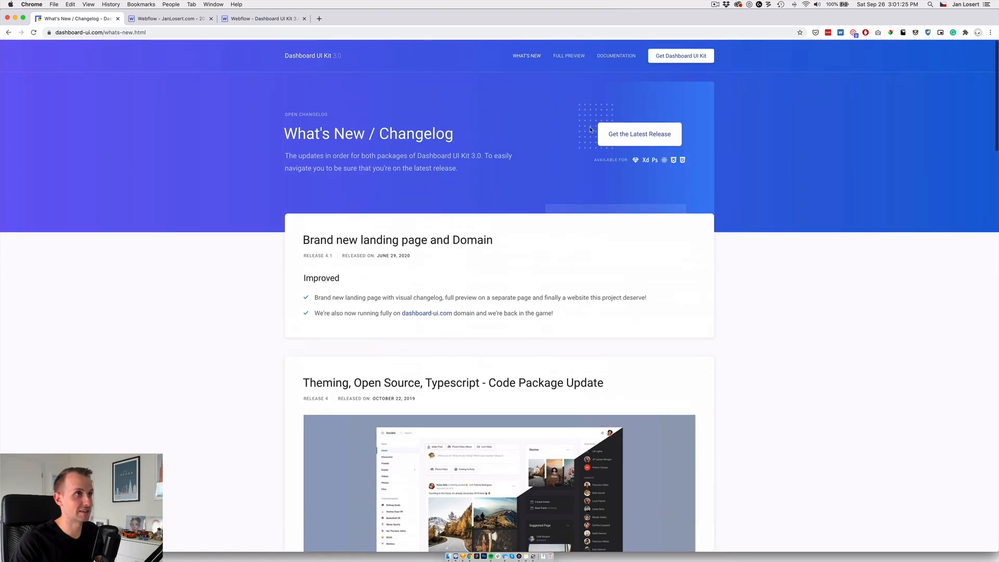
Step: View the Full Preview page and scroll through its contents
{"action": "left_click", "coordinate": [568, 55]}
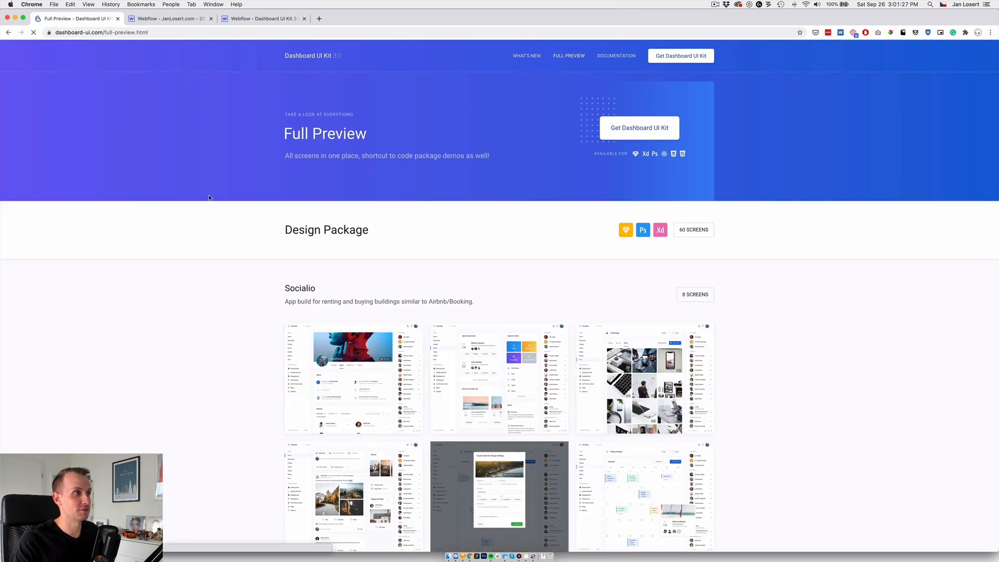
{"action": "scroll", "scroll_direction": "down", "scroll_amount": 3}
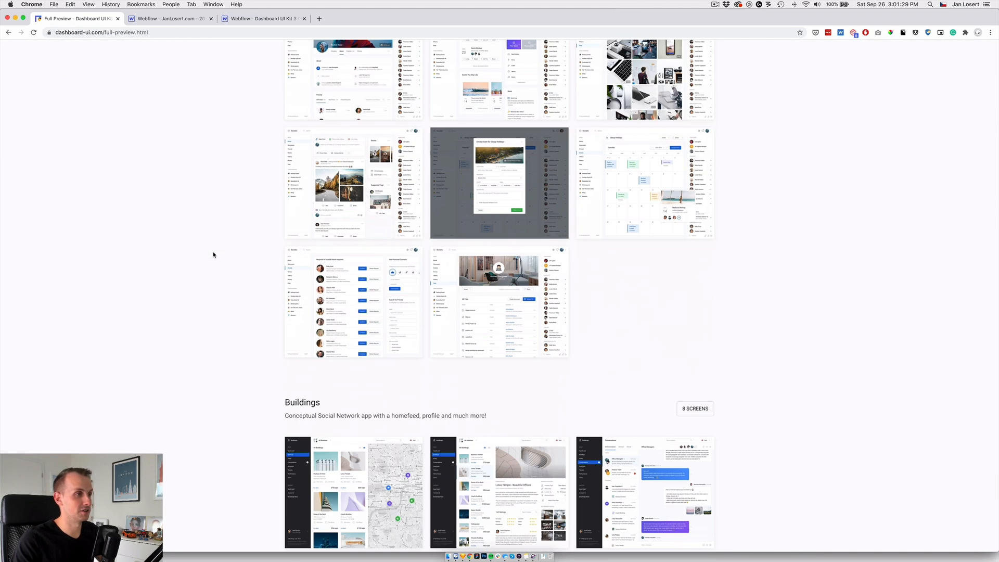
{"action": "scroll", "scroll_direction": "down", "scroll_amount": 3}
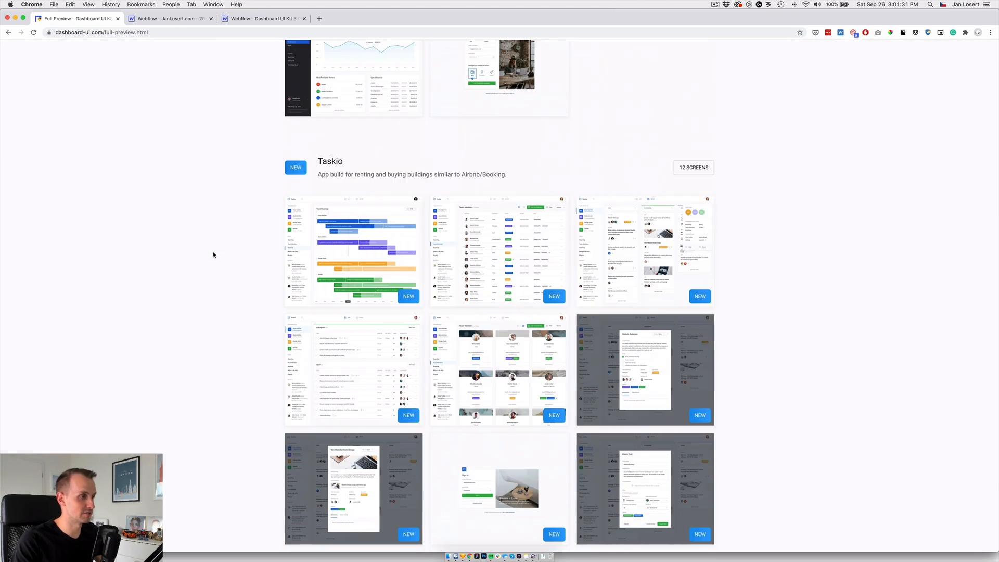
{"action": "scroll", "scroll_direction": "up", "scroll_amount": 3}
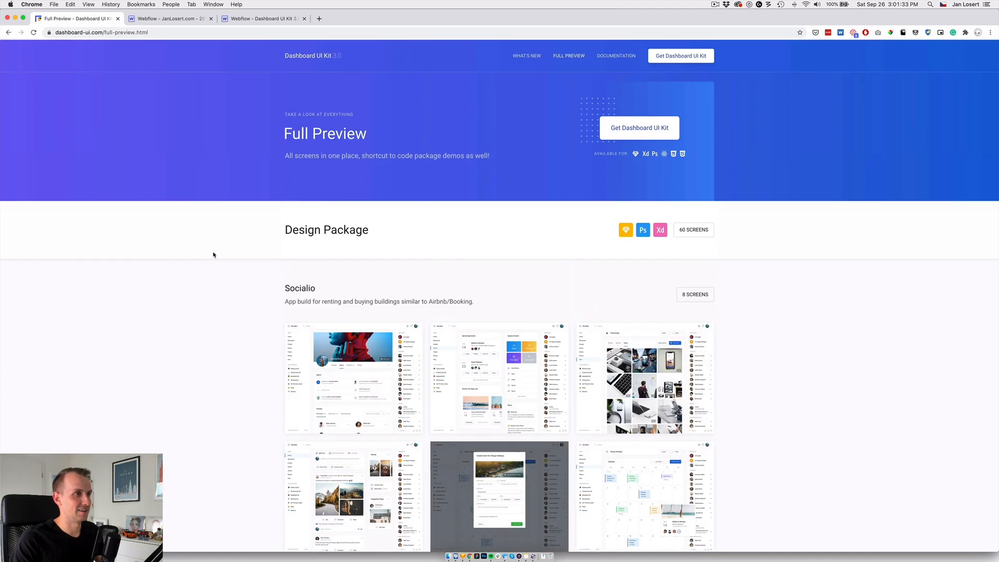
Step: Return to the kit's home page and scroll through its sections
{"action": "left_click", "coordinate": [309, 55]}
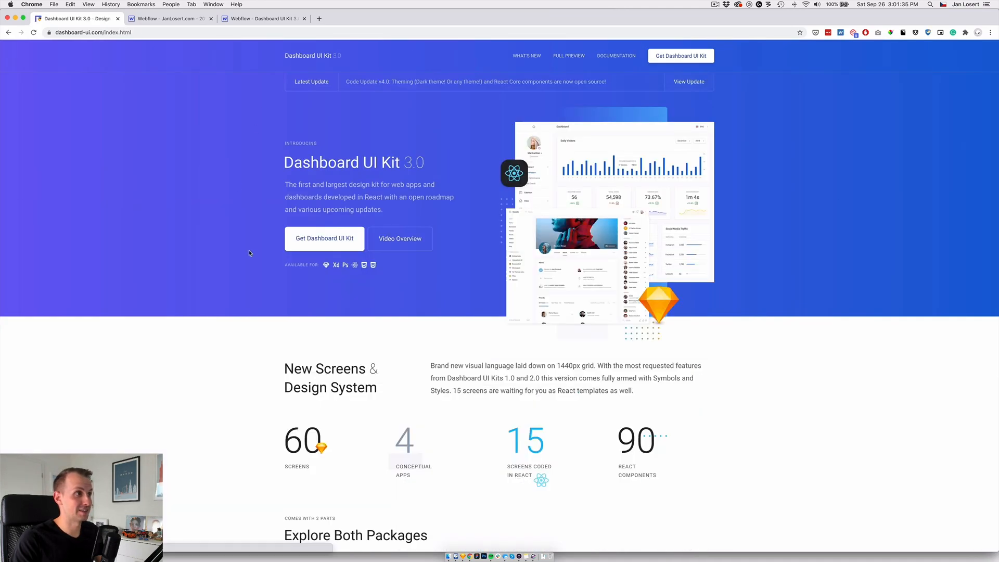
{"action": "scroll", "scroll_direction": "down", "scroll_amount": 3}
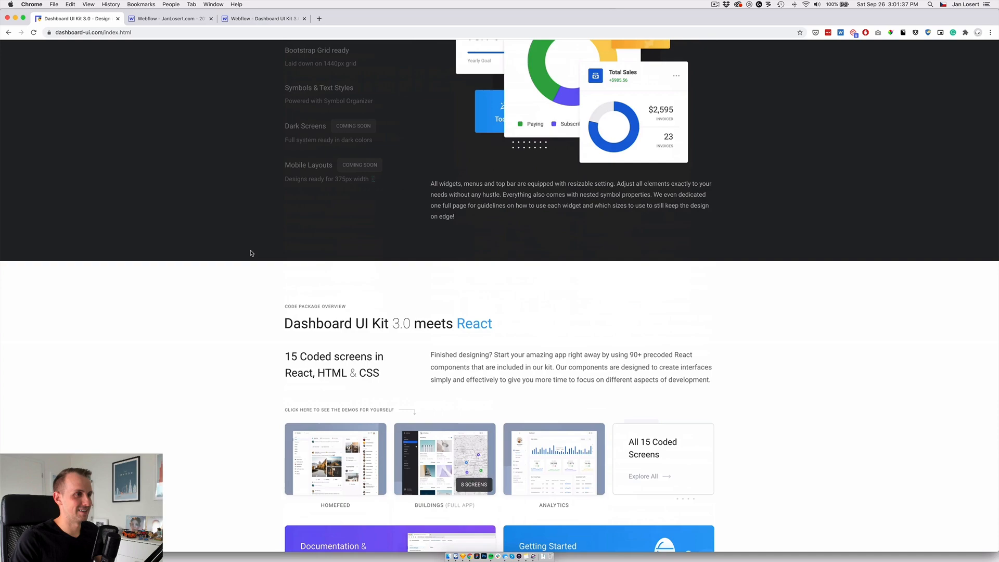
{"action": "scroll", "scroll_direction": "up", "scroll_amount": 3}
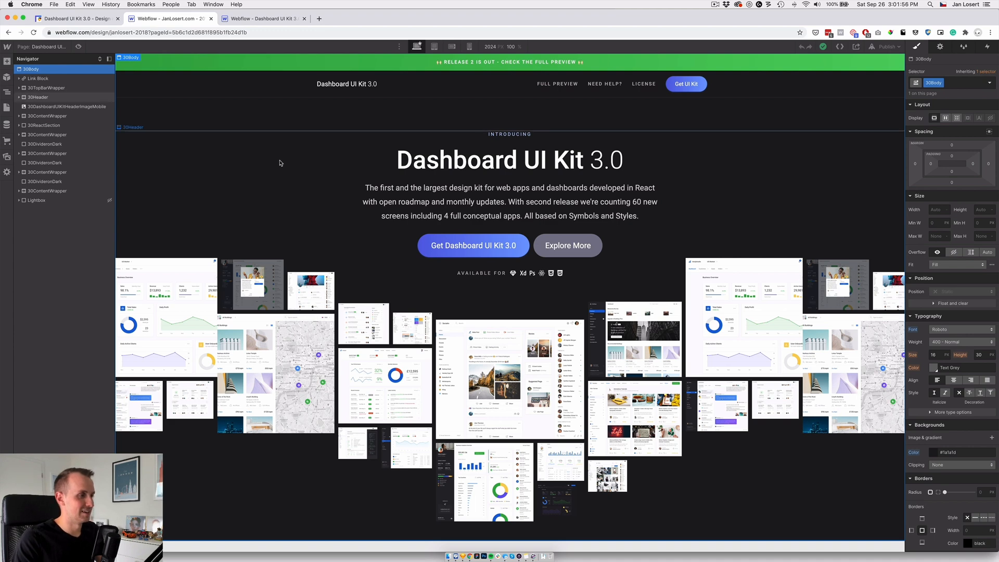
{"action": "mouse_move", "coordinate": [293, 168]}
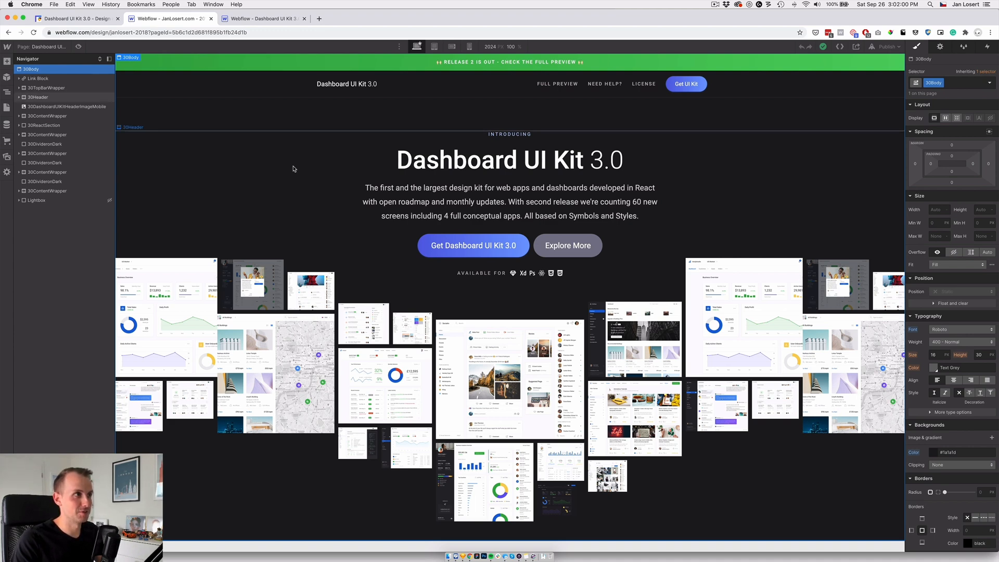
{"action": "scroll", "scroll_direction": "down", "scroll_amount": 3}
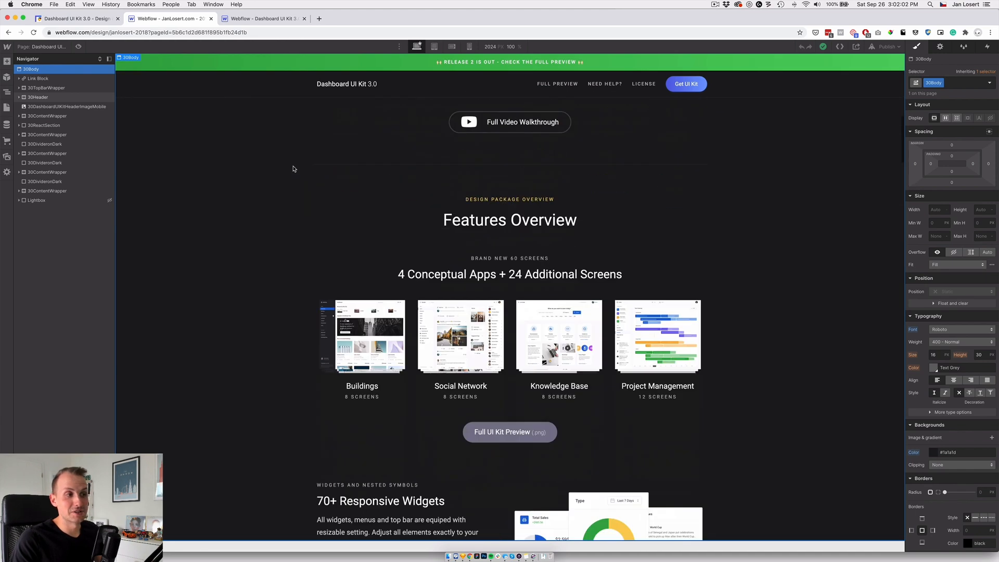
{"action": "scroll", "scroll_direction": "down", "scroll_amount": 3}
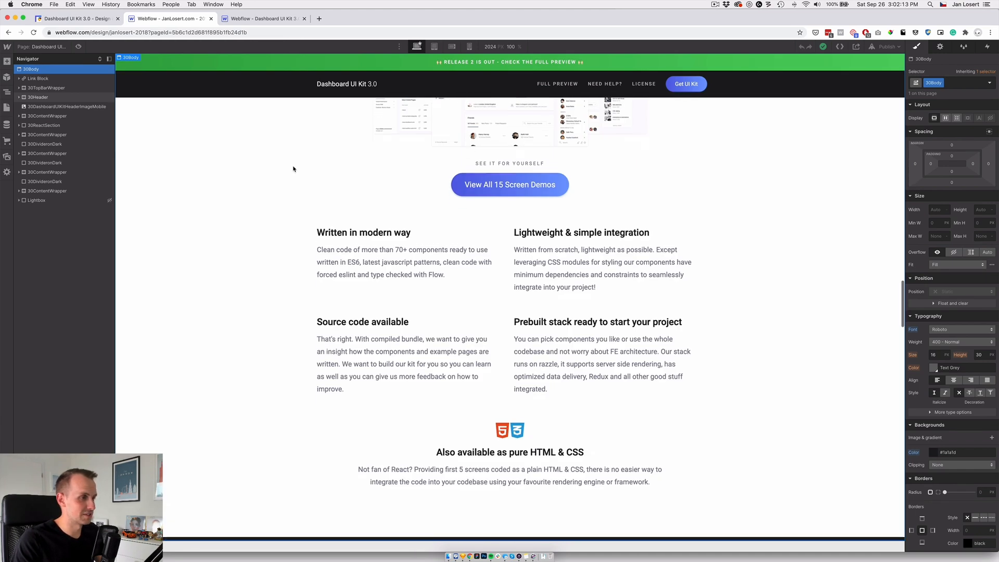
{"action": "scroll", "scroll_direction": "down", "scroll_amount": 3}
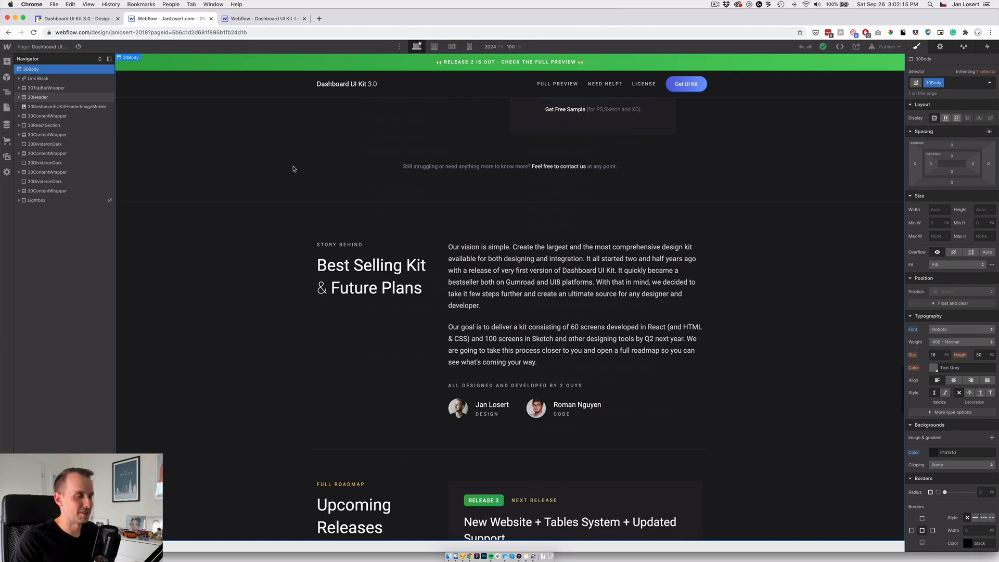
{"action": "scroll", "scroll_direction": "up", "scroll_amount": 3}
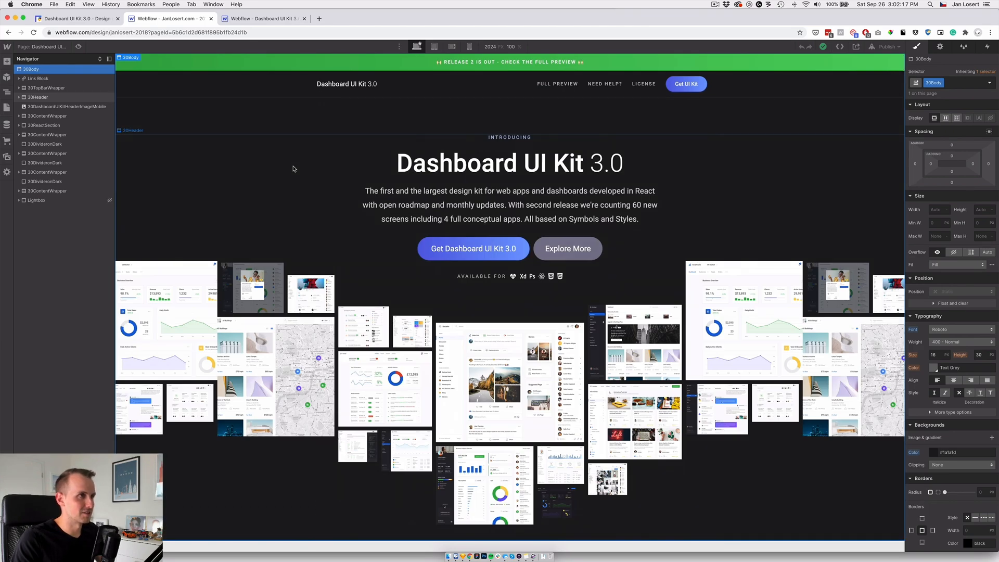
Step: Show the Full UI Kit Preview lightbox of the old landing page, then close it
{"action": "left_click", "coordinate": [557, 83]}
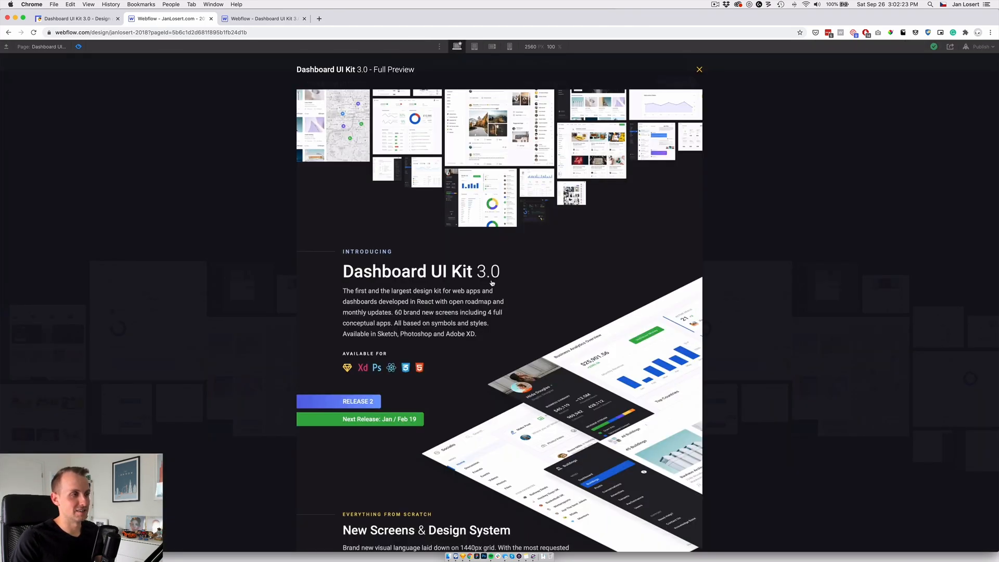
{"action": "scroll", "scroll_direction": "down", "scroll_amount": 3}
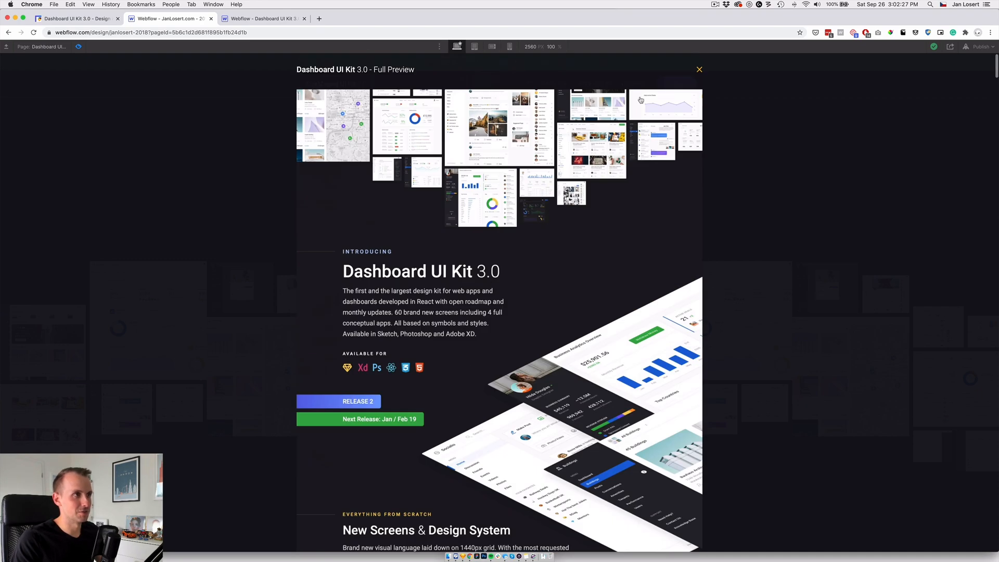
{"action": "left_click", "coordinate": [700, 69]}
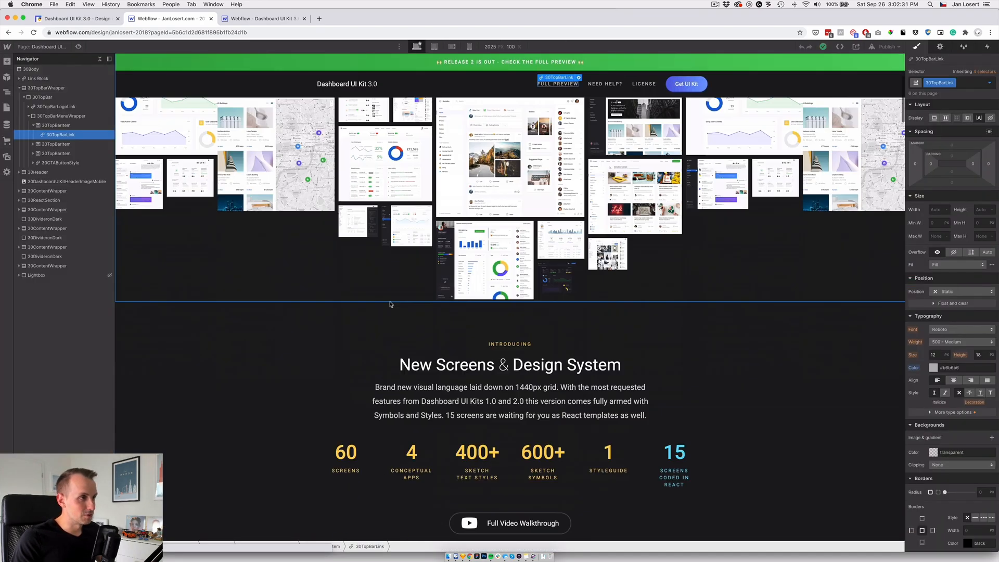
{"action": "scroll", "scroll_direction": "down", "scroll_amount": 3}
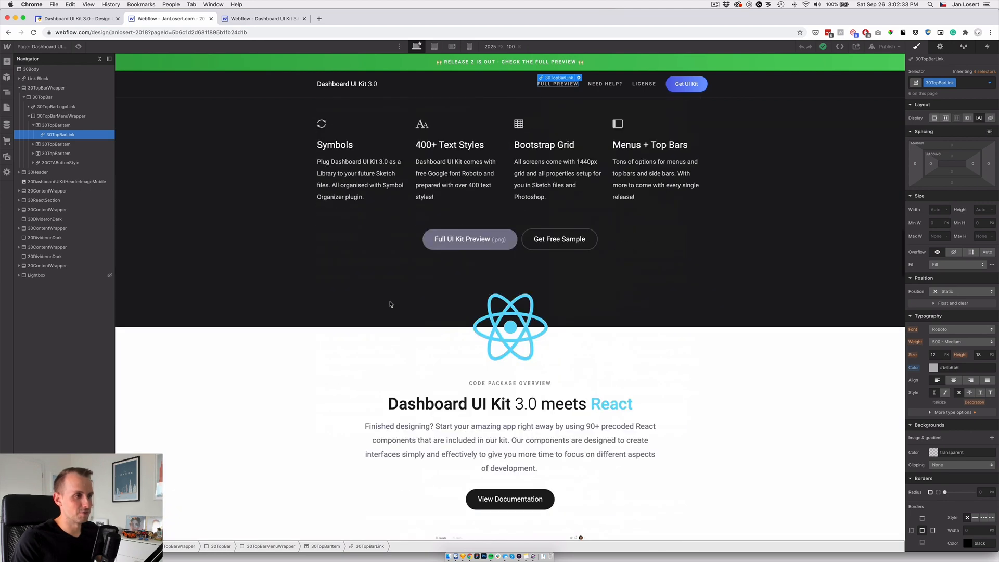
{"action": "scroll", "scroll_direction": "down", "scroll_amount": 3}
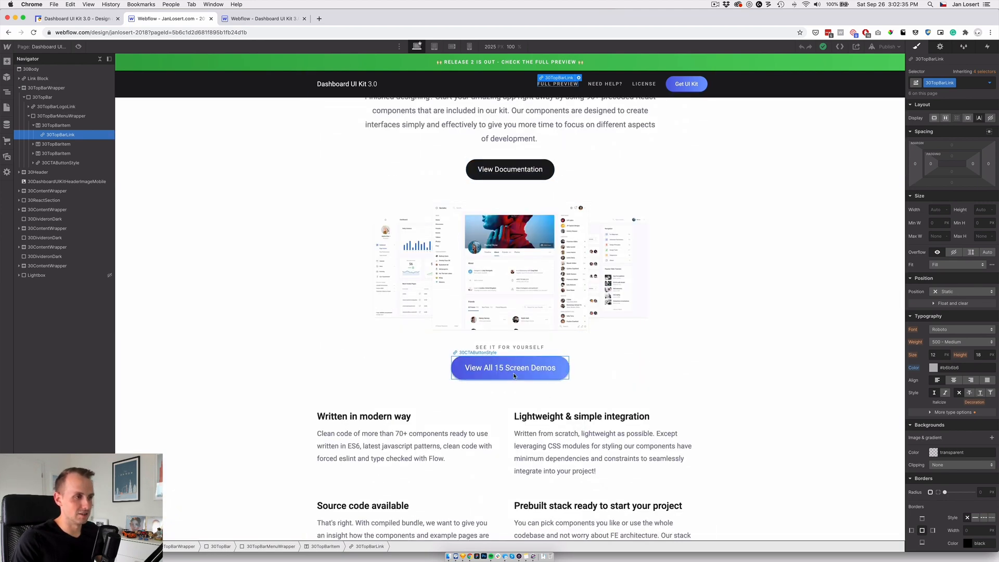
{"action": "left_click", "coordinate": [510, 268]}
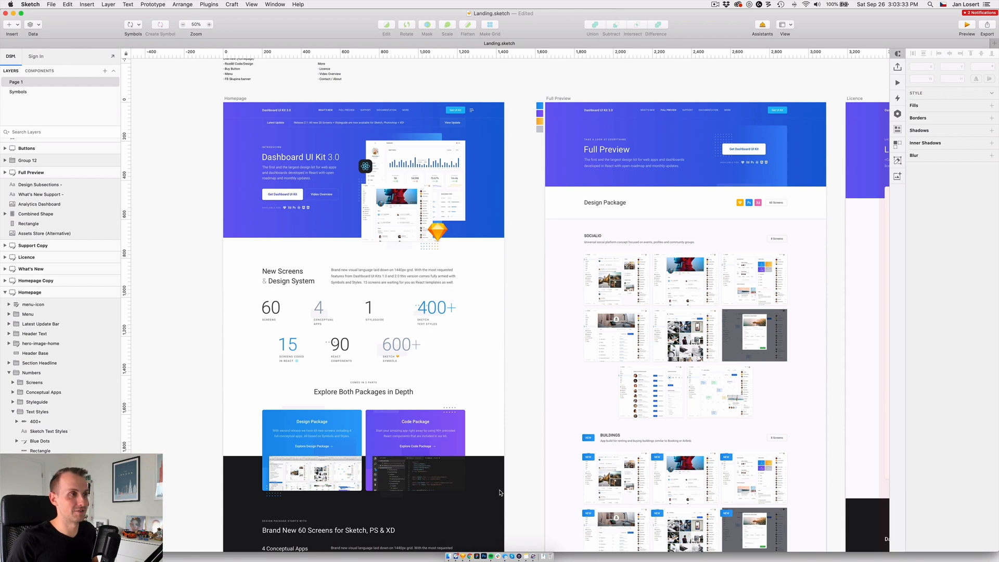
{"action": "mouse_move", "coordinate": [533, 400]}
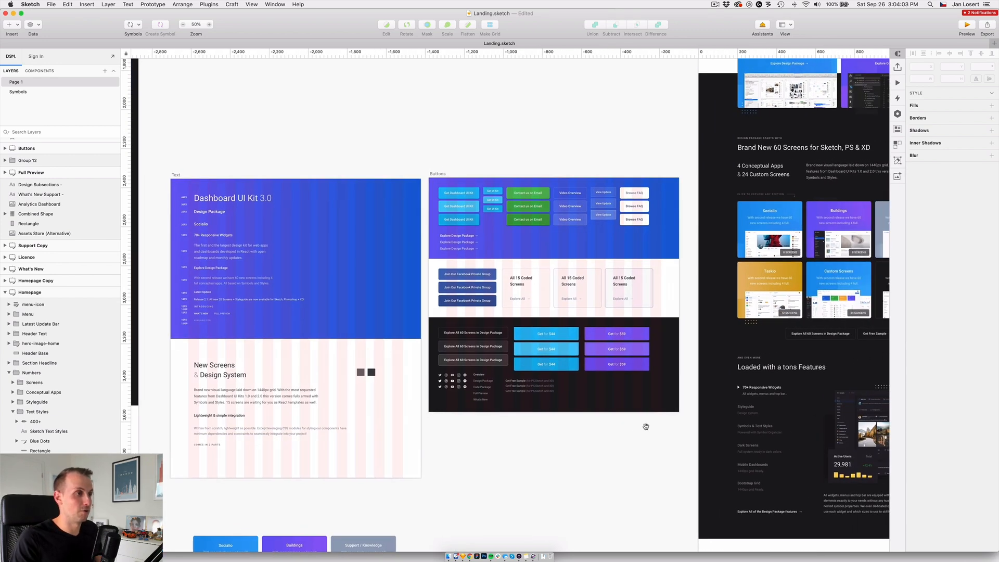
{"action": "mouse_move", "coordinate": [647, 429]}
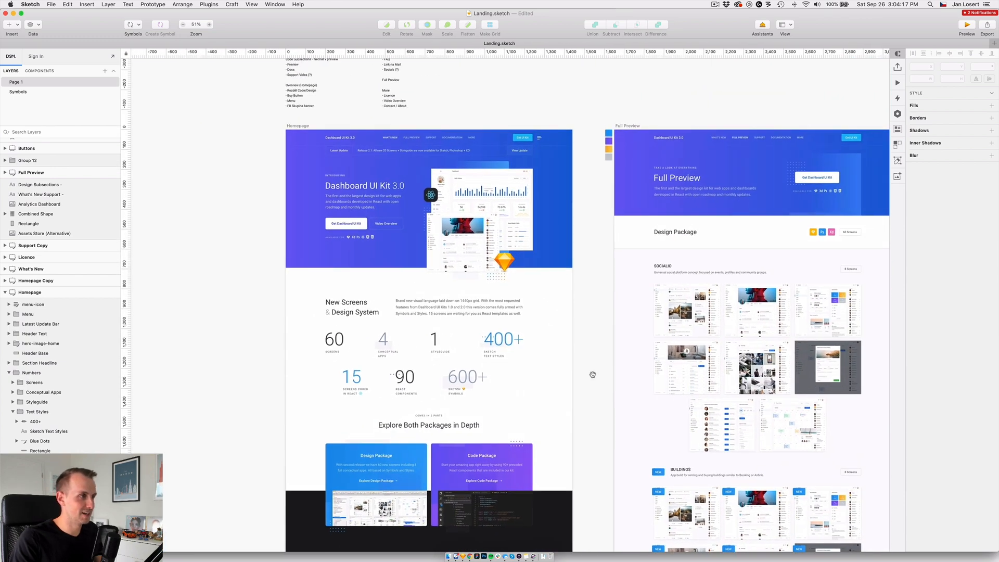
Step: Pan the Landing.sketch canvas across the Homepage and Full Preview artboards
{"action": "scroll", "scroll_direction": "down", "scroll_amount": 3}
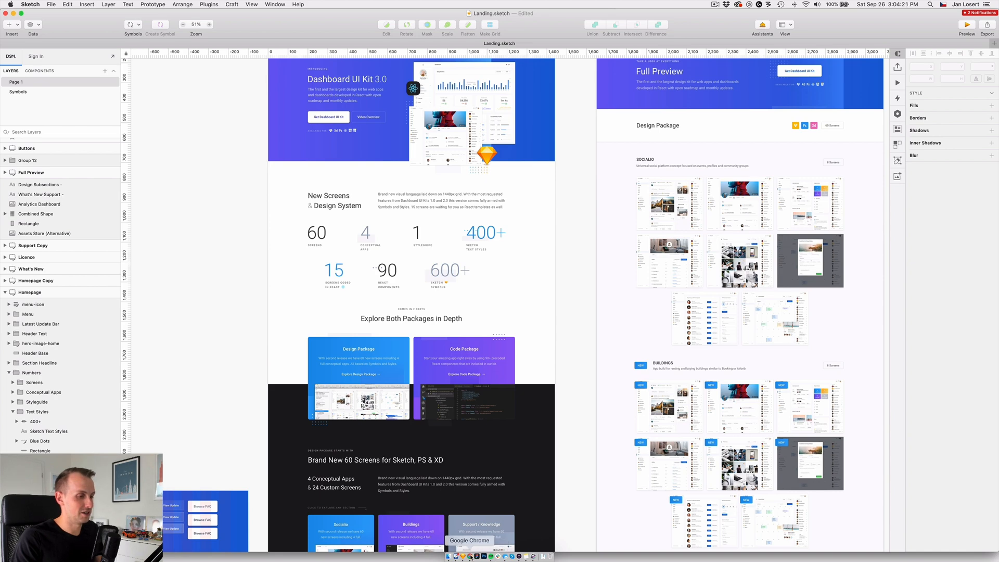
{"action": "left_click", "coordinate": [470, 555]}
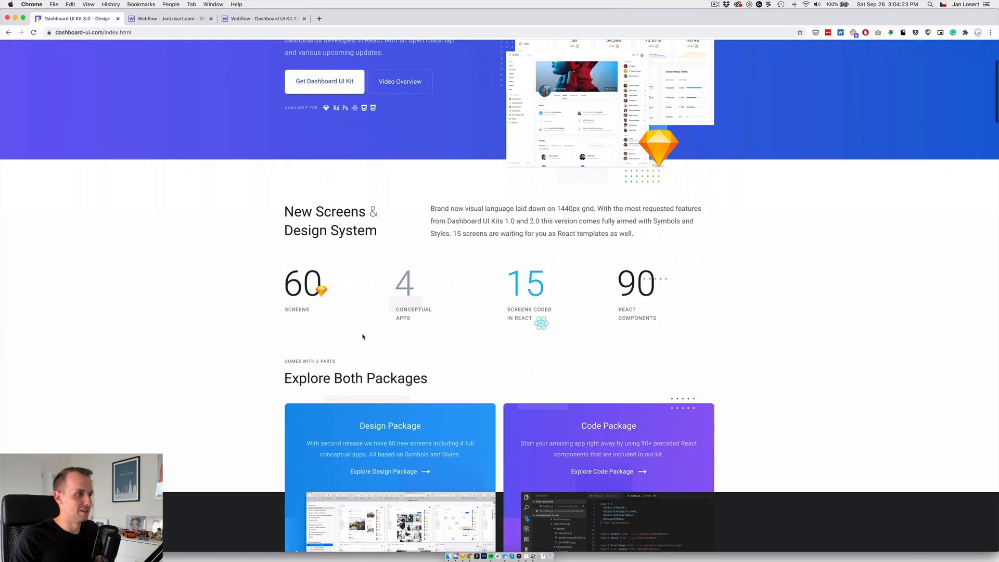
{"action": "mouse_move", "coordinate": [456, 489]}
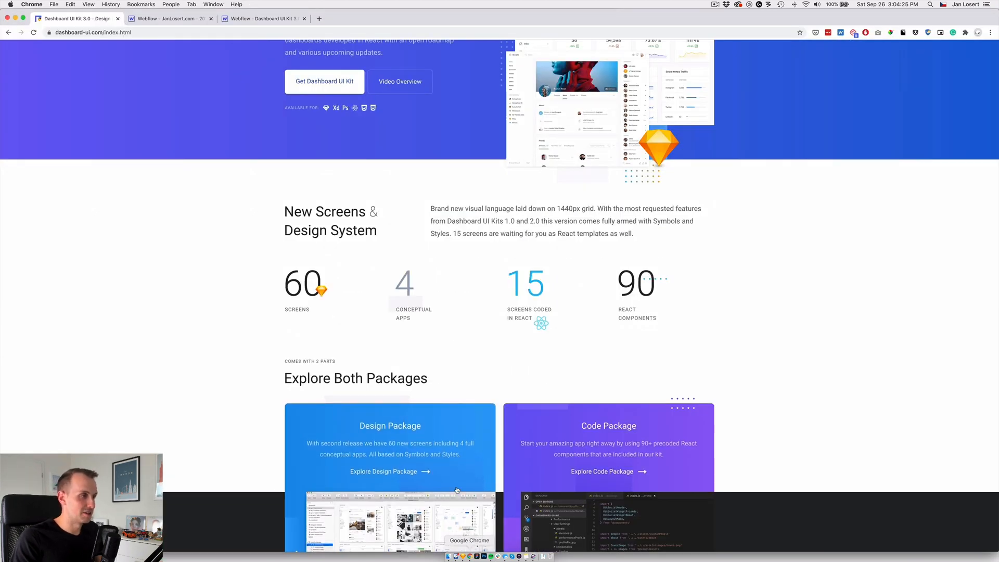
{"action": "scroll", "scroll_direction": "down", "scroll_amount": 3}
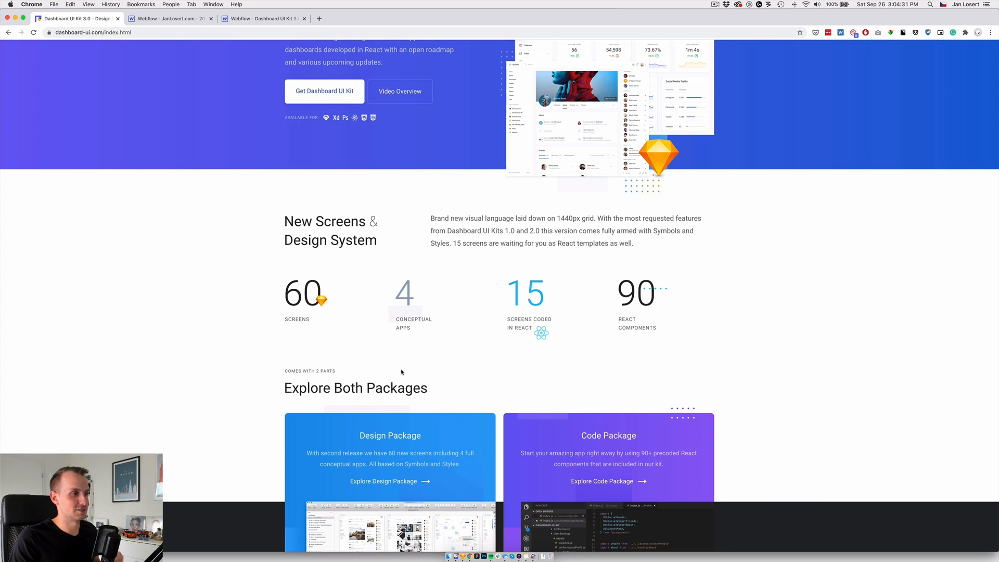
{"action": "scroll", "scroll_direction": "down", "scroll_amount": 3}
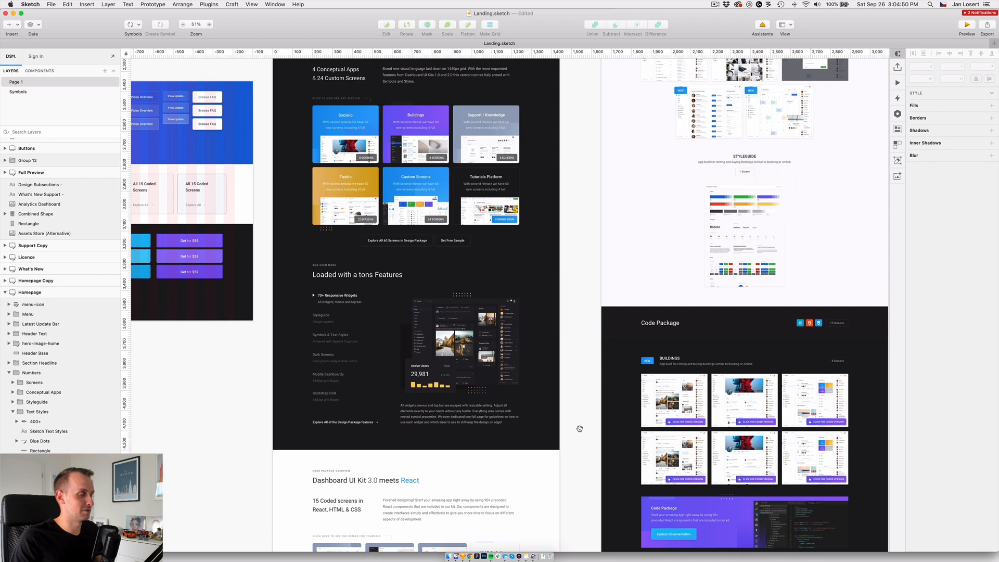
Step: Scroll down the Homepage artboard through pricing and roadmap to the Future Plans section
{"action": "scroll", "scroll_direction": "down", "scroll_amount": 3}
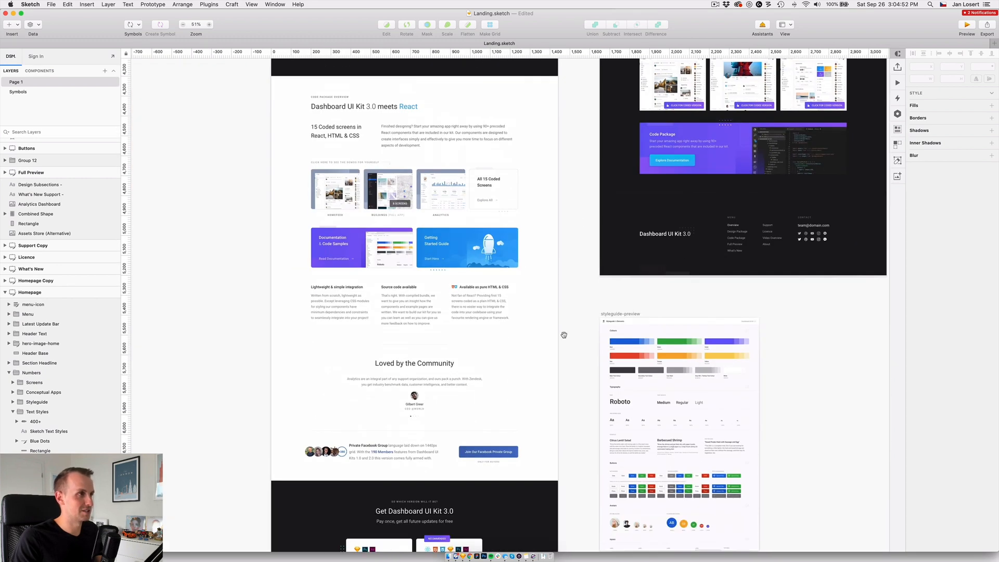
{"action": "mouse_move", "coordinate": [566, 393]}
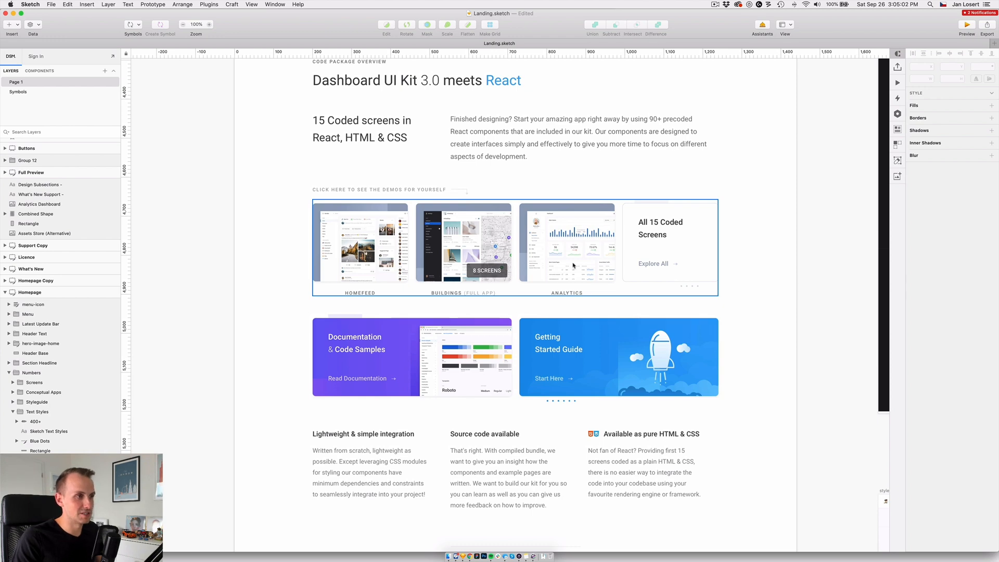
{"action": "scroll", "scroll_direction": "down", "scroll_amount": 3}
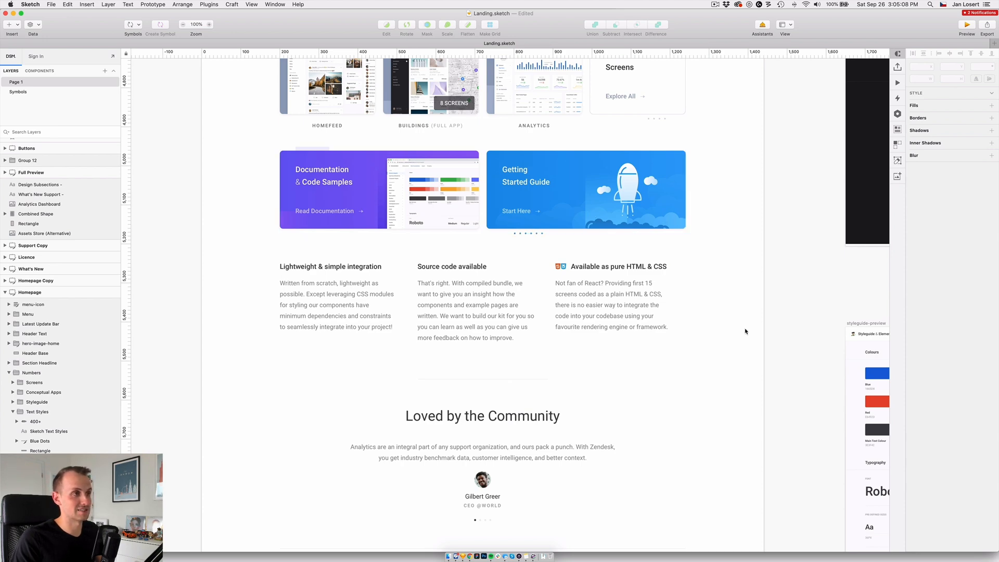
{"action": "mouse_move", "coordinate": [718, 388]}
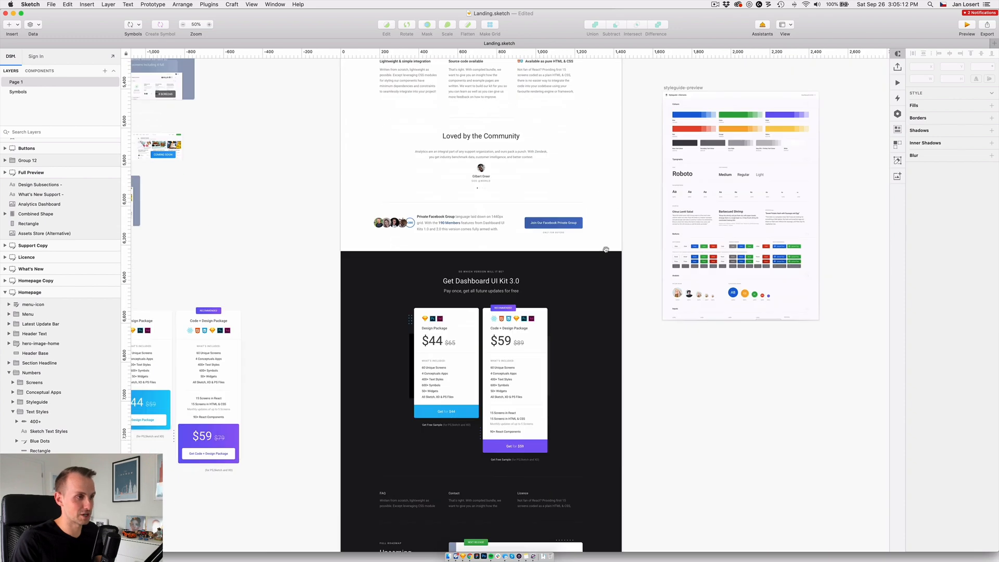
{"action": "scroll", "scroll_direction": "down", "scroll_amount": 3}
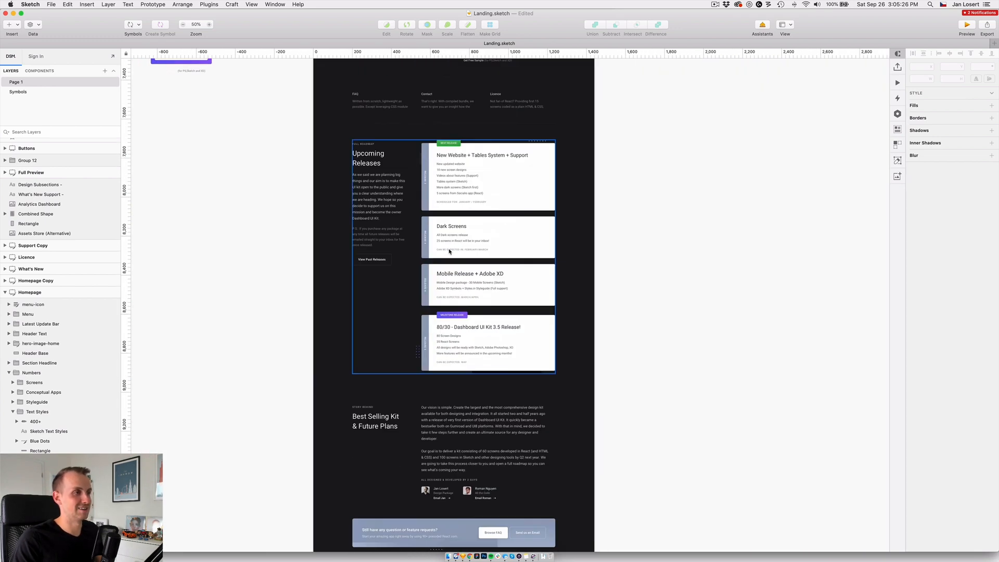
{"action": "scroll", "scroll_direction": "down", "scroll_amount": 3}
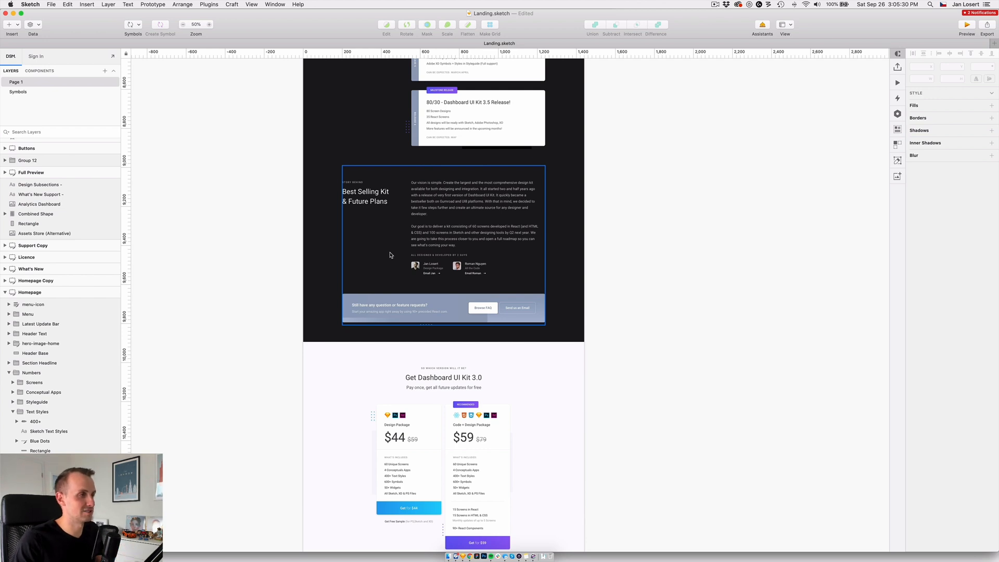
{"action": "left_click", "coordinate": [585, 286]}
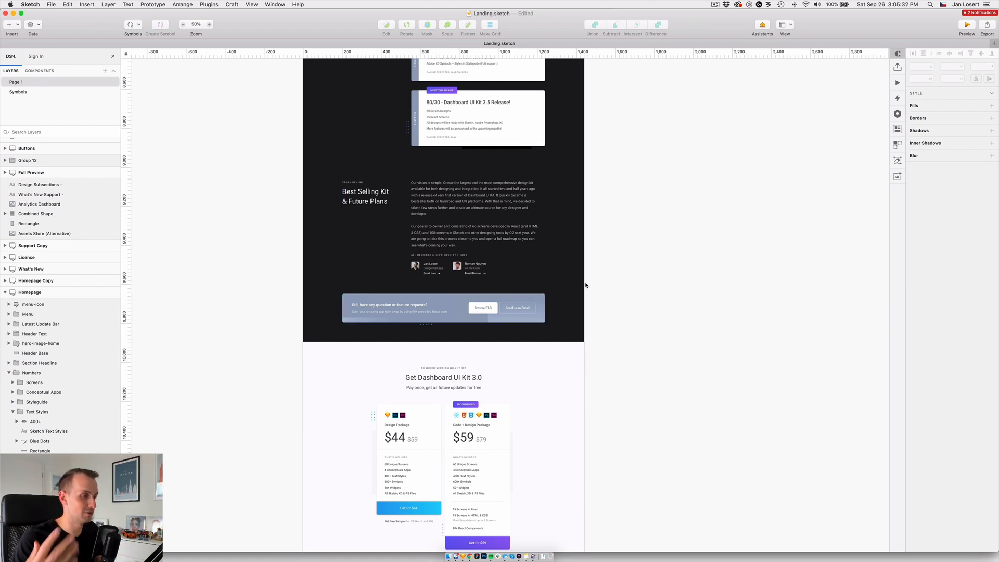
{"action": "scroll", "scroll_direction": "down", "scroll_amount": 3}
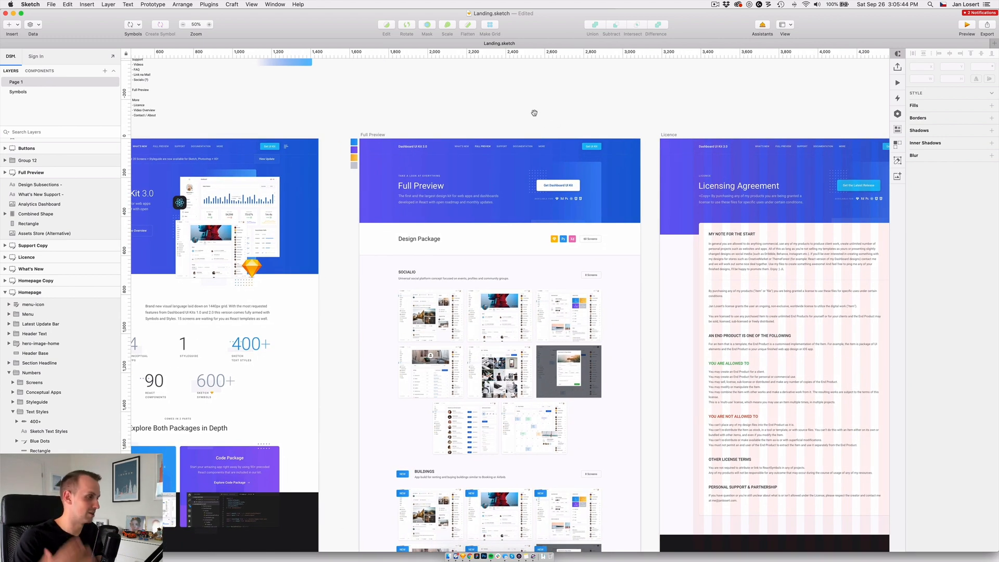
{"action": "mouse_move", "coordinate": [631, 99]}
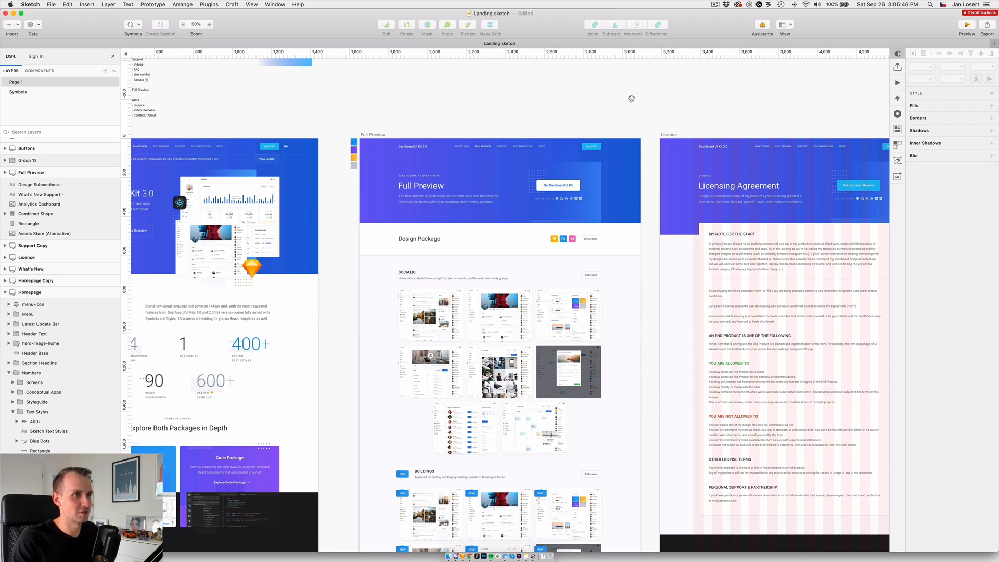
Step: Pan across the Full Preview, Licence and Support artboards to What's New
{"action": "scroll", "scroll_direction": "right", "scroll_amount": 3}
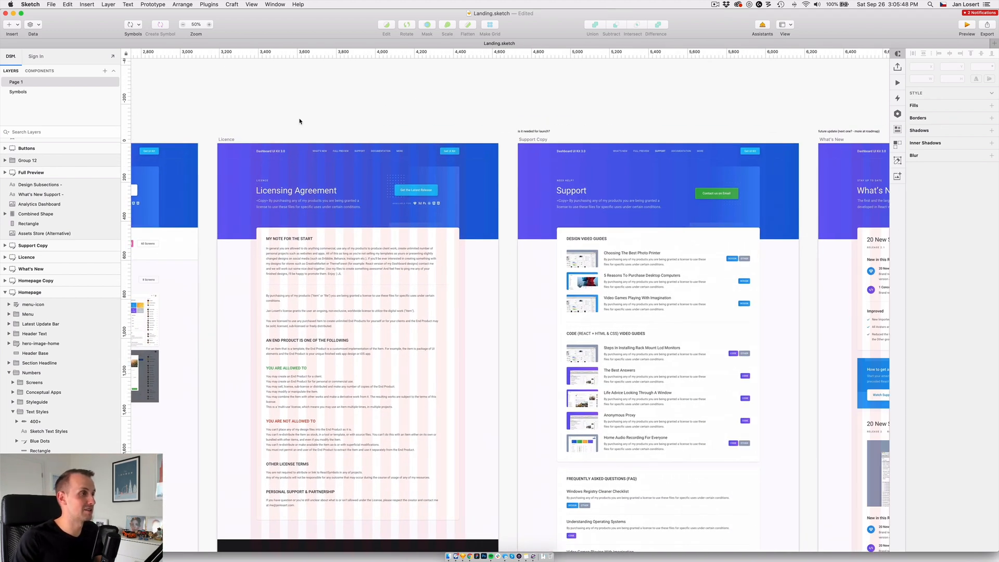
{"action": "mouse_move", "coordinate": [647, 118]}
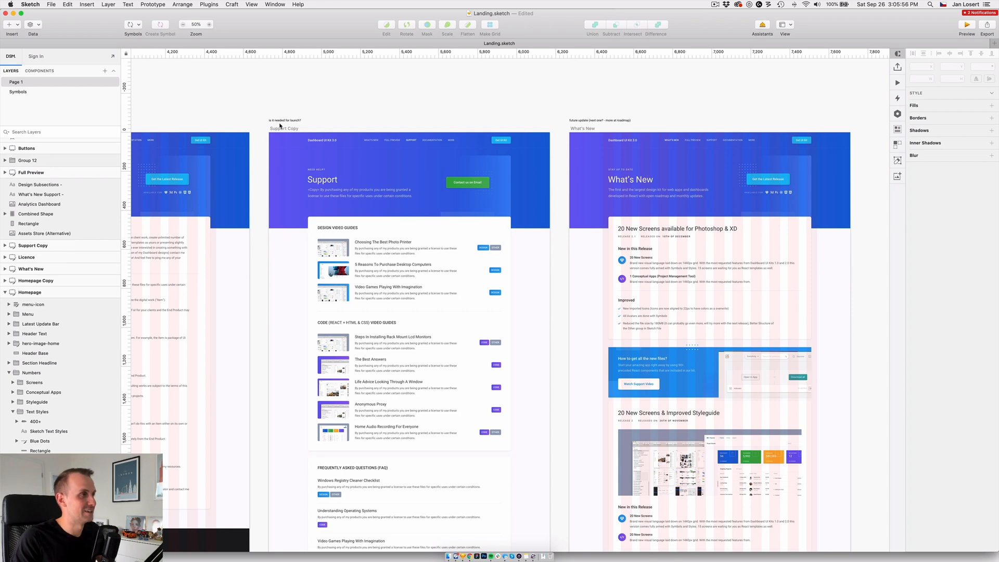
{"action": "mouse_move", "coordinate": [401, 110]}
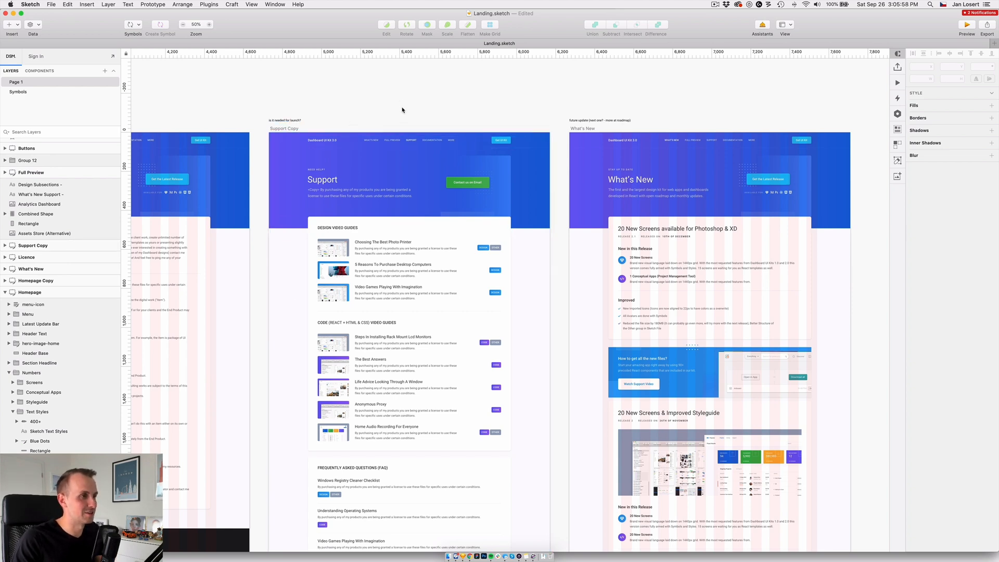
{"action": "scroll", "scroll_direction": "right", "scroll_amount": 3}
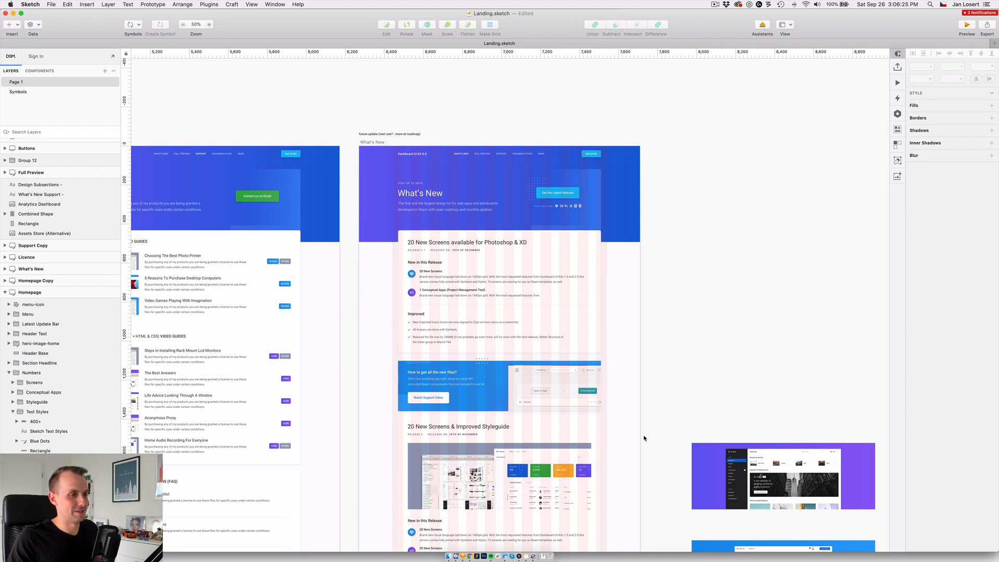
{"action": "scroll", "scroll_direction": "down", "scroll_amount": 3}
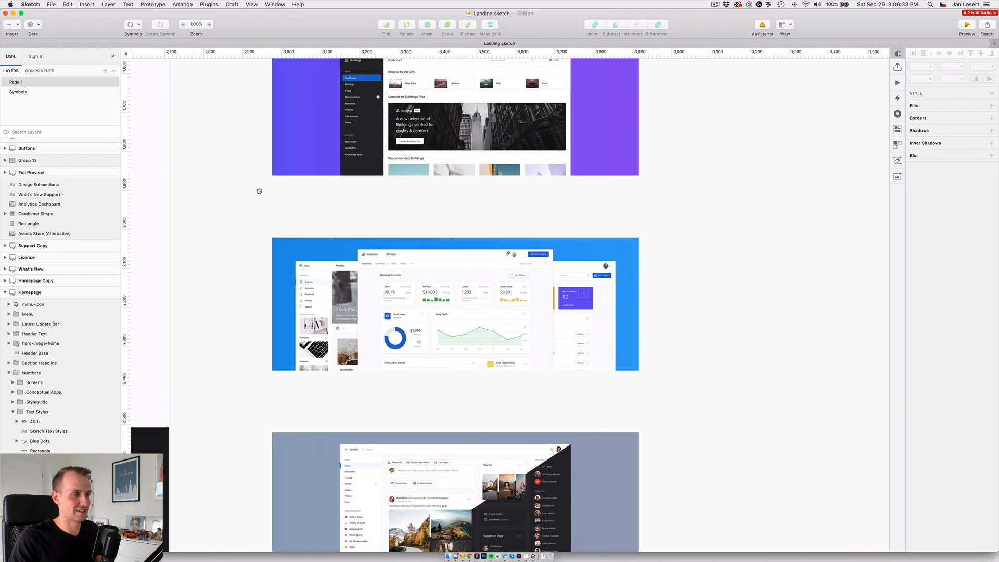
Step: Inspect the second release notes block on What's New, then zoom out to all artboards
{"action": "left_click", "coordinate": [198, 24]}
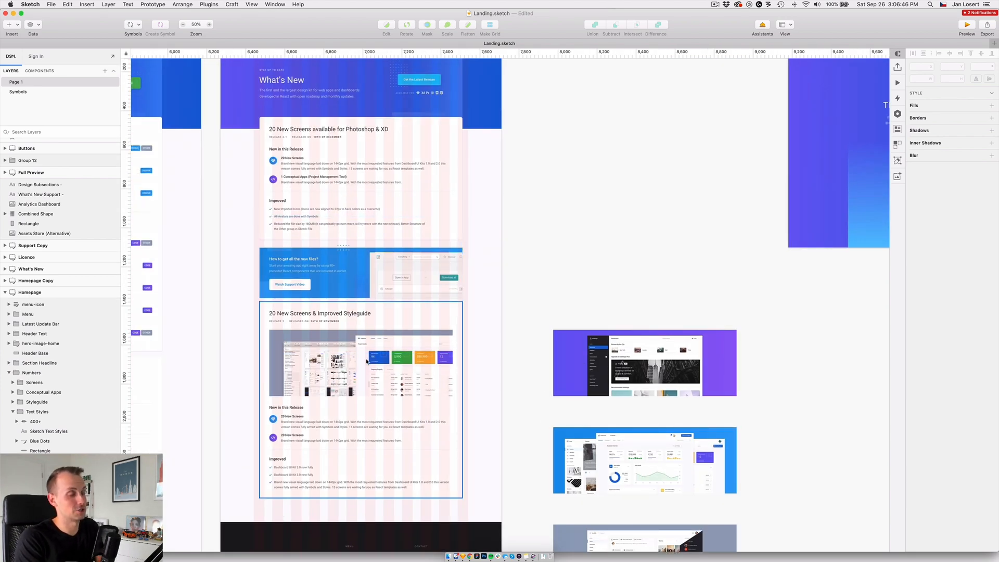
{"action": "left_click", "coordinate": [607, 236]}
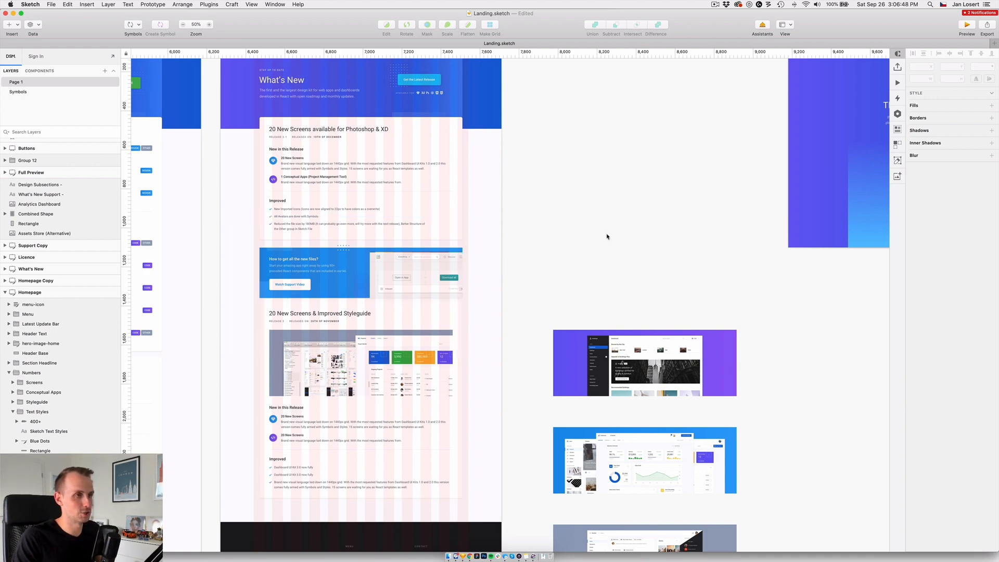
{"action": "scroll", "scroll_direction": "right", "scroll_amount": 3}
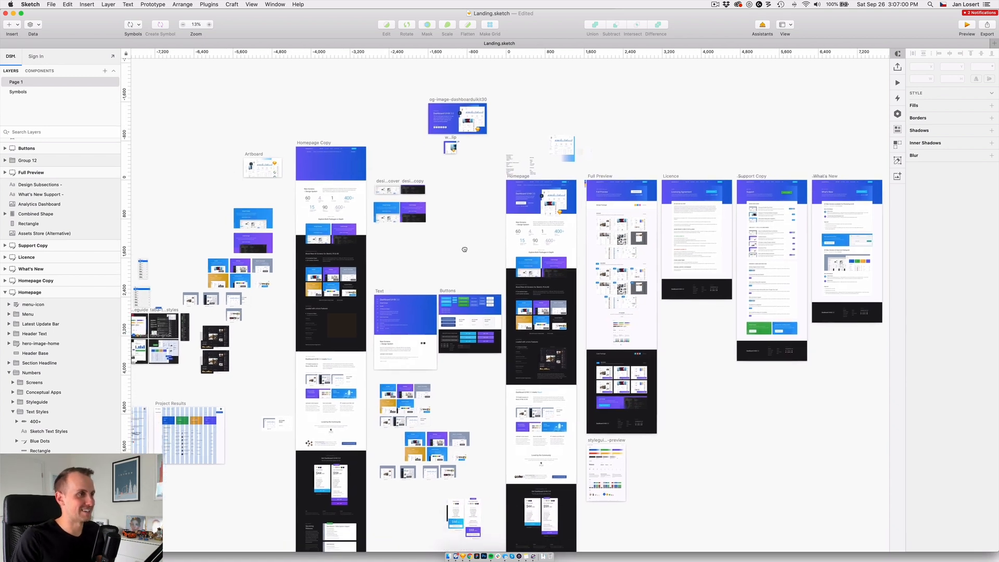
{"action": "mouse_move", "coordinate": [464, 250]}
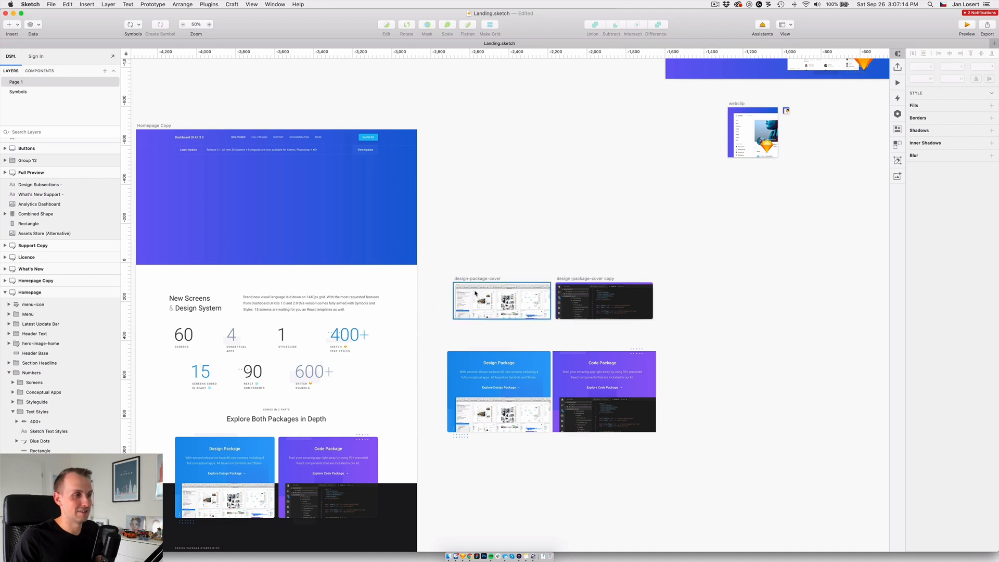
Step: Select the og-image-dashboarduikit30 artboard to show its PNG export presets
{"action": "left_click", "coordinate": [500, 301]}
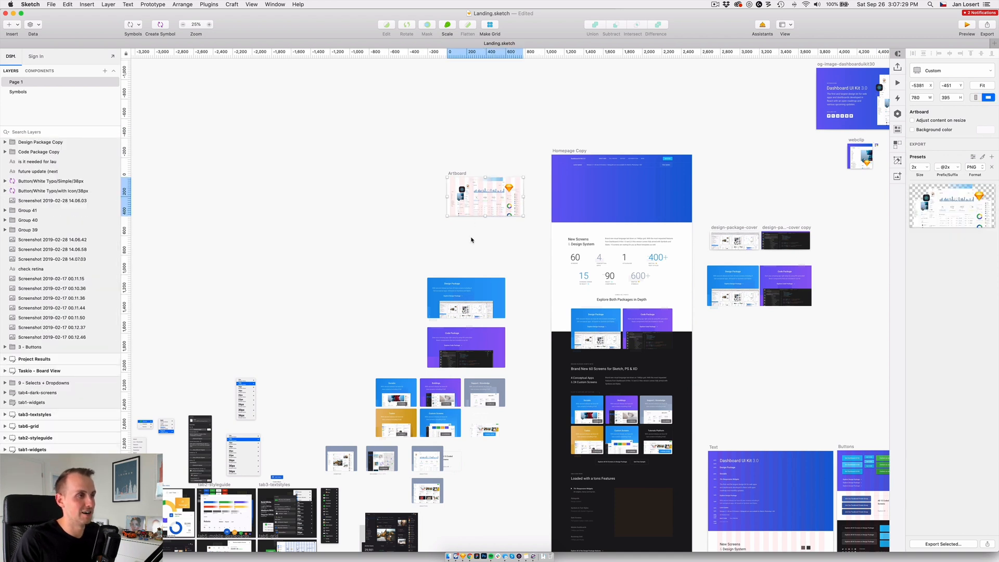
{"action": "mouse_move", "coordinate": [508, 290]}
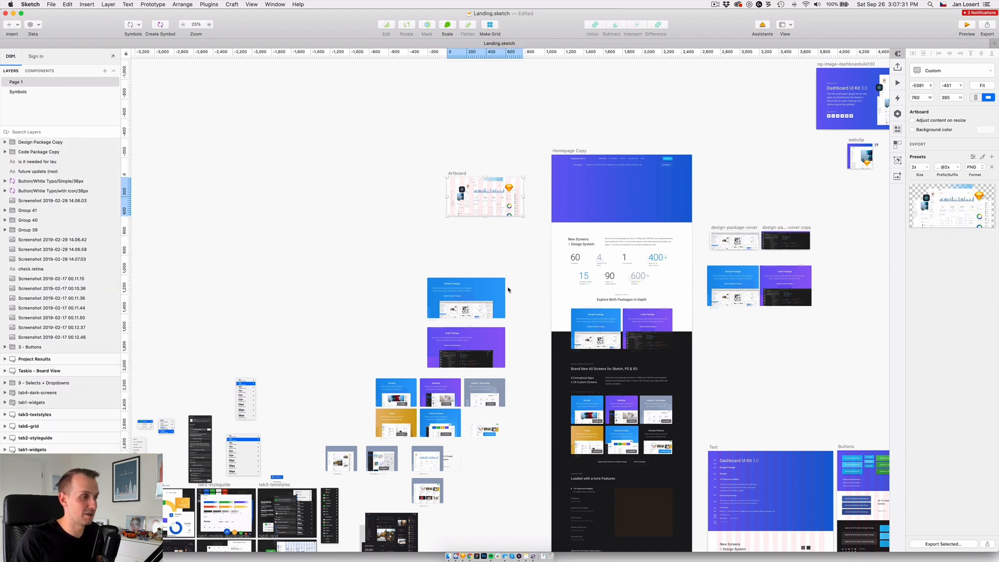
Step: Pan down to the widget, styleguide, Board View and Project Results artboards
{"action": "scroll", "scroll_direction": "down", "scroll_amount": 3}
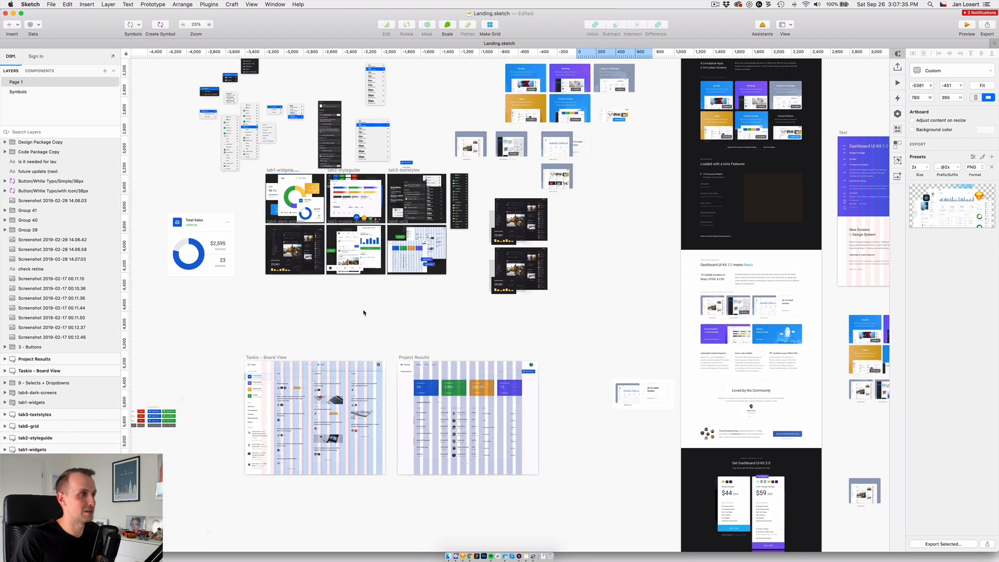
{"action": "mouse_move", "coordinate": [342, 311]}
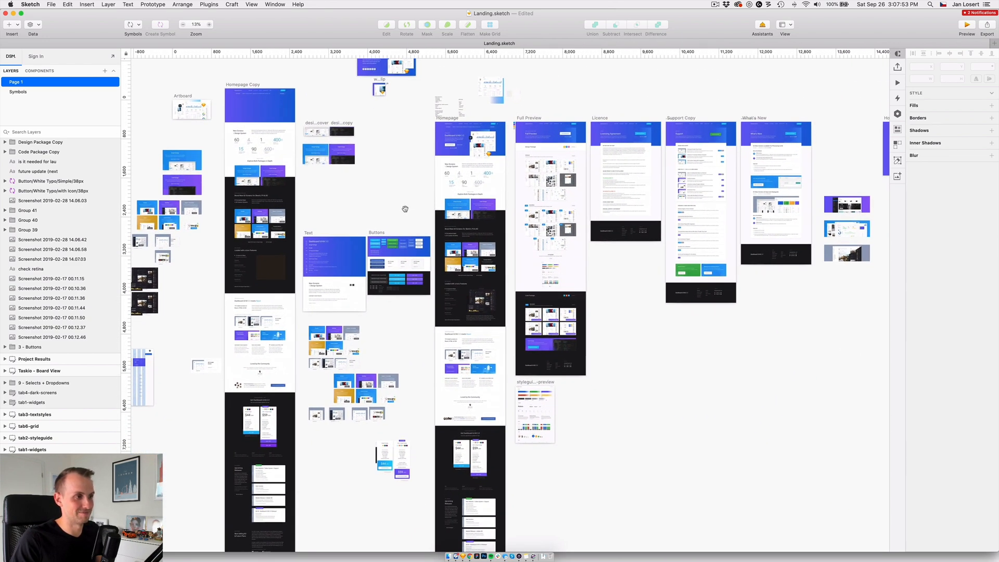
{"action": "mouse_move", "coordinate": [405, 211]}
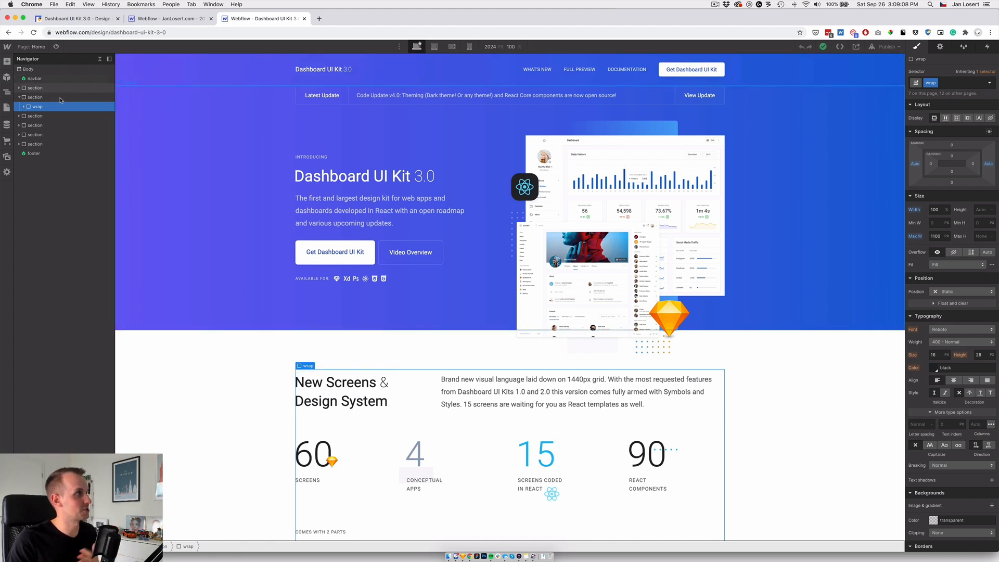
Step: Expand the second section's wrapper in the Navigator and select the New Screens heading block
{"action": "left_click", "coordinate": [36, 96]}
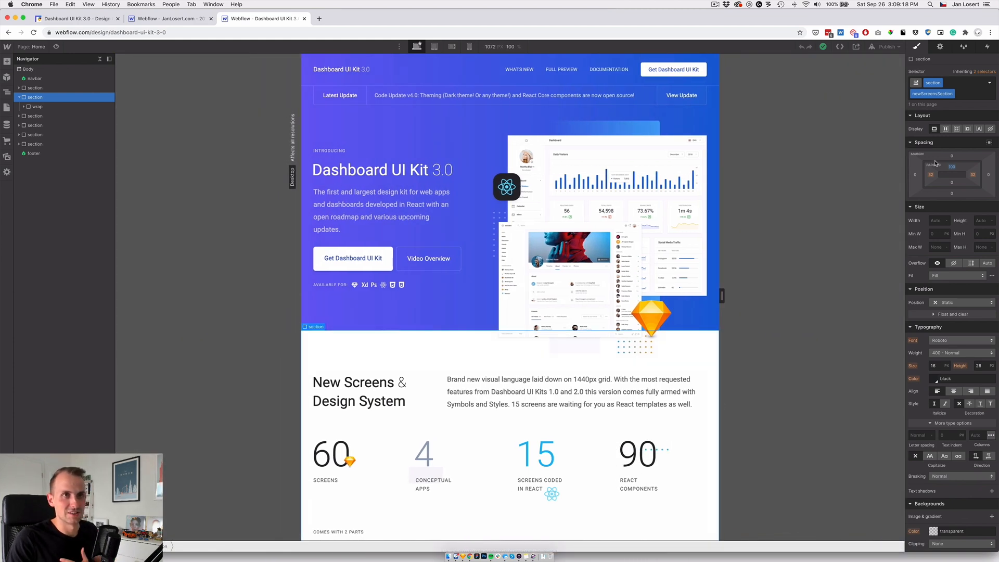
{"action": "left_click", "coordinate": [932, 174]}
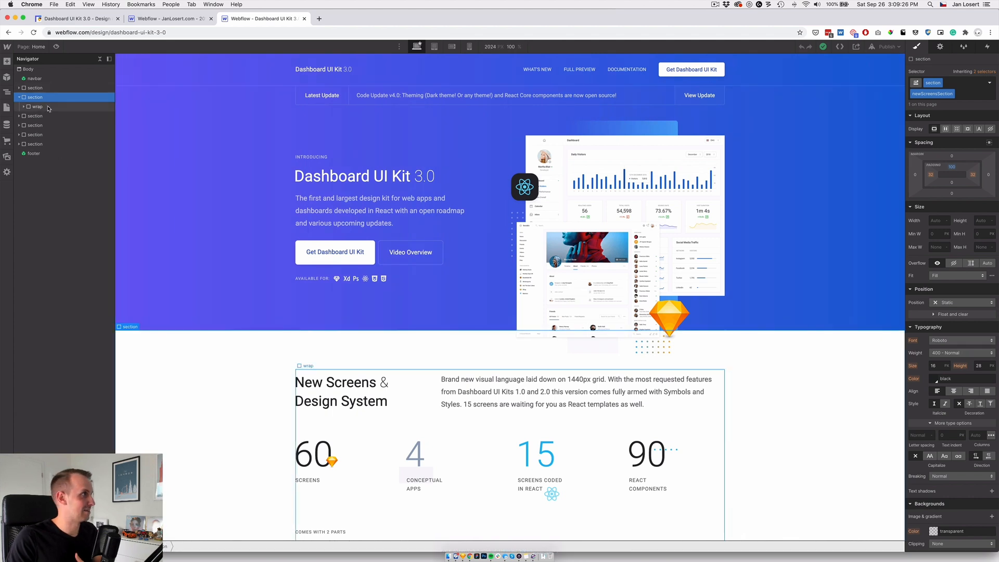
{"action": "left_click", "coordinate": [37, 106]}
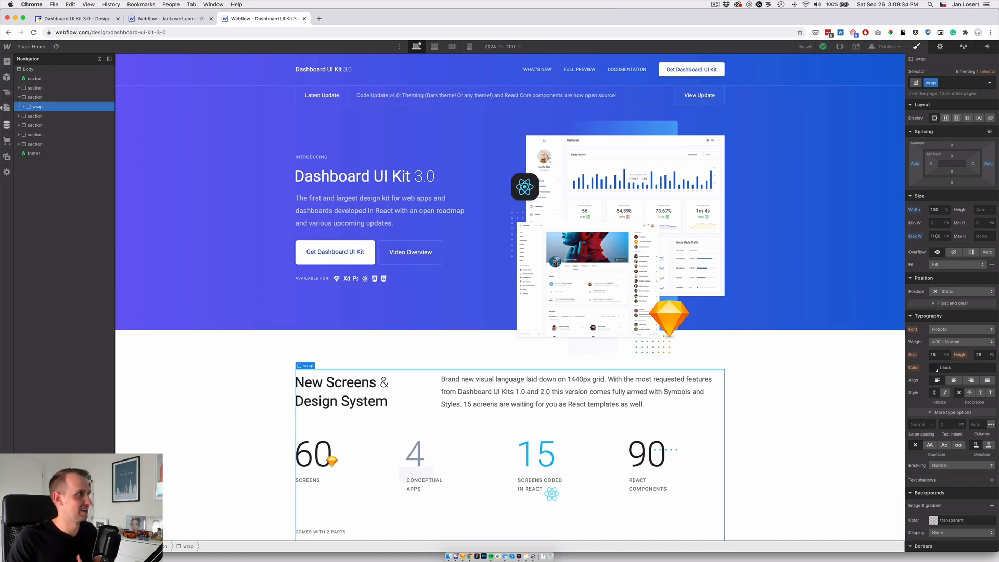
{"action": "left_click", "coordinate": [24, 106]}
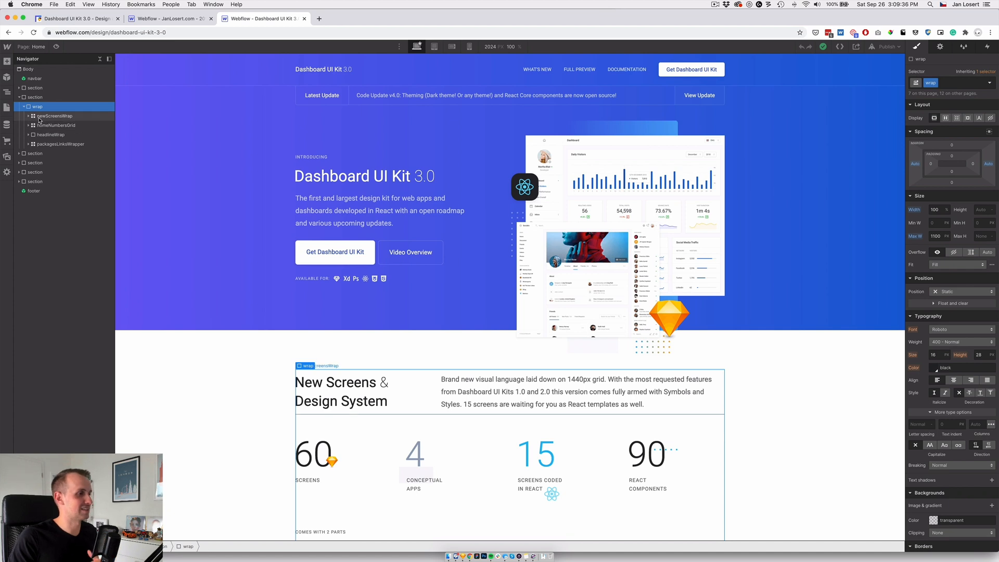
{"action": "left_click", "coordinate": [55, 116]}
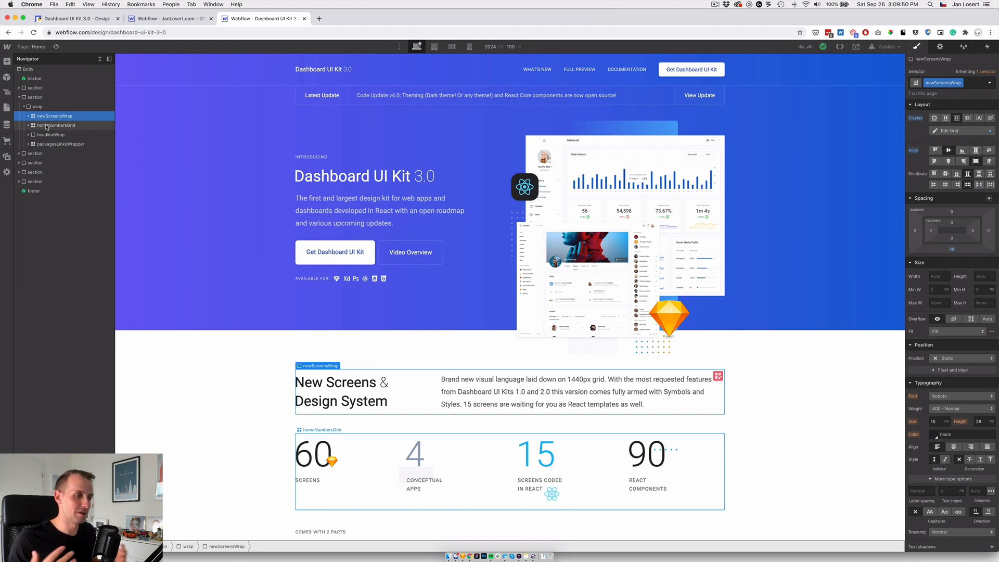
Step: Expand homeNumbersGrid to its number blocks, check the REACT COMPONENTS label, and select the grid
{"action": "left_click", "coordinate": [647, 453]}
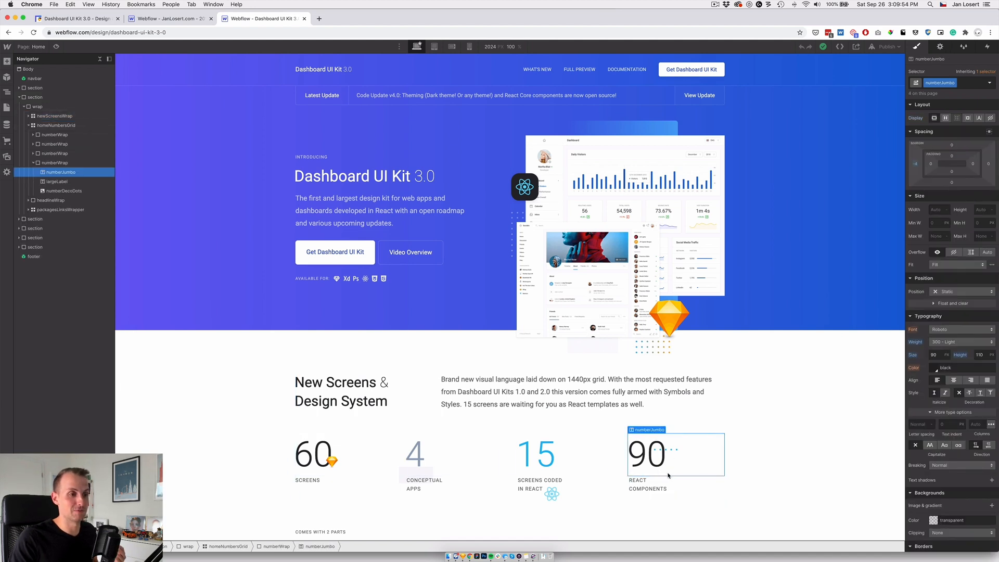
{"action": "left_click", "coordinate": [57, 181]}
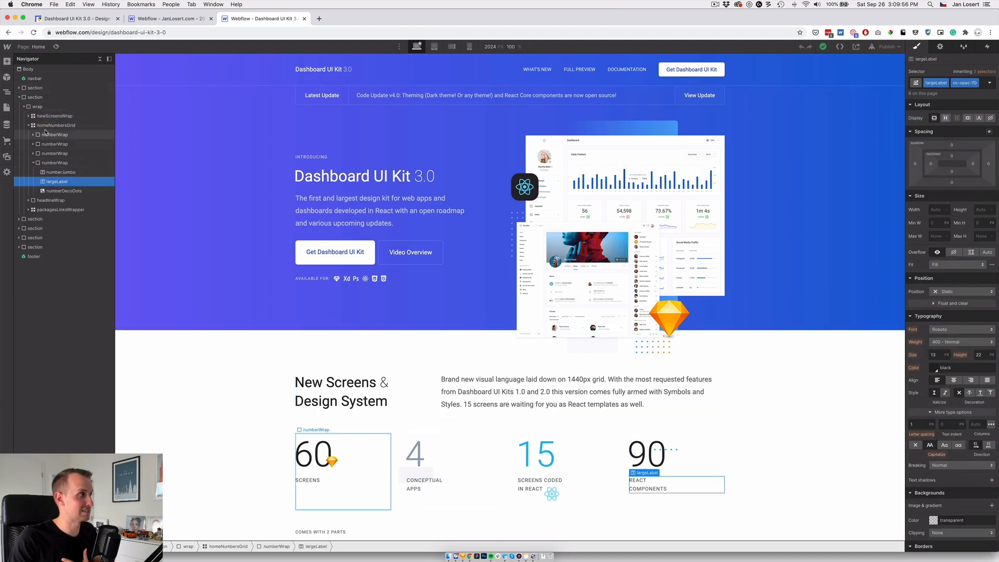
{"action": "left_click", "coordinate": [56, 124]}
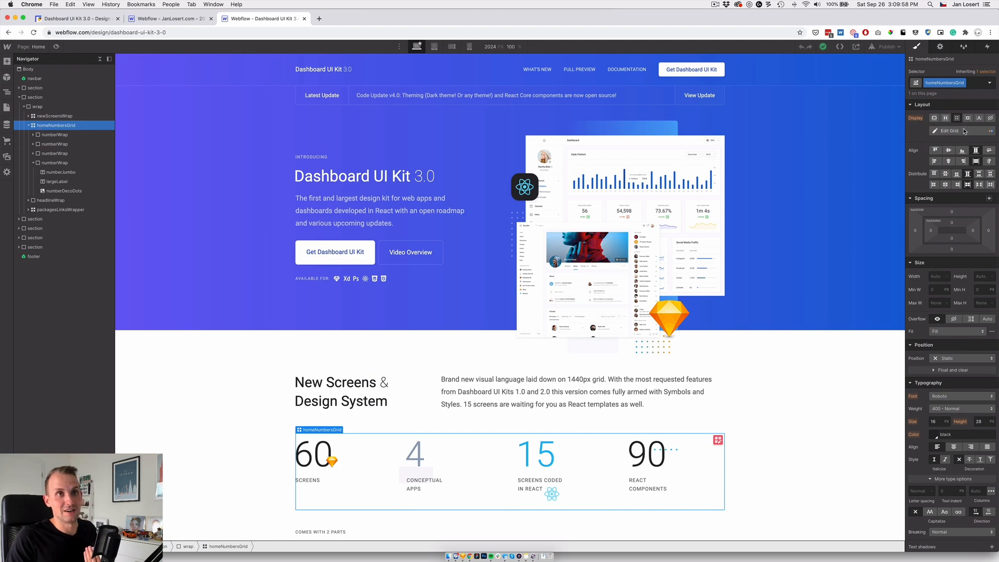
Step: Inspect the homeNumbersGrid four-column layout in Edit Grid mode and finish editing
{"action": "left_click", "coordinate": [949, 131]}
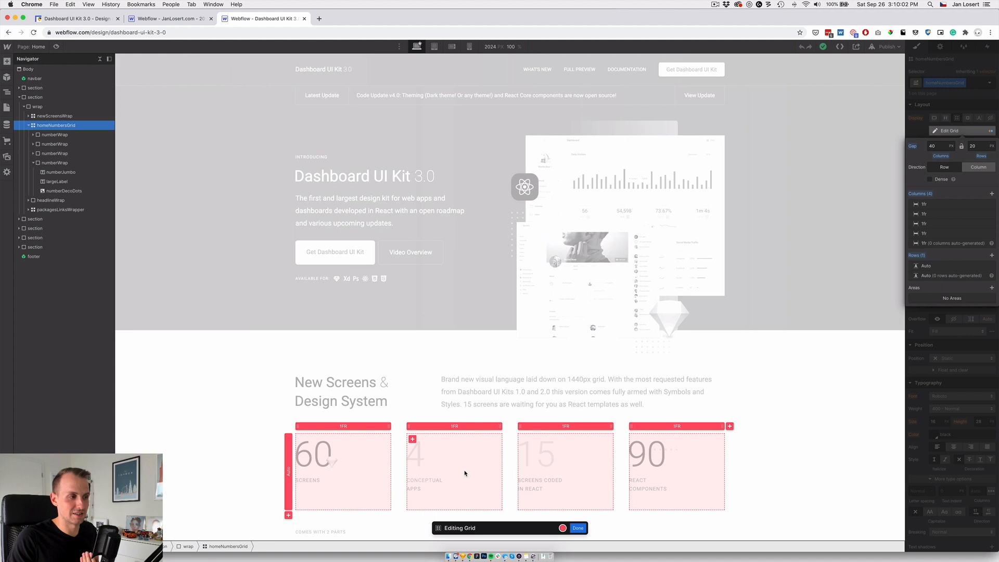
{"action": "mouse_move", "coordinate": [736, 519]}
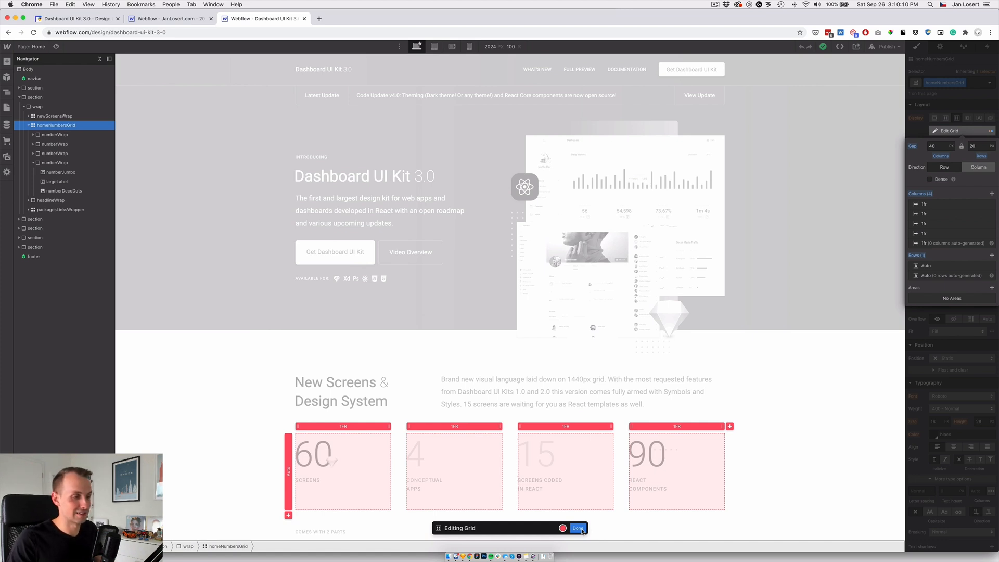
{"action": "left_click", "coordinate": [577, 528]}
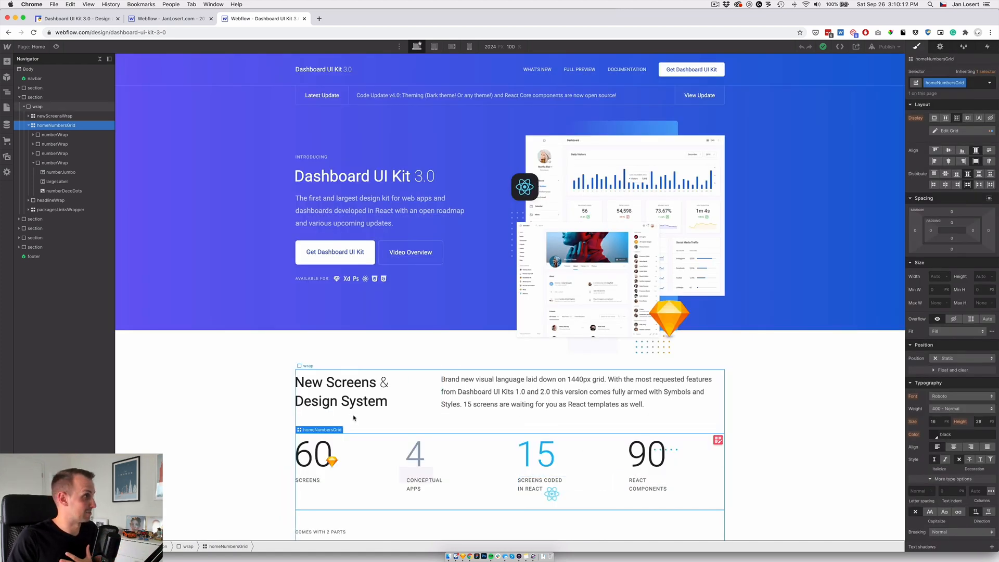
{"action": "scroll", "scroll_direction": "down", "scroll_amount": 3}
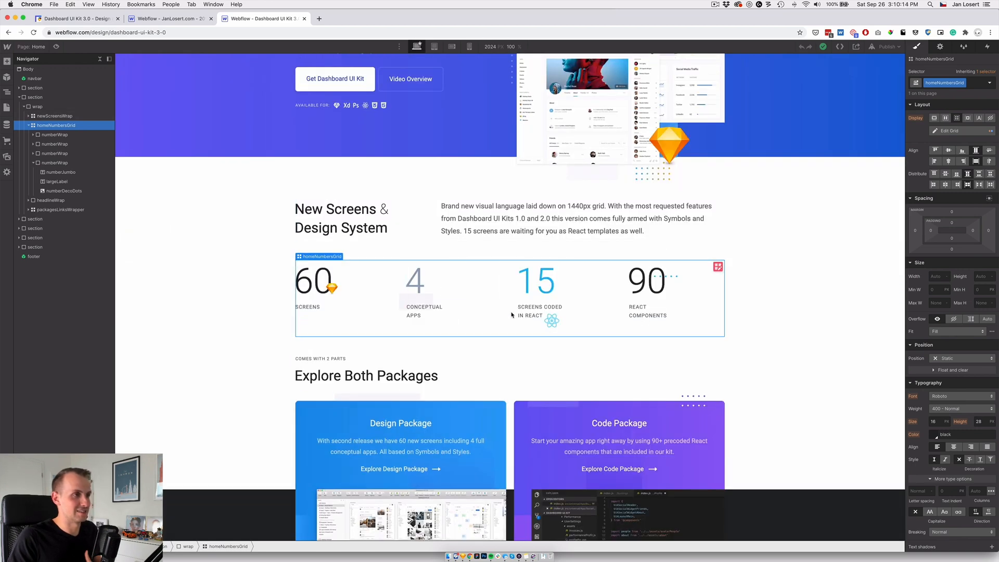
Step: Check the stats grid at Tablet, Mobile Landscape and Mobile Portrait breakpoints, then preview the page
{"action": "left_click", "coordinate": [434, 47]}
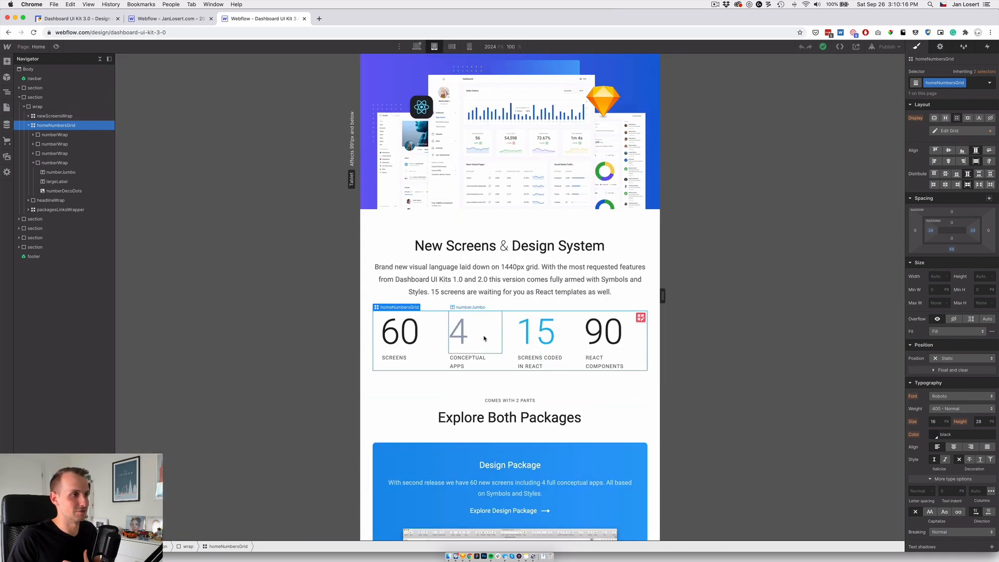
{"action": "left_click", "coordinate": [468, 45]}
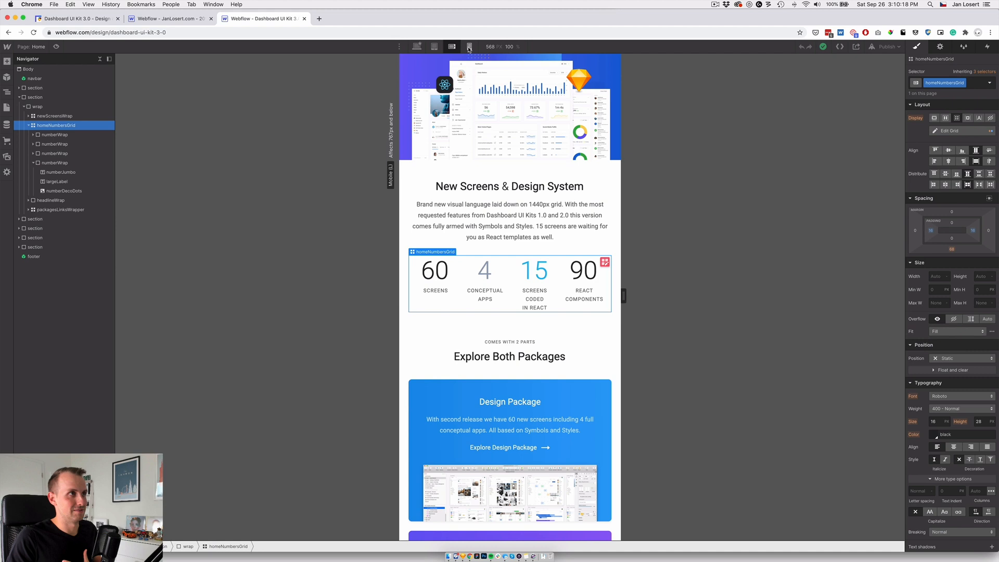
{"action": "left_click", "coordinate": [469, 46]}
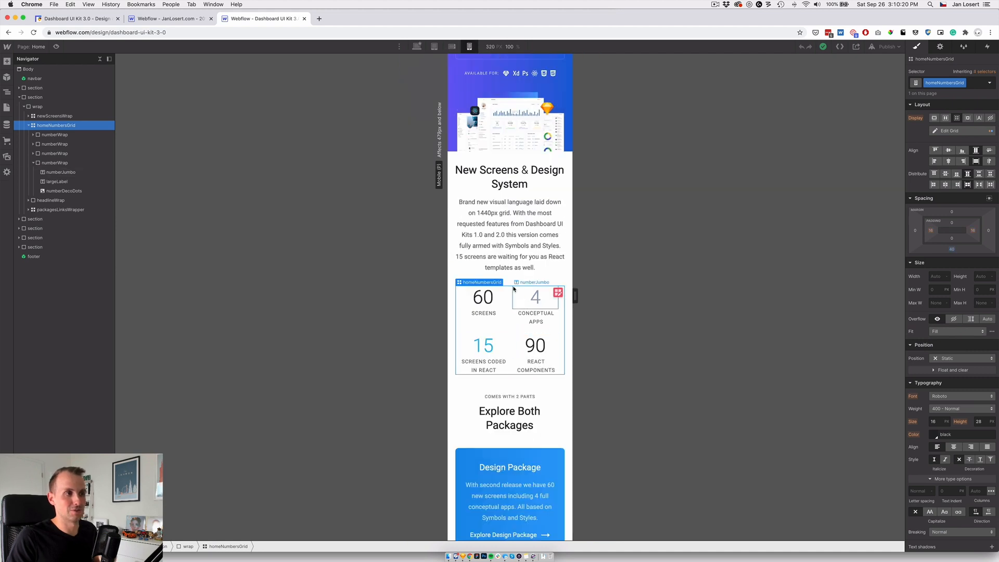
{"action": "left_click", "coordinate": [534, 345]}
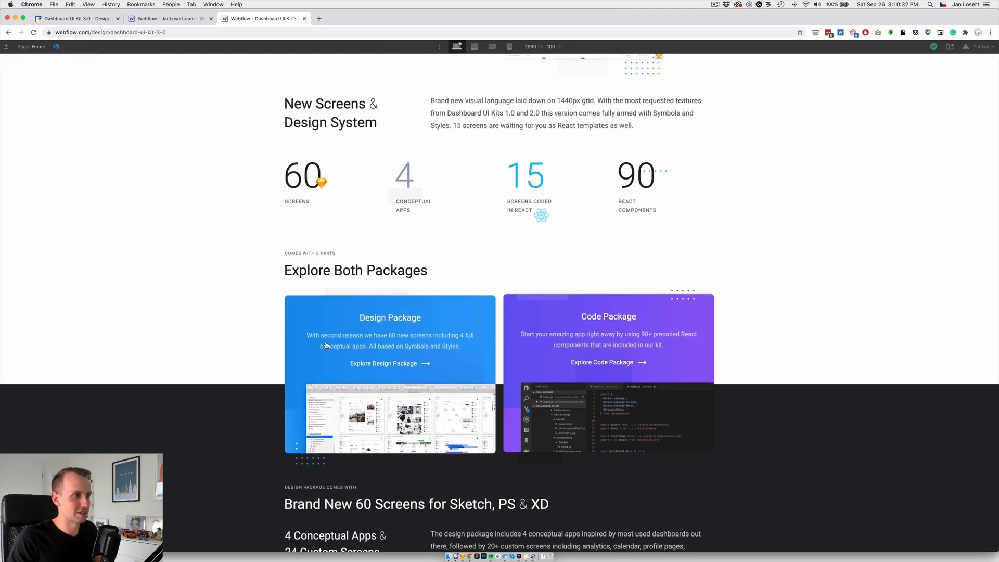
Step: Leave preview mode and select heroHomeImage back in the designer
{"action": "left_click", "coordinate": [421, 174]}
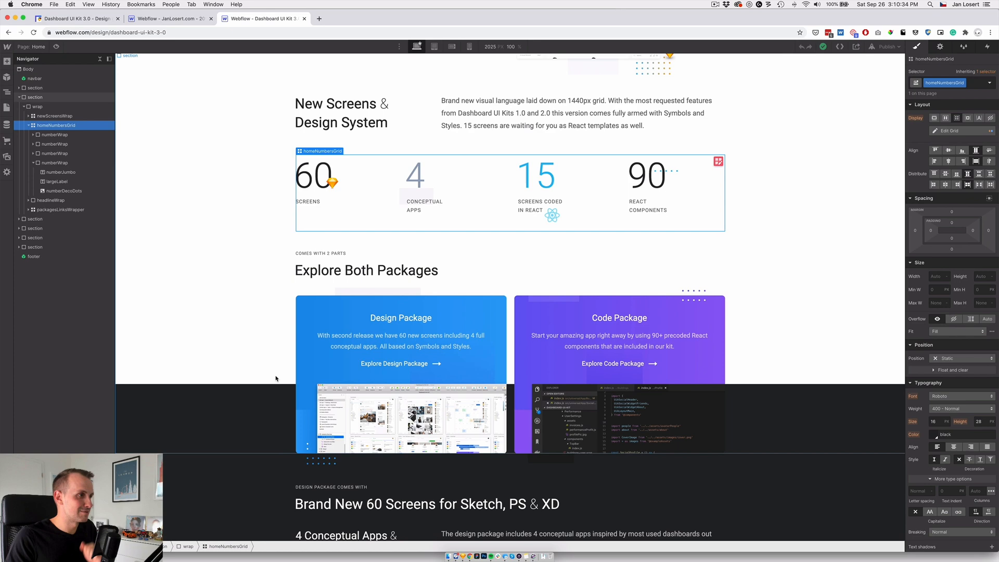
{"action": "left_click", "coordinate": [418, 188]}
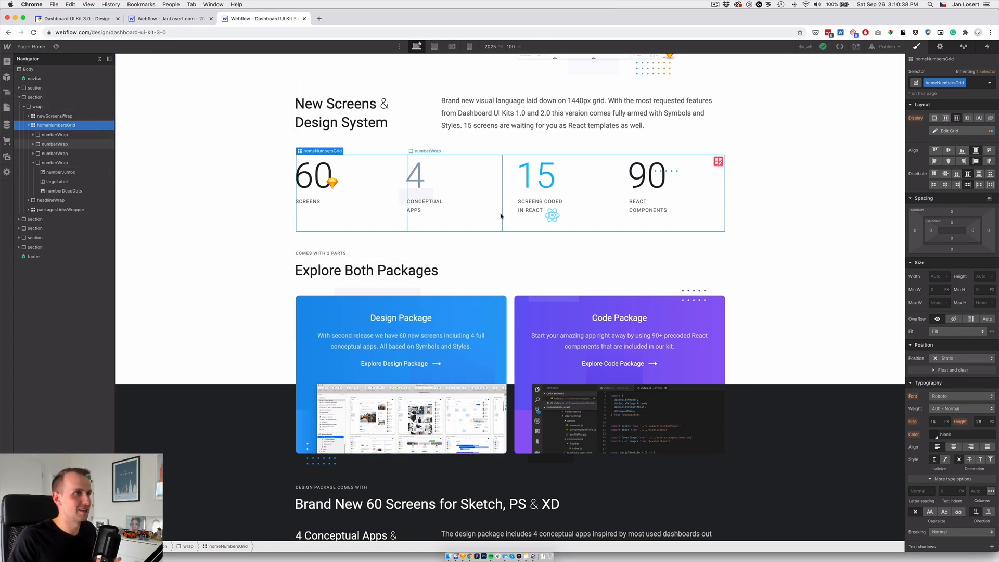
{"action": "scroll", "scroll_direction": "up", "scroll_amount": 3}
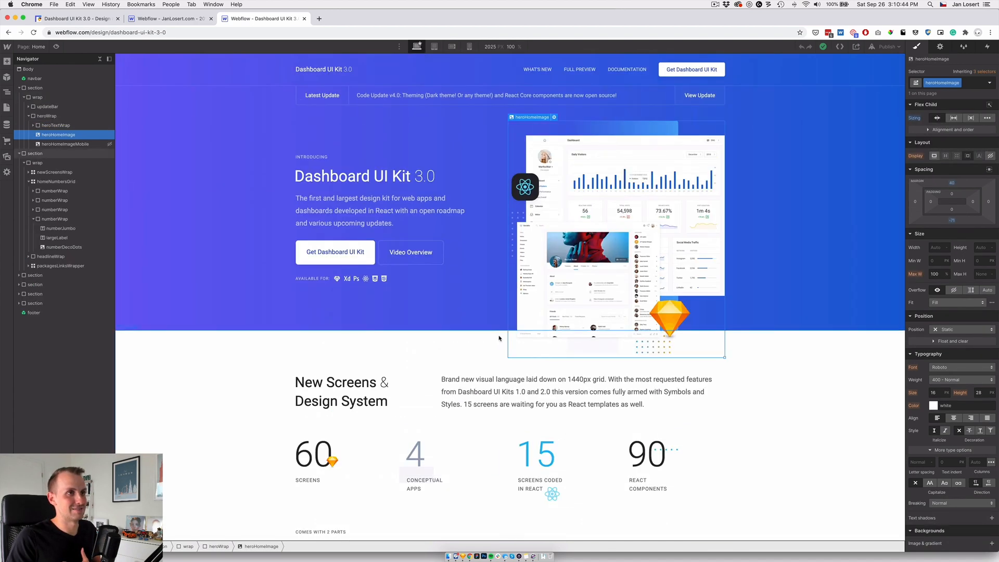
{"action": "scroll", "scroll_direction": "down", "scroll_amount": 3}
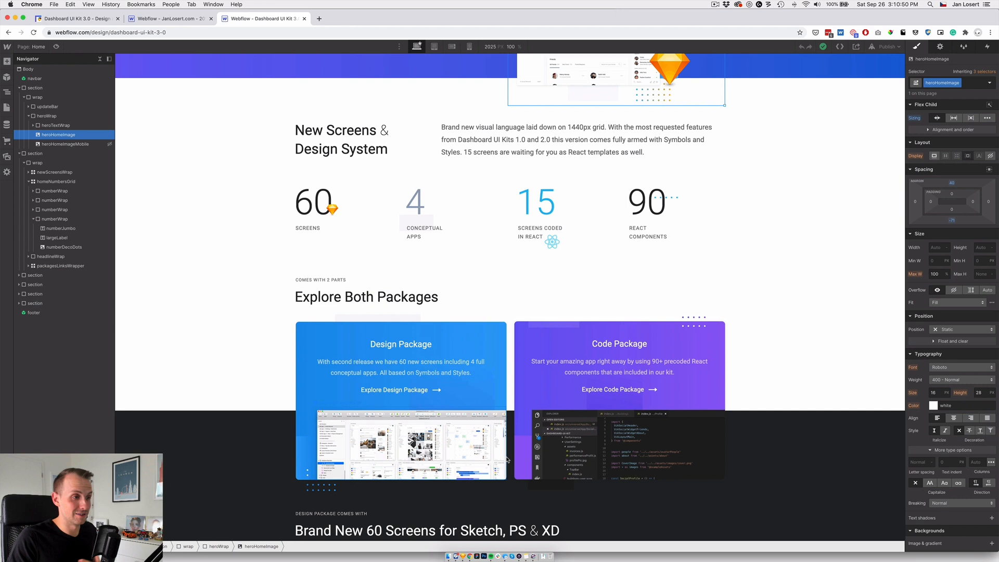
Step: Select a Design Package card decoration so packagesLinksWrapper expands in the Navigator
{"action": "left_click", "coordinate": [562, 433]}
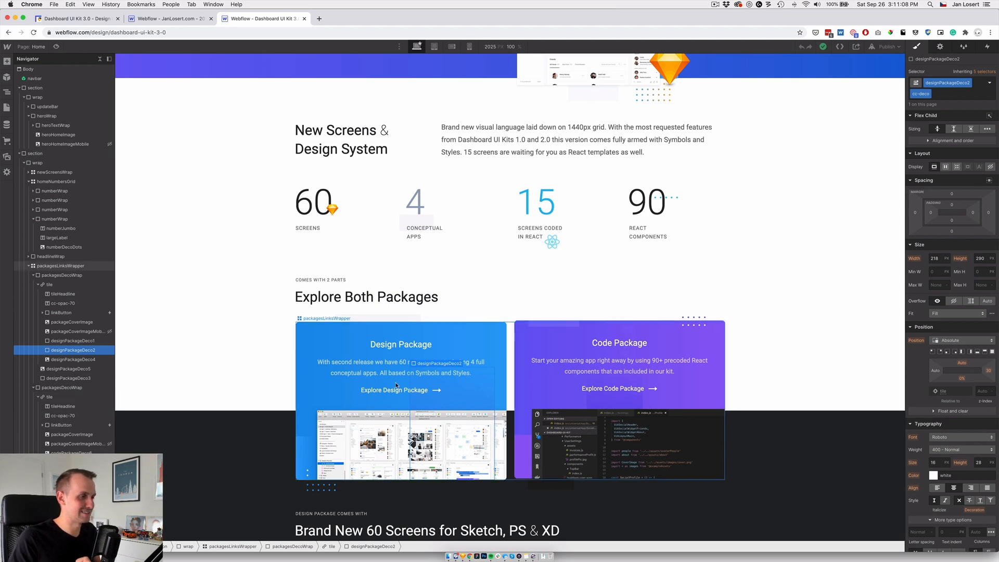
{"action": "scroll", "scroll_direction": "down", "scroll_amount": 3}
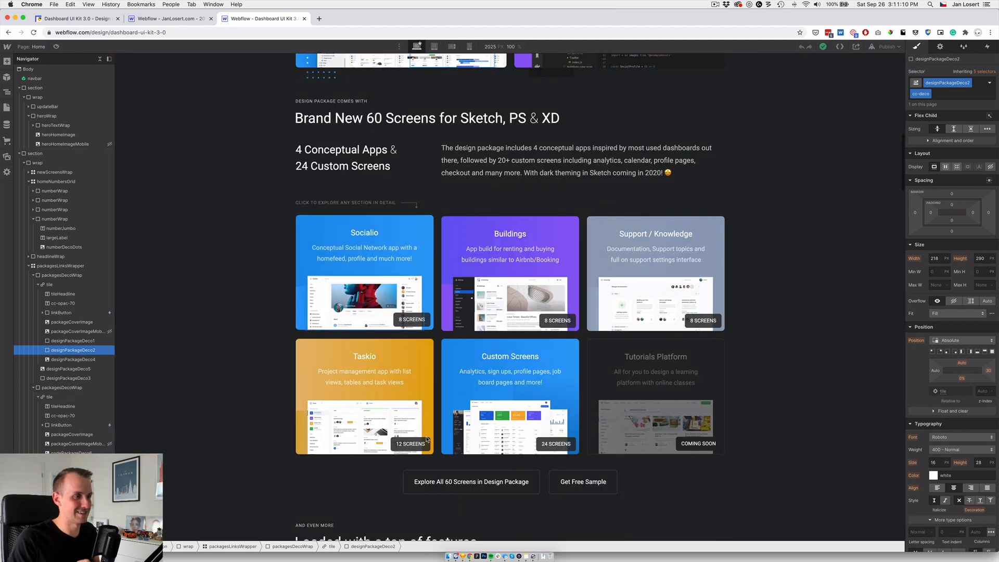
{"action": "scroll", "scroll_direction": "down", "scroll_amount": 3}
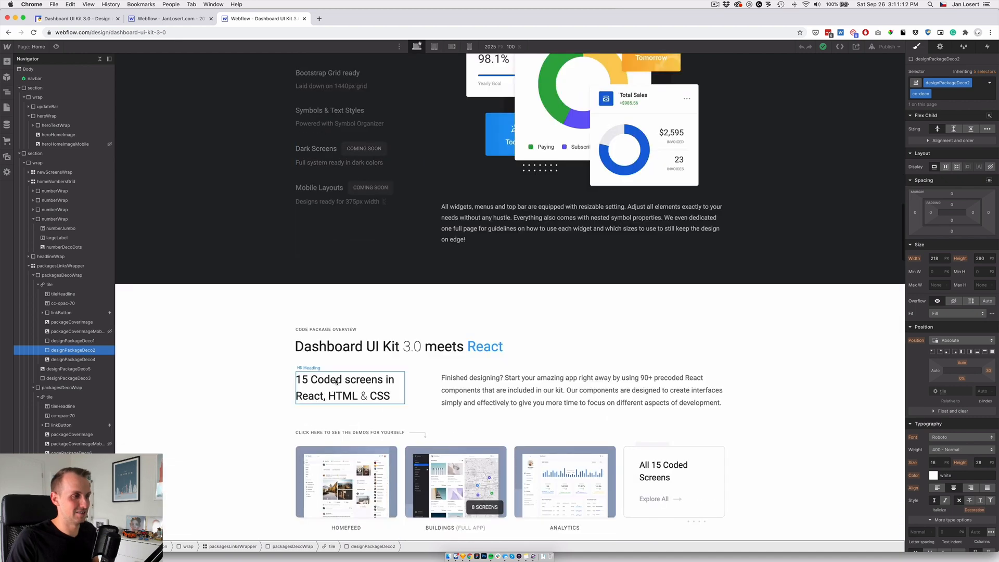
{"action": "scroll", "scroll_direction": "down", "scroll_amount": 3}
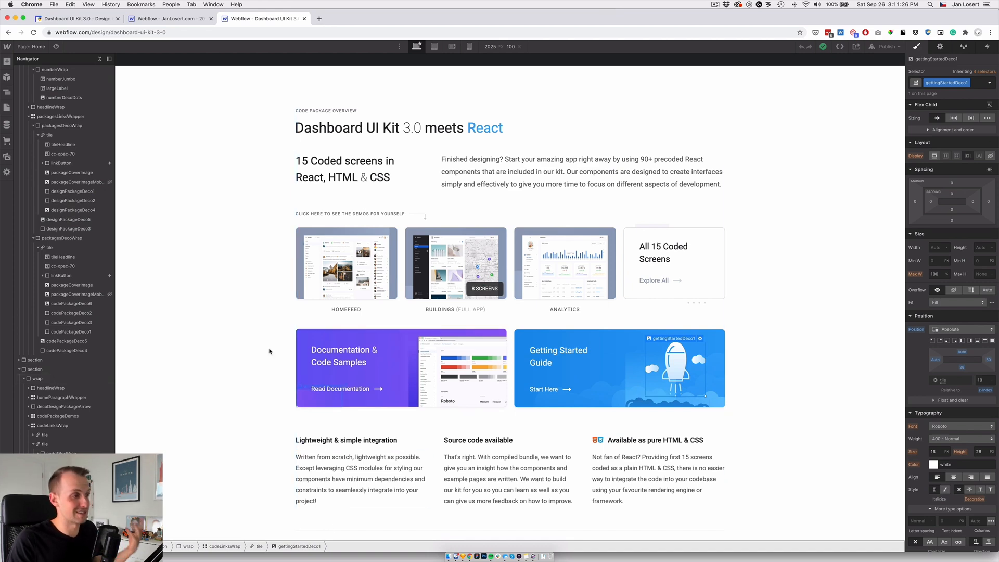
{"action": "scroll", "scroll_direction": "down", "scroll_amount": 3}
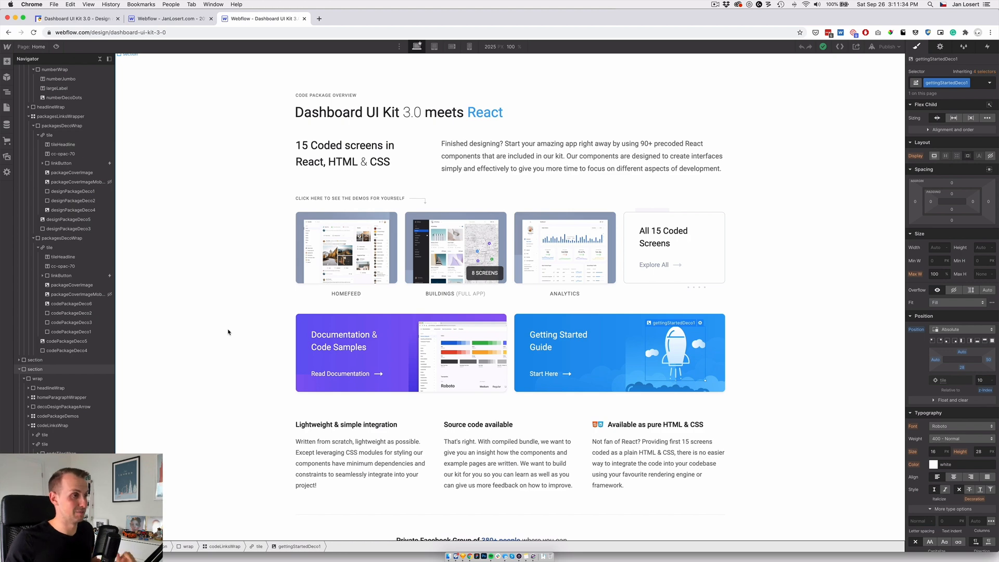
{"action": "mouse_move", "coordinate": [275, 365]}
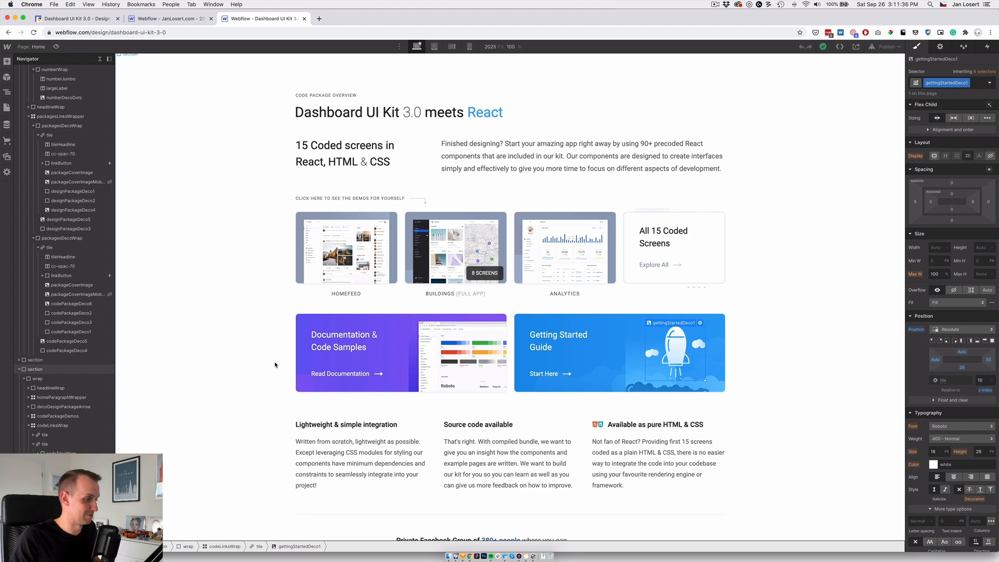
{"action": "scroll", "scroll_direction": "down", "scroll_amount": 3}
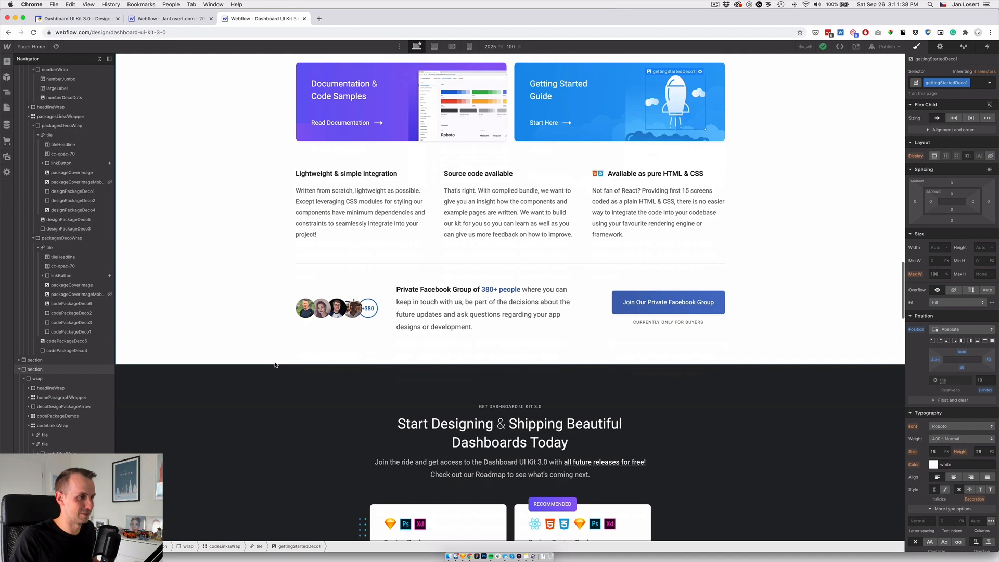
{"action": "scroll", "scroll_direction": "up", "scroll_amount": 3}
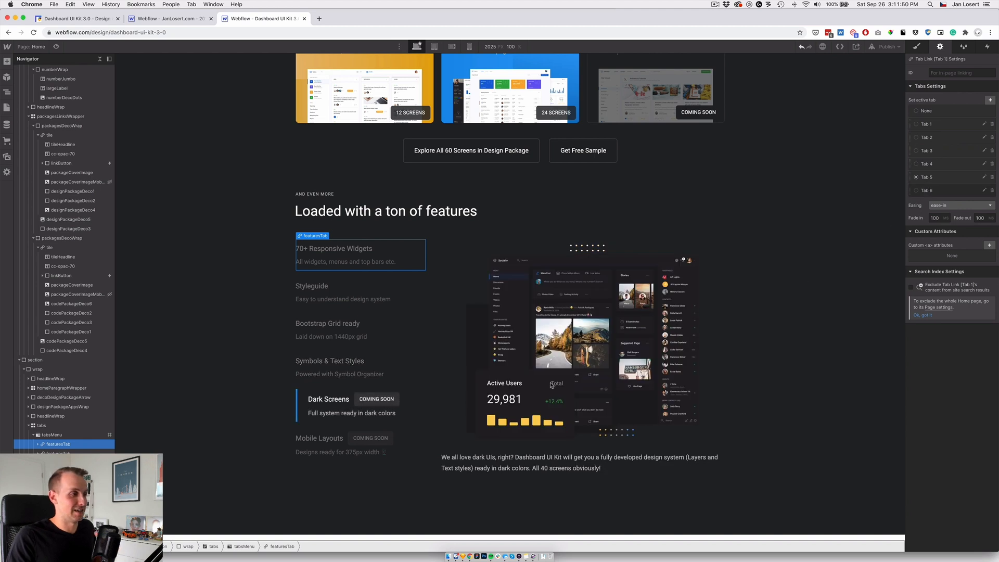
Step: Switch the features tabs to 70+ Responsive Widgets and preview the Home page
{"action": "left_click", "coordinate": [331, 438]}
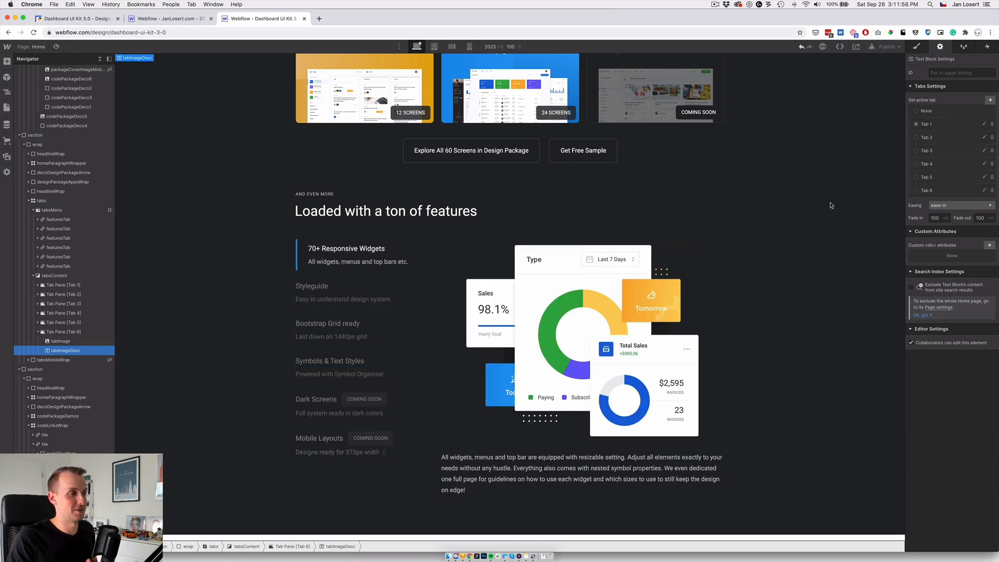
{"action": "left_click", "coordinate": [311, 285]}
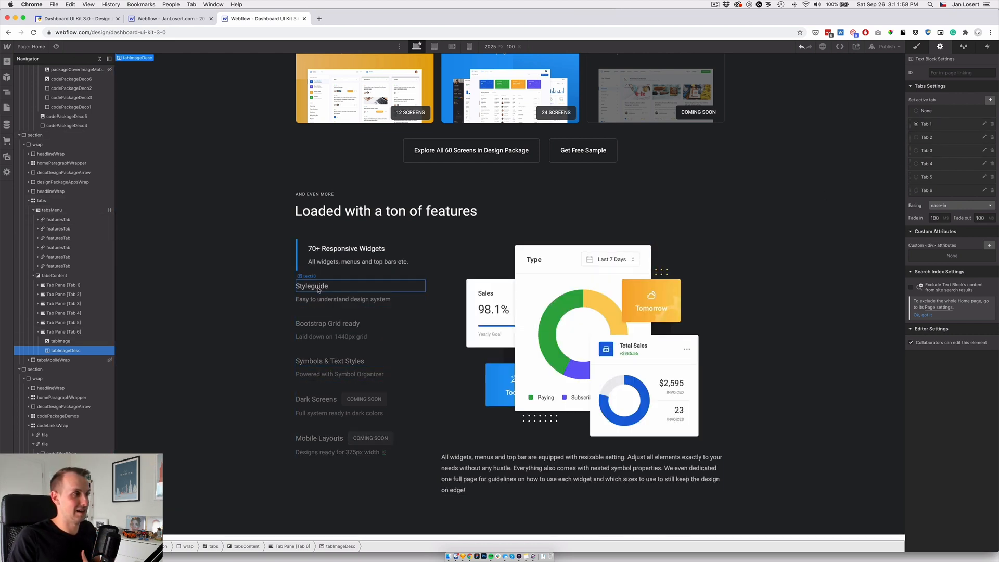
{"action": "left_click", "coordinate": [331, 336]}
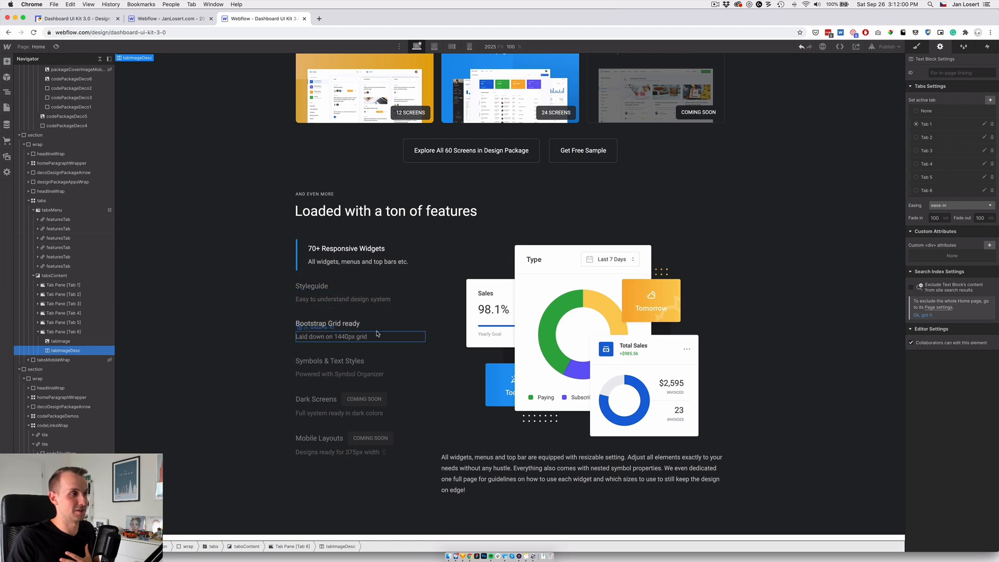
{"action": "scroll", "scroll_direction": "up", "scroll_amount": 3}
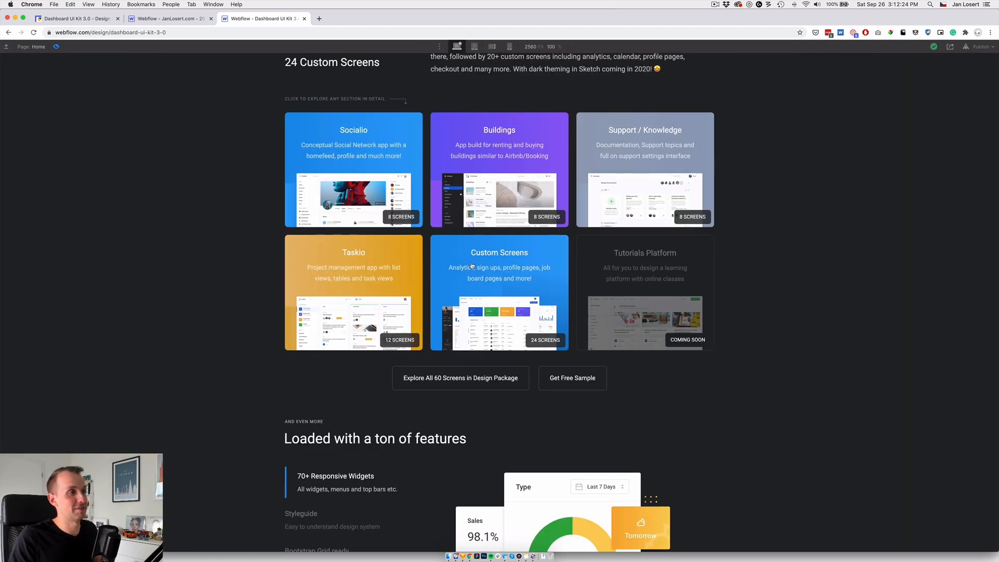
Step: Scroll the preview up to the Brand New 60 Screens section with its app cards
{"action": "scroll", "scroll_direction": "up", "scroll_amount": 3}
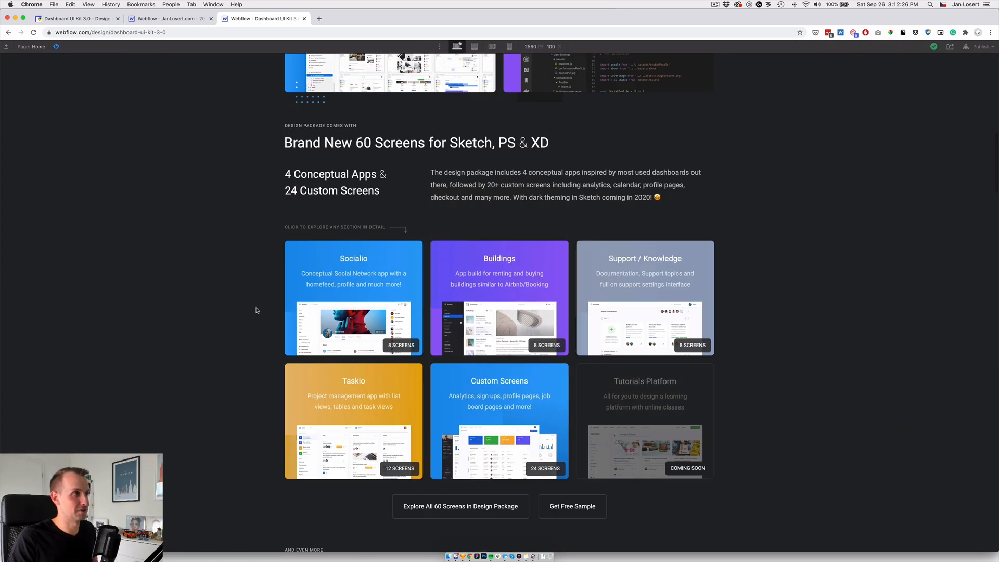
{"action": "mouse_move", "coordinate": [494, 309]}
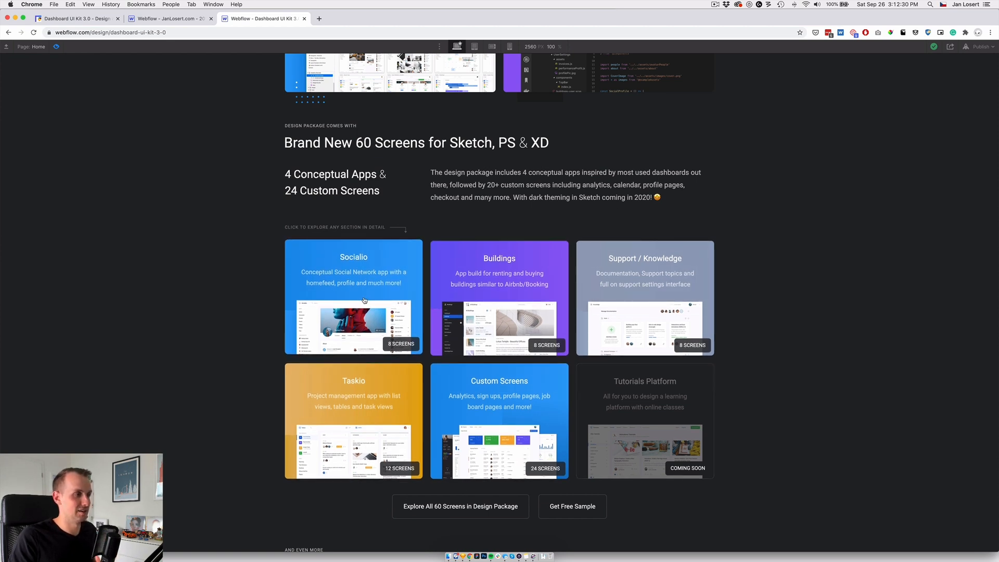
{"action": "mouse_move", "coordinate": [128, 145]}
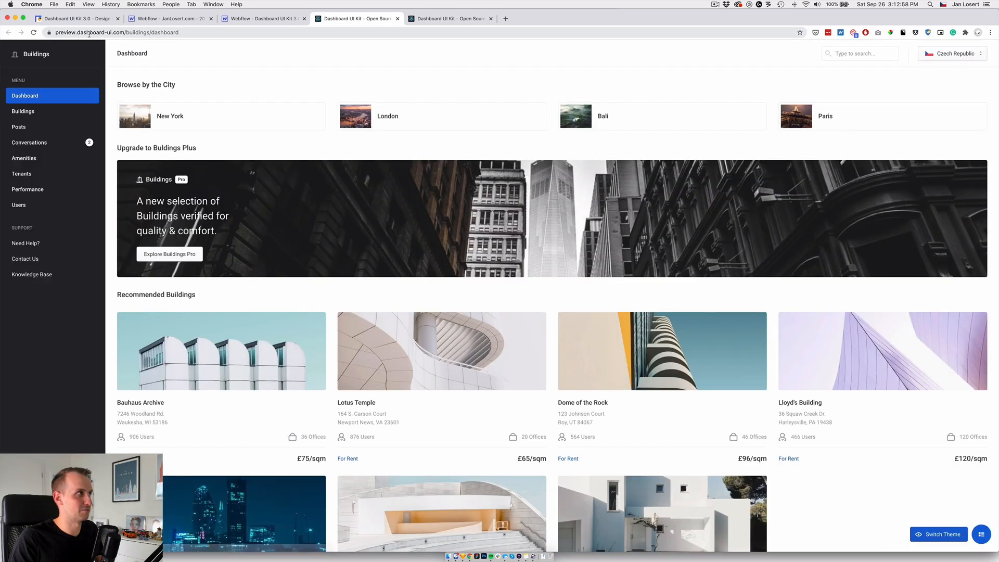
{"action": "mouse_move", "coordinate": [283, 143]}
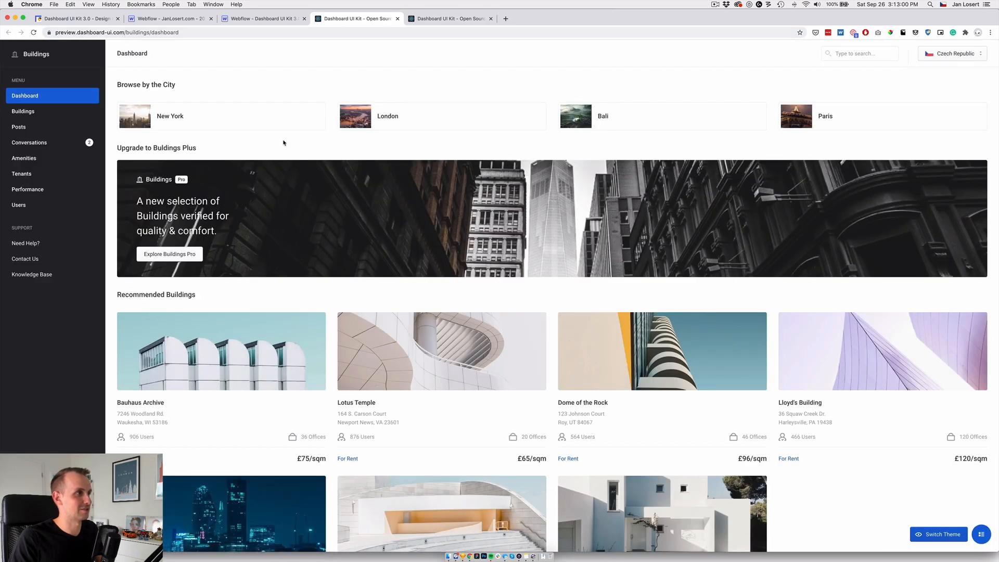
{"action": "mouse_move", "coordinate": [689, 189]}
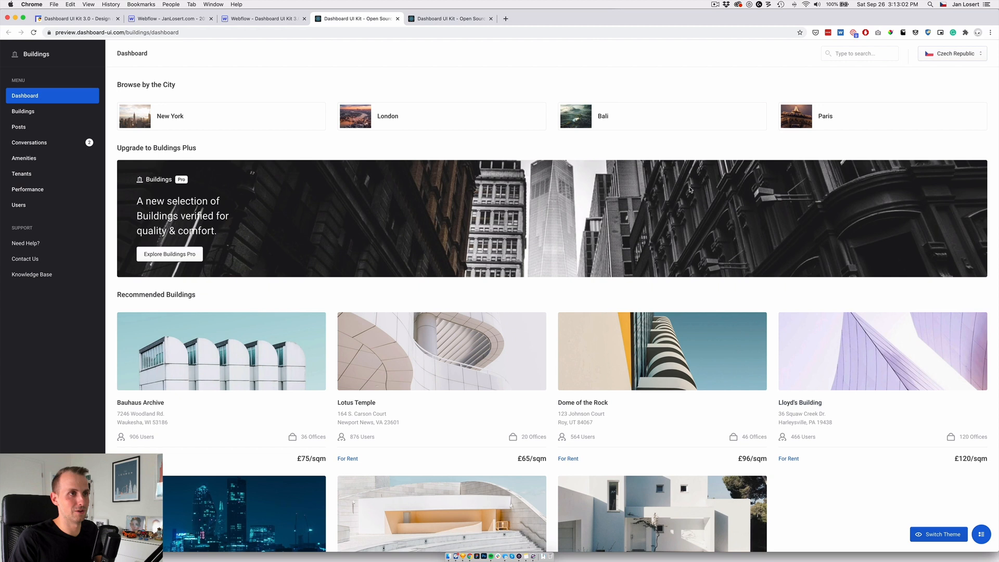
Step: Close the Buildings demo tab and return to the Webflow preview of the React section
{"action": "left_click", "coordinate": [980, 533]}
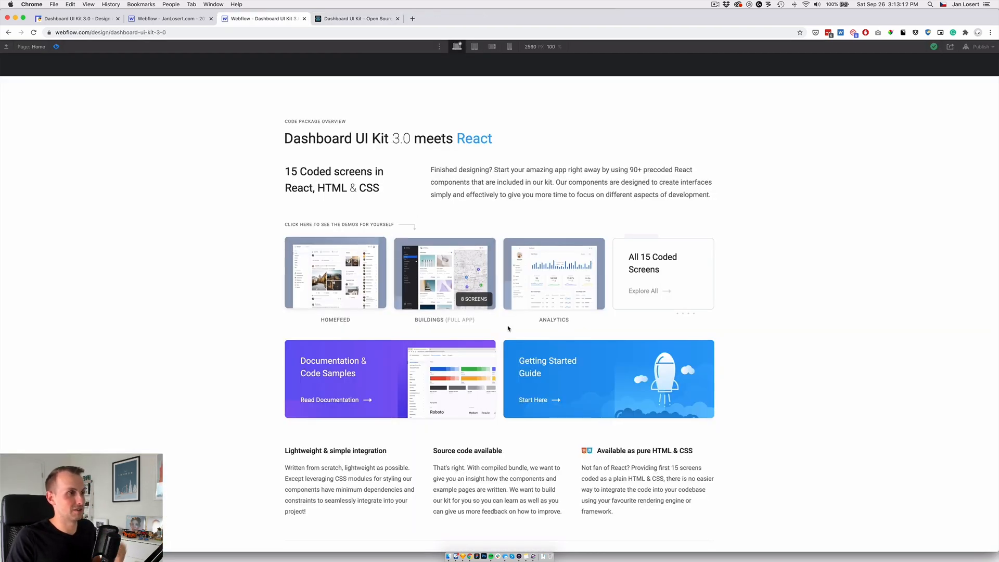
{"action": "mouse_move", "coordinate": [84, 52]}
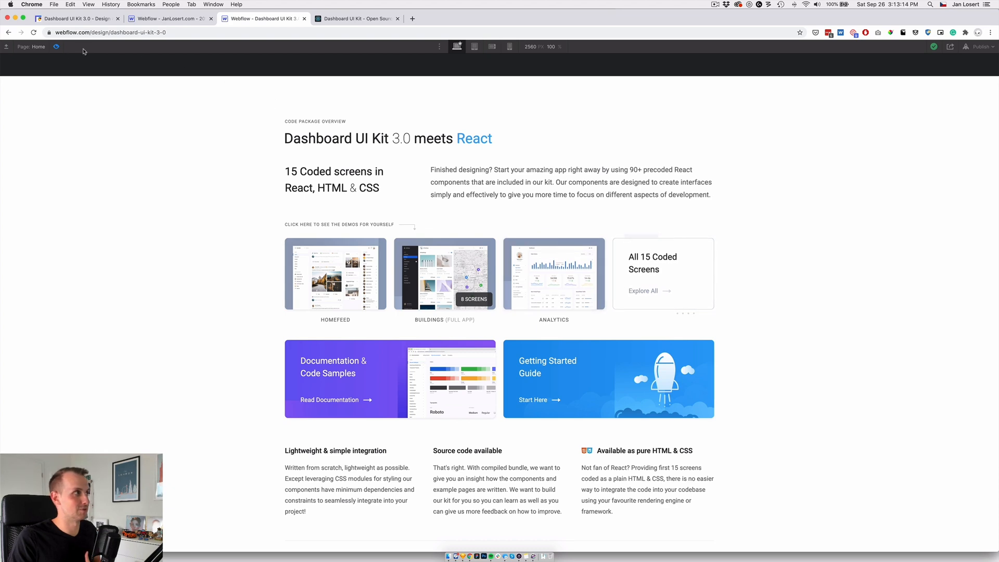
Step: Scroll the Home page down through the React section and pricing cards to the story section
{"action": "scroll", "scroll_direction": "down", "scroll_amount": 3}
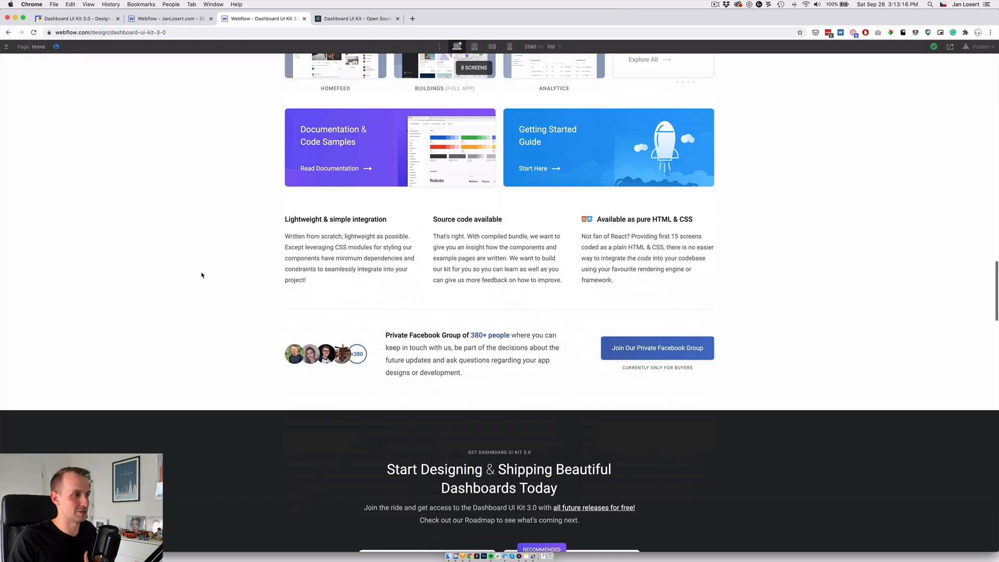
{"action": "scroll", "scroll_direction": "down", "scroll_amount": 3}
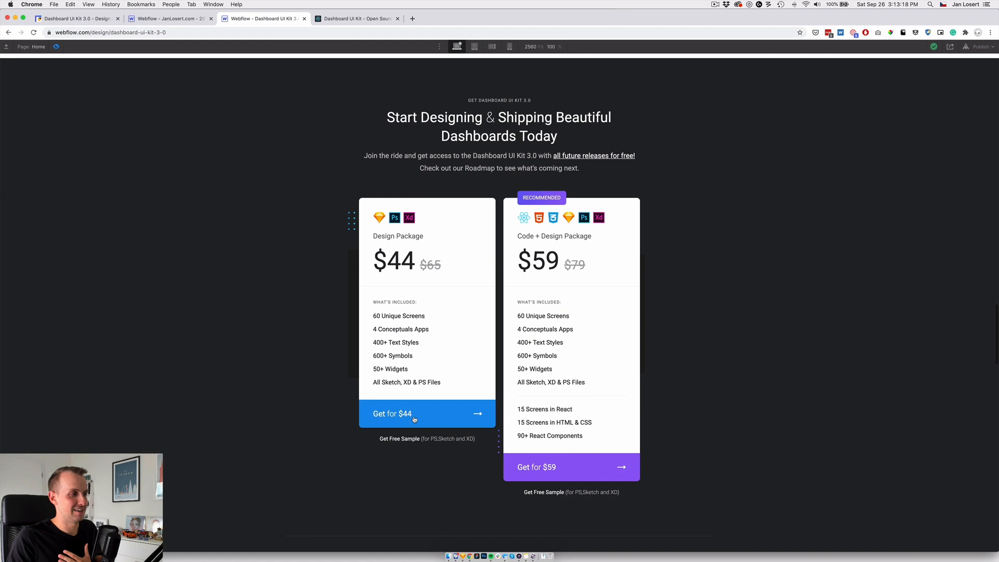
{"action": "mouse_move", "coordinate": [388, 410]}
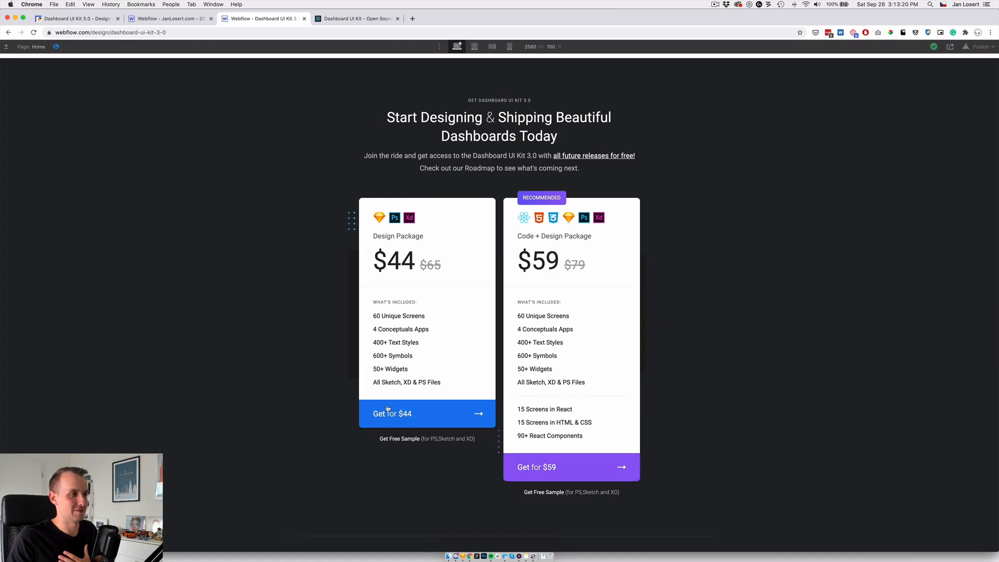
{"action": "mouse_move", "coordinate": [563, 229]}
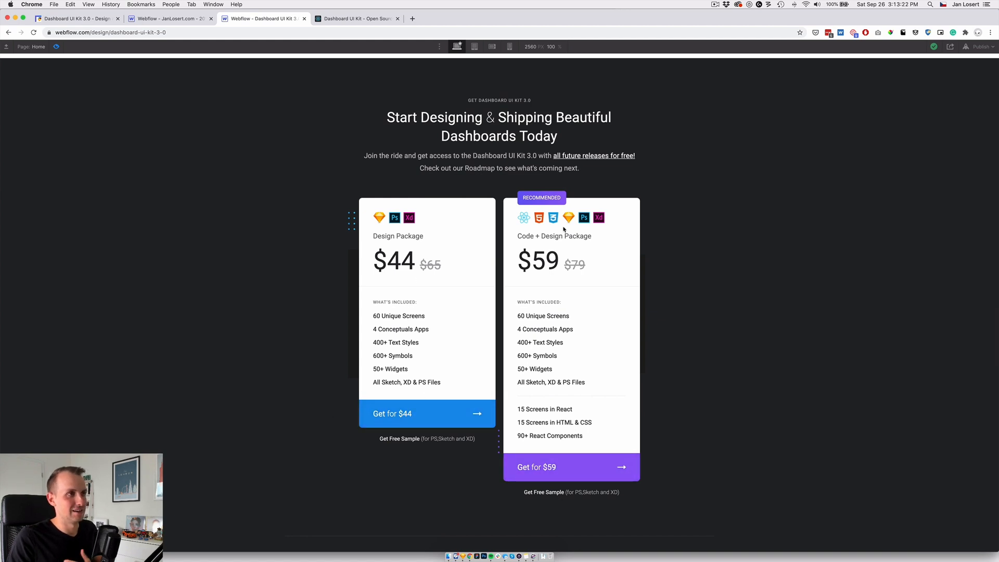
{"action": "mouse_move", "coordinate": [62, 59]}
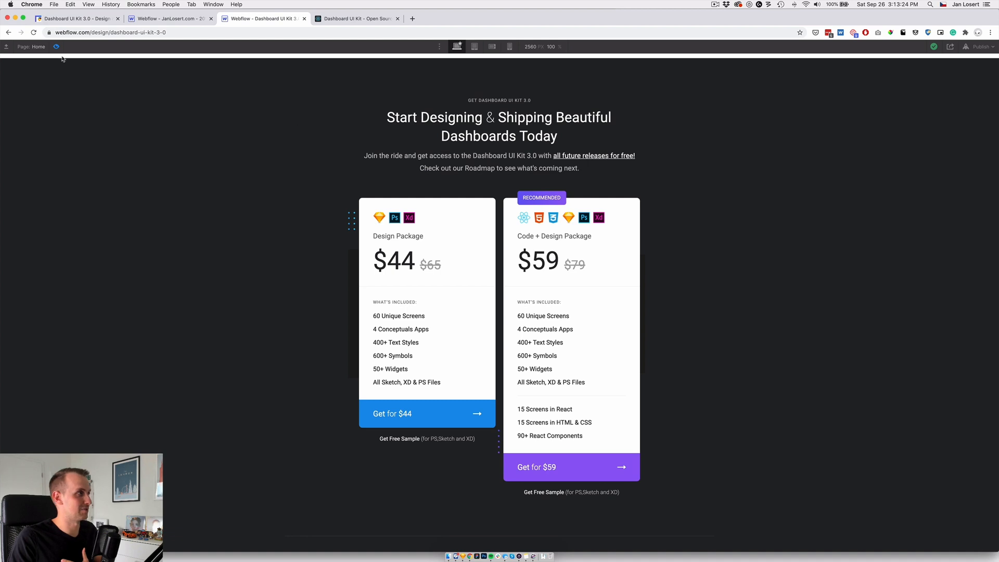
{"action": "mouse_move", "coordinate": [308, 271]}
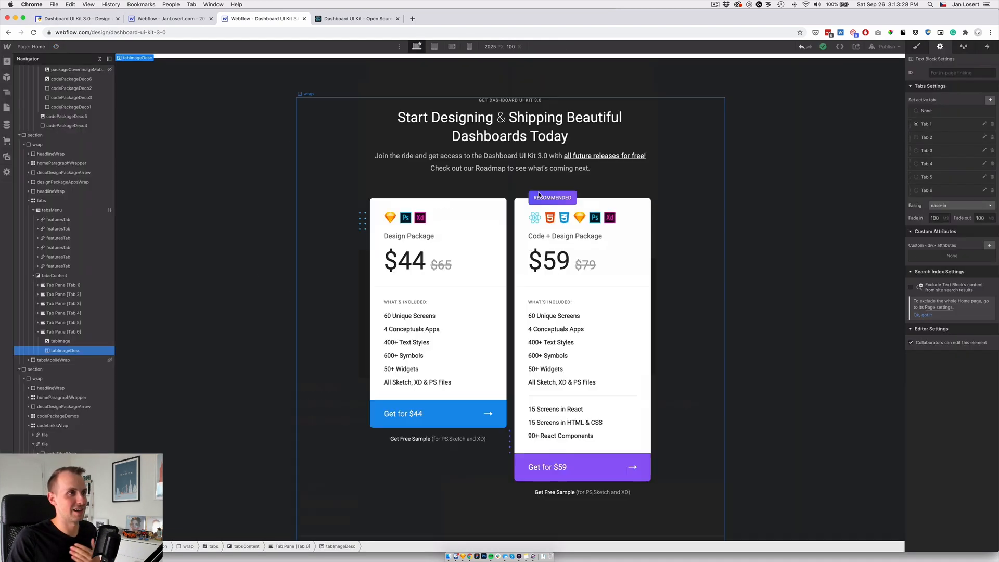
{"action": "scroll", "scroll_direction": "down", "scroll_amount": 3}
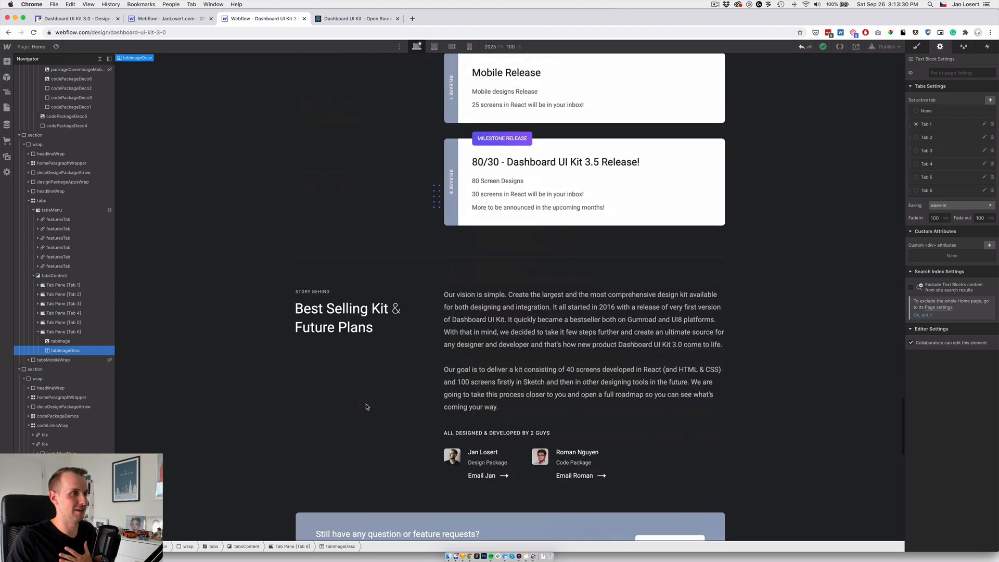
{"action": "scroll", "scroll_direction": "down", "scroll_amount": 3}
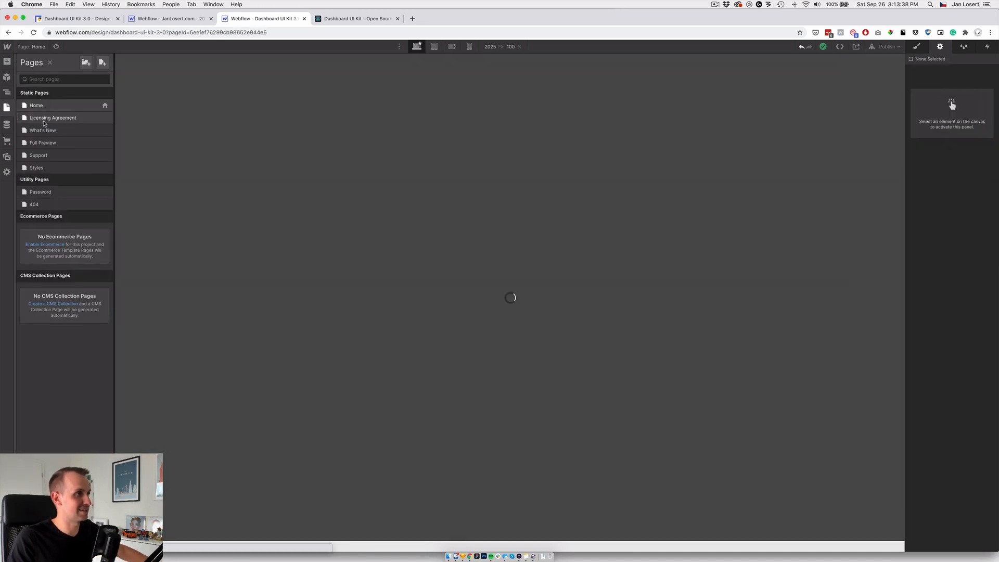
Step: Open the Licensing Agreement page from the Pages panel
{"action": "left_click", "coordinate": [53, 117]}
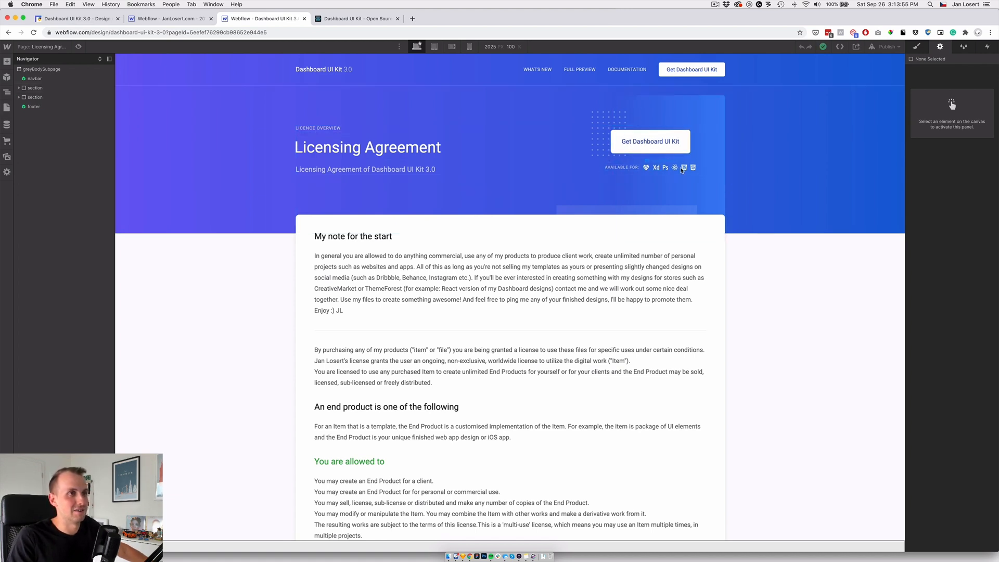
{"action": "mouse_move", "coordinate": [594, 170]}
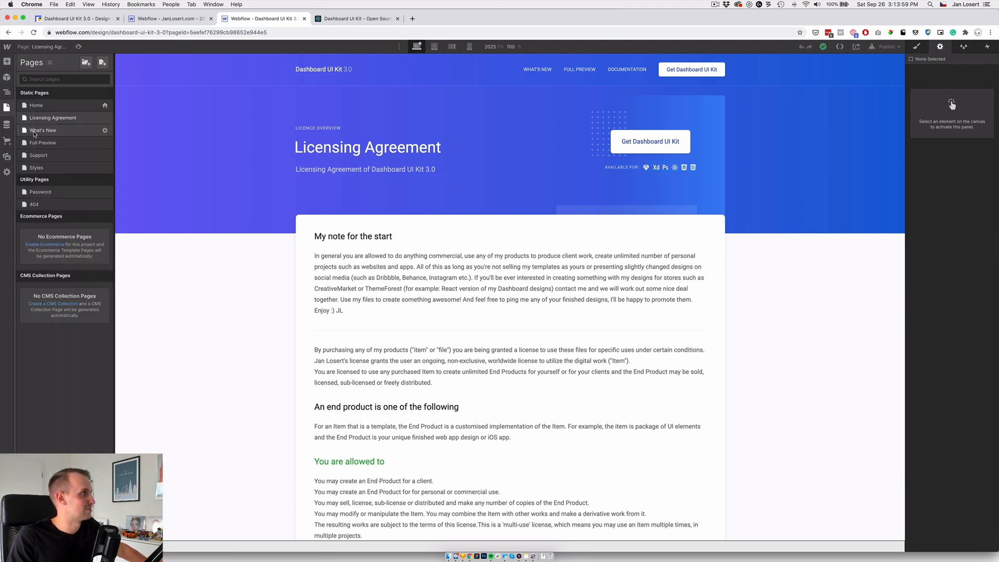
Step: Open the What's New changelog page and scroll through its release notes
{"action": "left_click", "coordinate": [41, 131]}
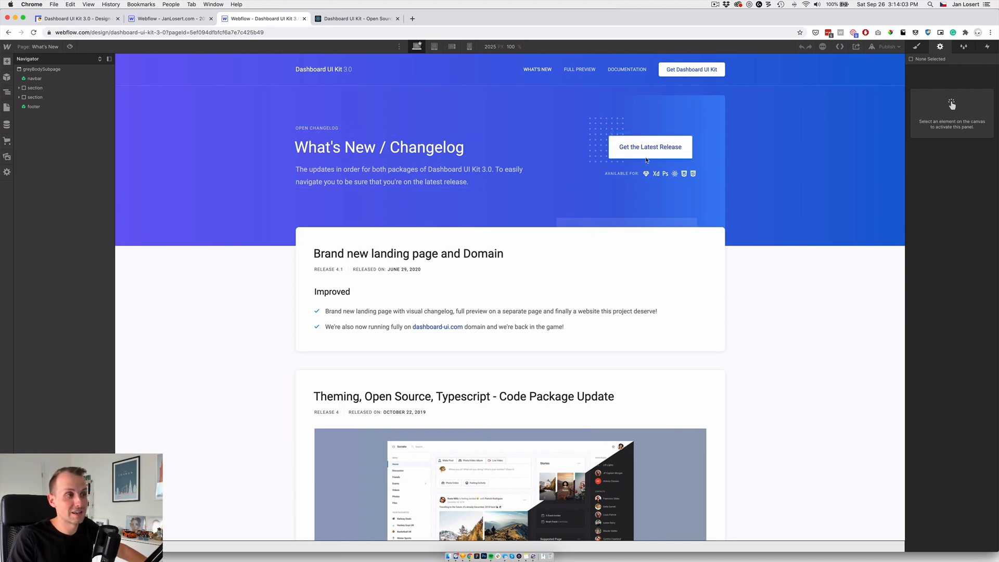
{"action": "mouse_move", "coordinate": [646, 160]}
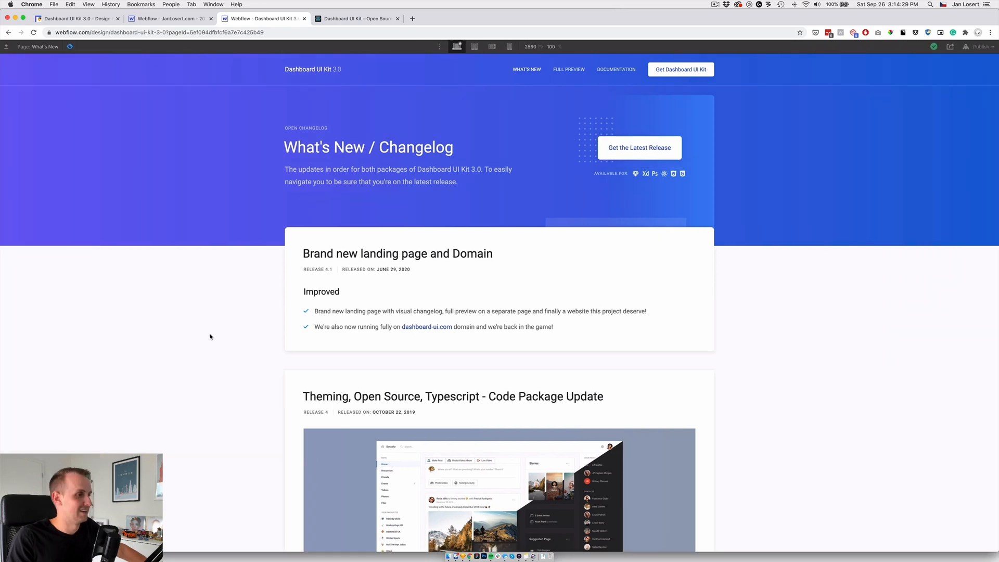
{"action": "scroll", "scroll_direction": "down", "scroll_amount": 3}
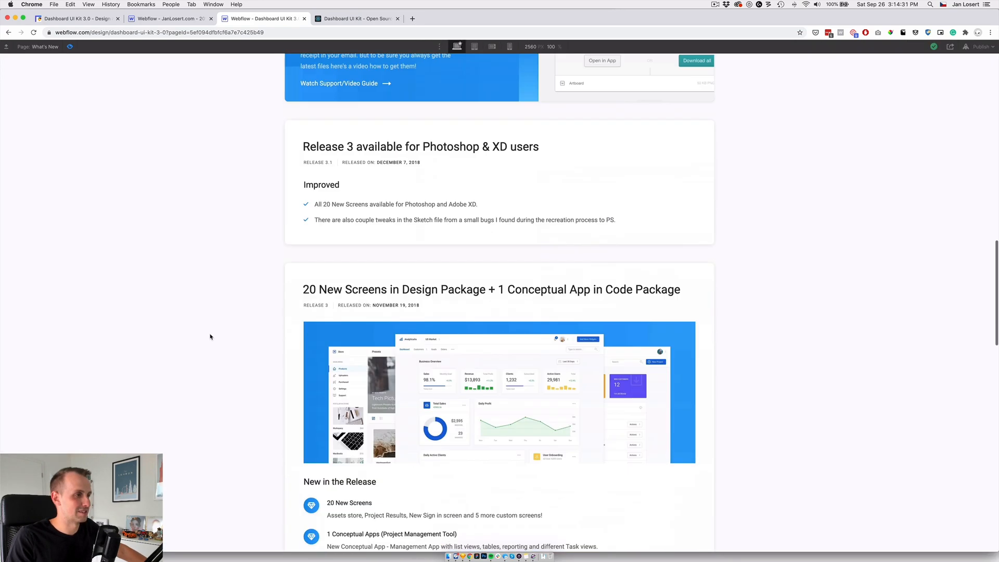
{"action": "scroll", "scroll_direction": "down", "scroll_amount": 3}
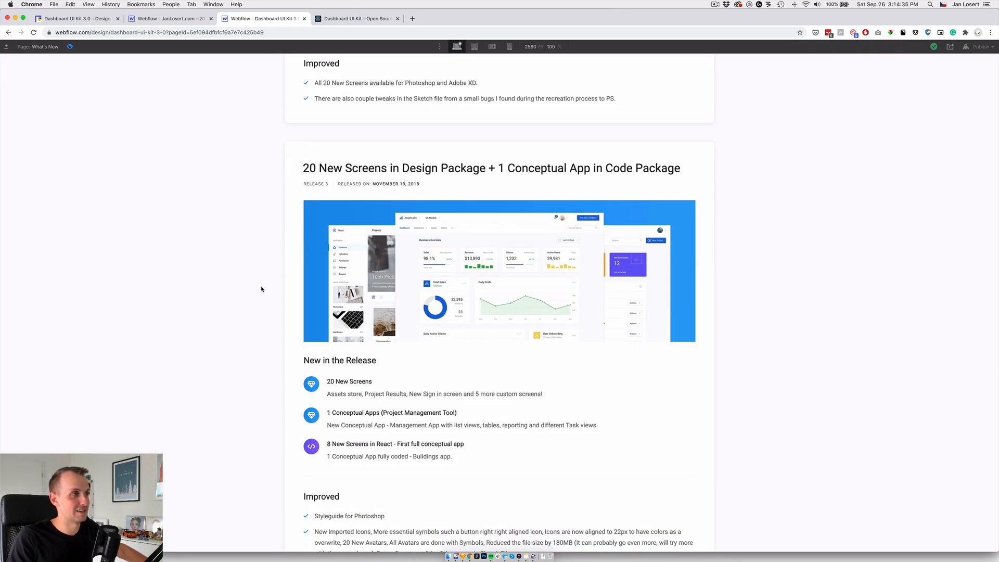
{"action": "scroll", "scroll_direction": "down", "scroll_amount": 3}
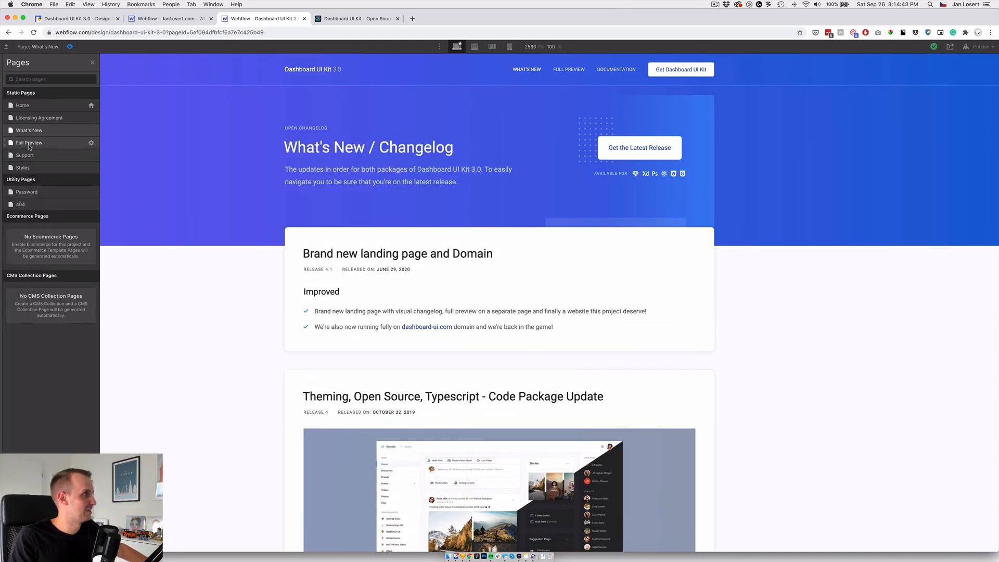
Step: Open the Full Preview page and scroll through its design package screen galleries
{"action": "left_click", "coordinate": [29, 142]}
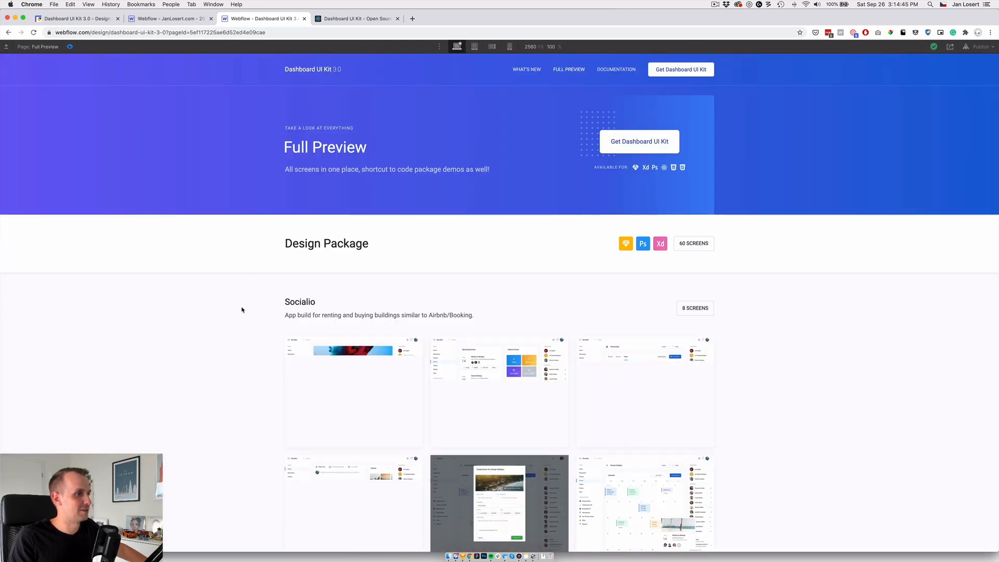
{"action": "scroll", "scroll_direction": "down", "scroll_amount": 3}
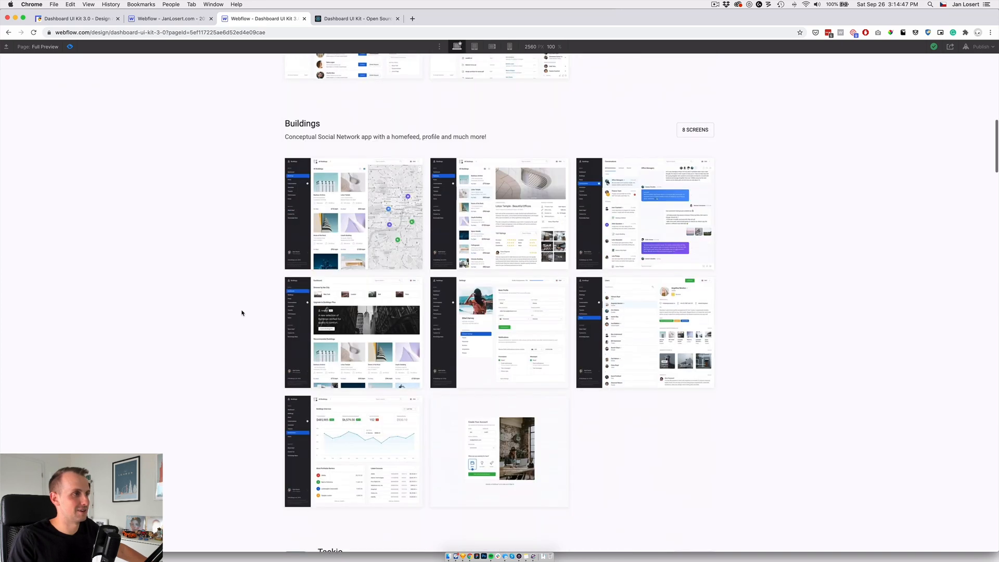
{"action": "scroll", "scroll_direction": "down", "scroll_amount": 3}
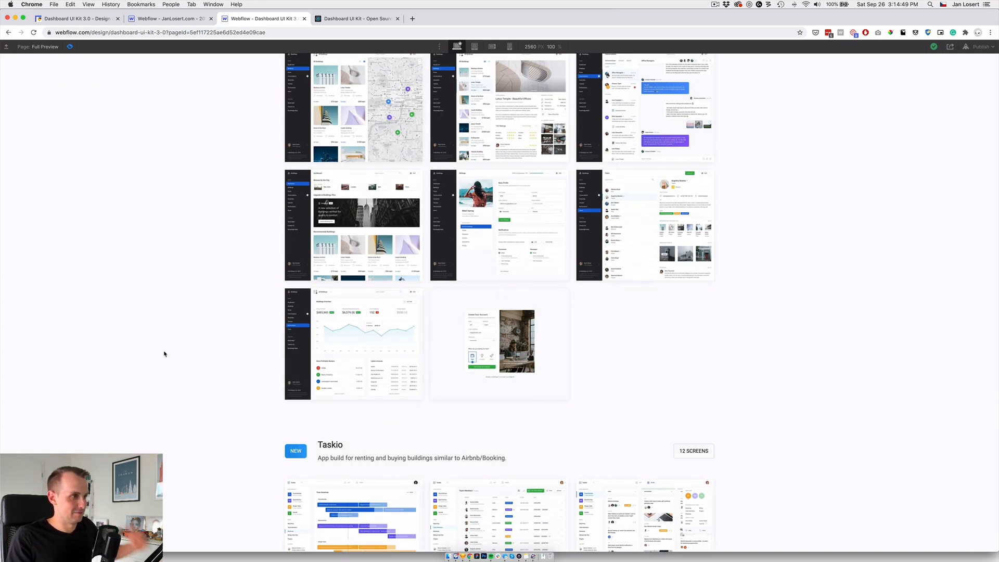
{"action": "scroll", "scroll_direction": "down", "scroll_amount": 3}
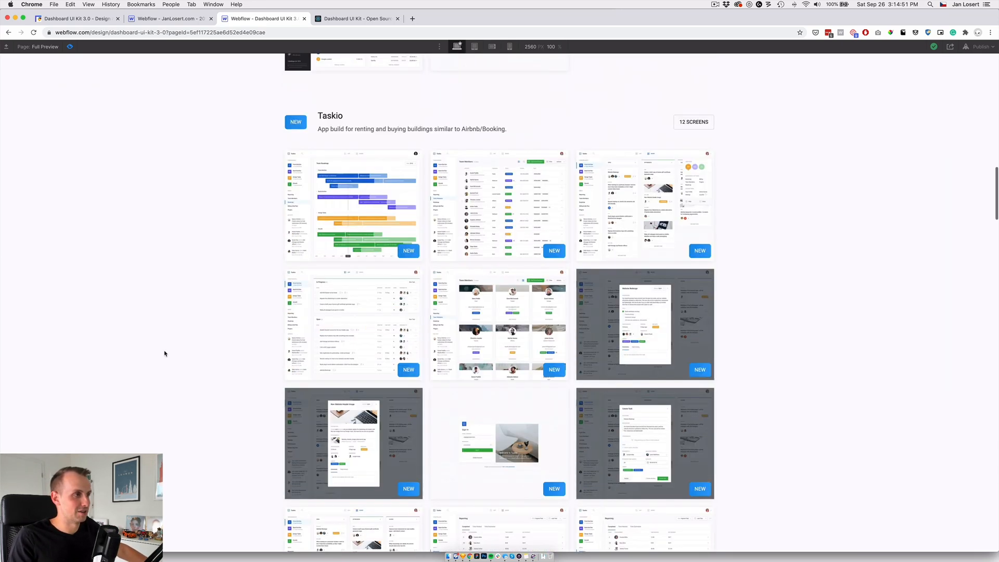
{"action": "scroll", "scroll_direction": "down", "scroll_amount": 3}
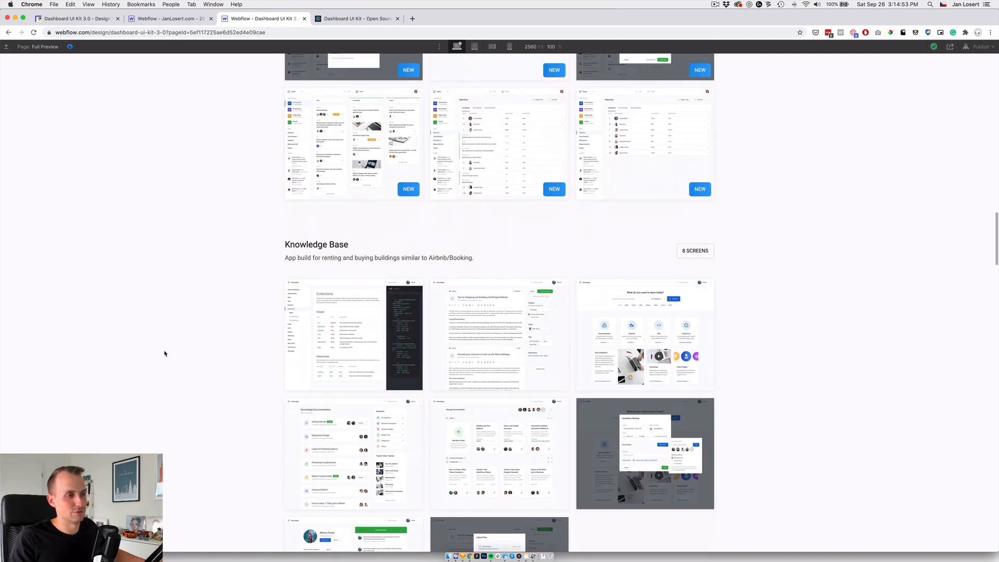
{"action": "scroll", "scroll_direction": "down", "scroll_amount": 3}
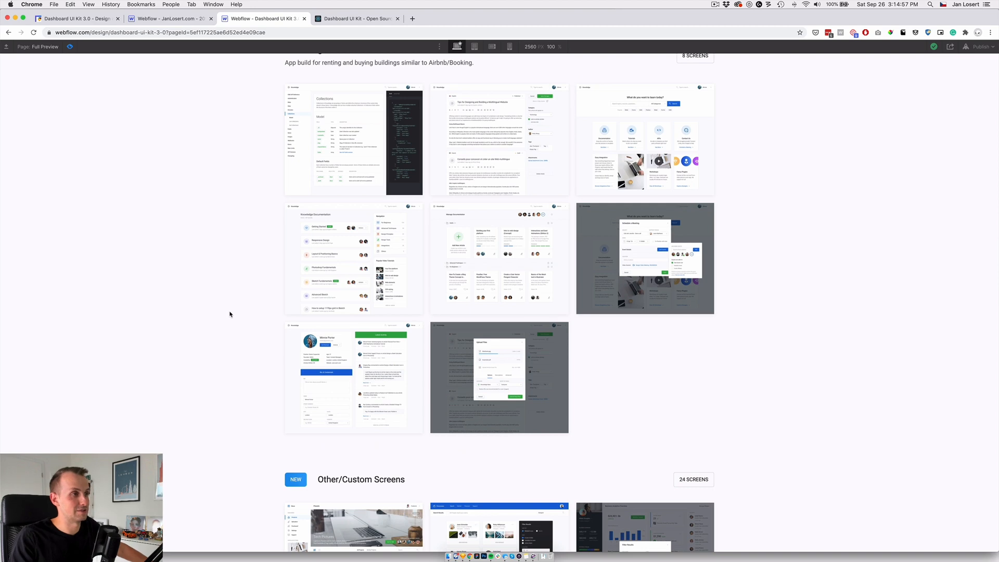
{"action": "scroll", "scroll_direction": "down", "scroll_amount": 3}
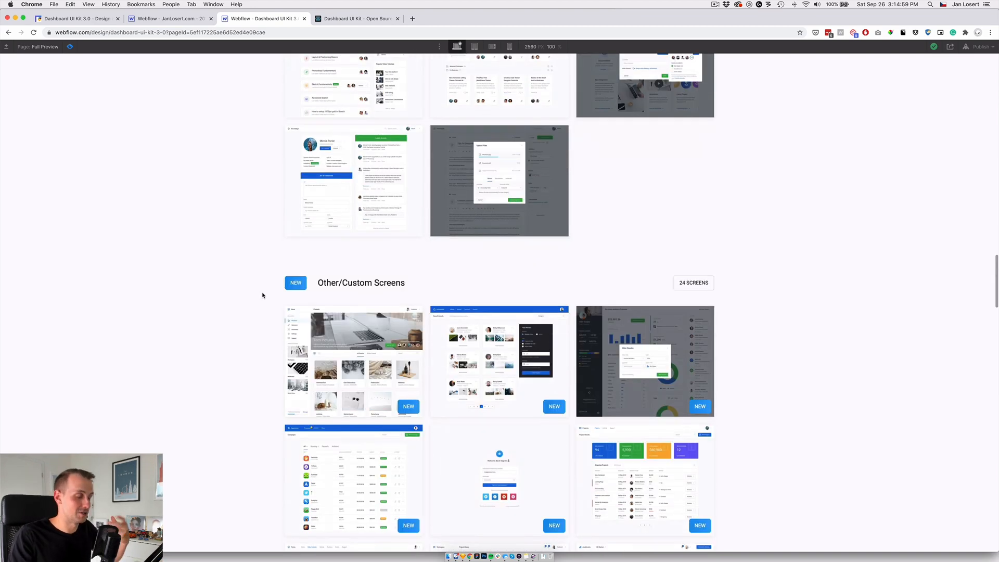
Step: Continue scrolling the Full Preview page down through its Code Package apps
{"action": "scroll", "scroll_direction": "down", "scroll_amount": 3}
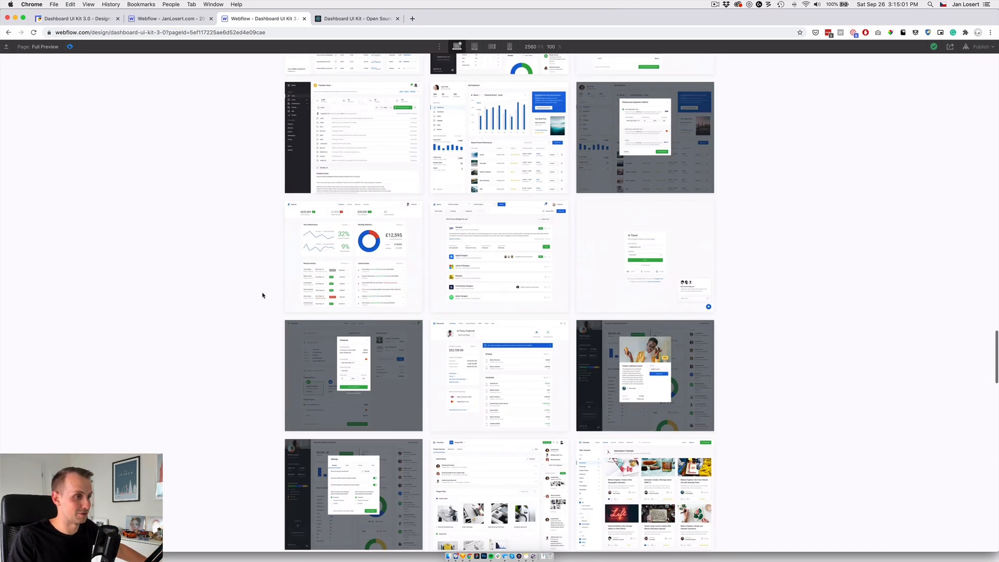
{"action": "scroll", "scroll_direction": "down", "scroll_amount": 3}
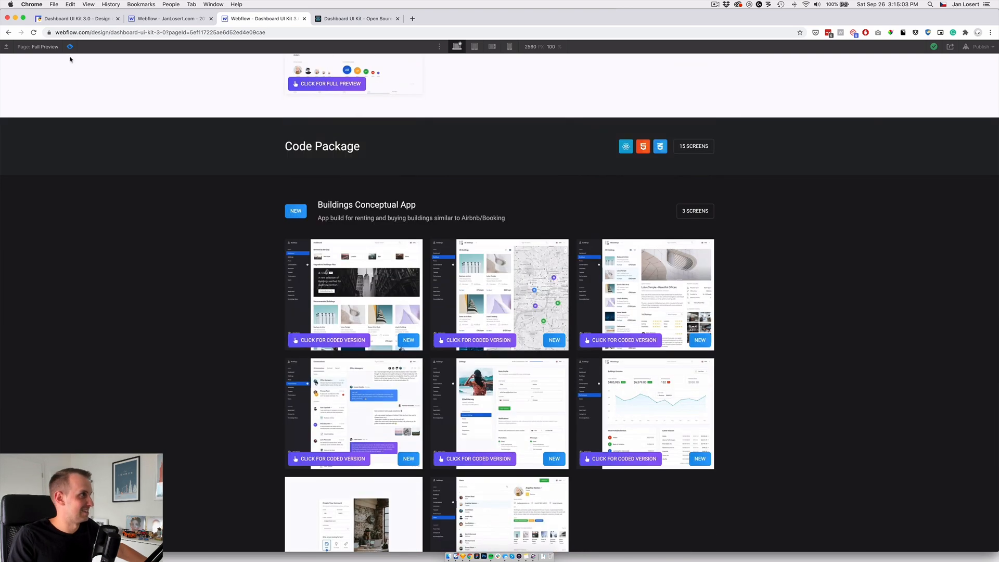
{"action": "scroll", "scroll_direction": "down", "scroll_amount": 3}
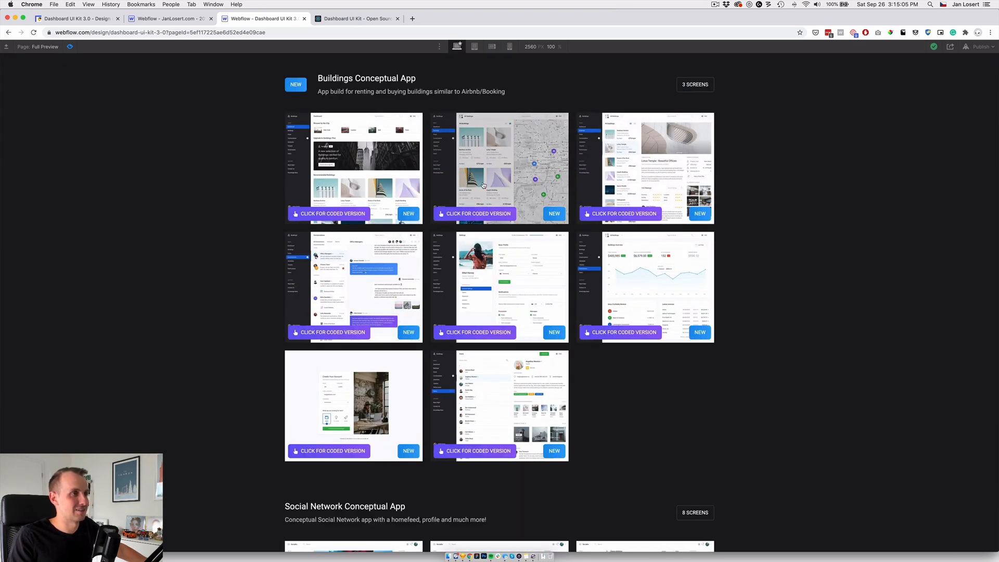
{"action": "mouse_move", "coordinate": [686, 283]}
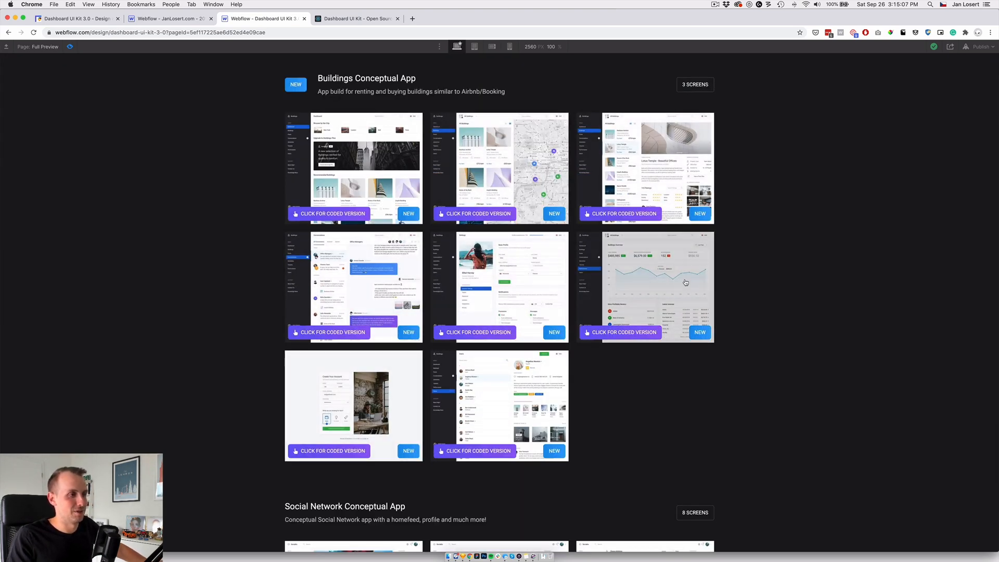
{"action": "scroll", "scroll_direction": "down", "scroll_amount": 3}
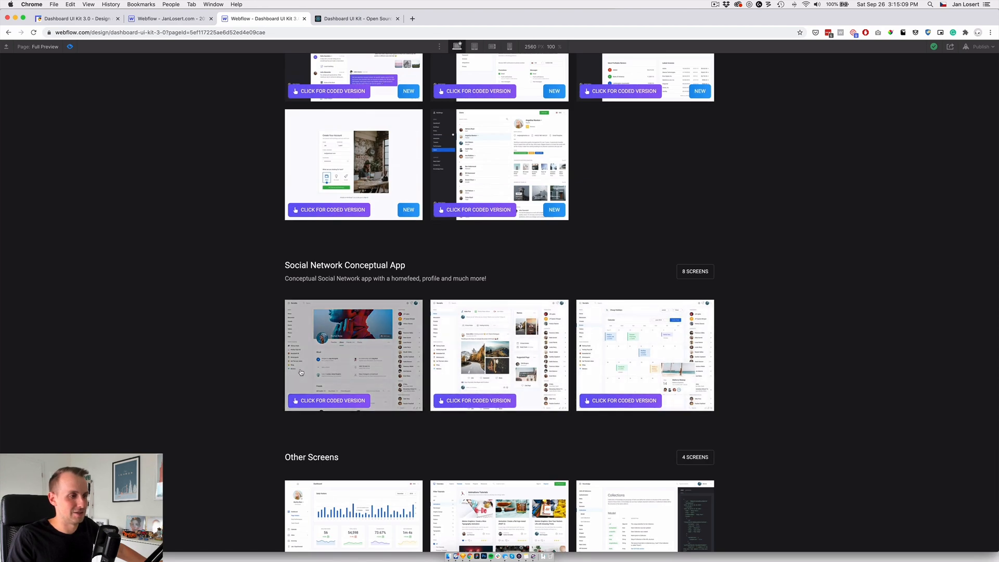
{"action": "scroll", "scroll_direction": "down", "scroll_amount": 3}
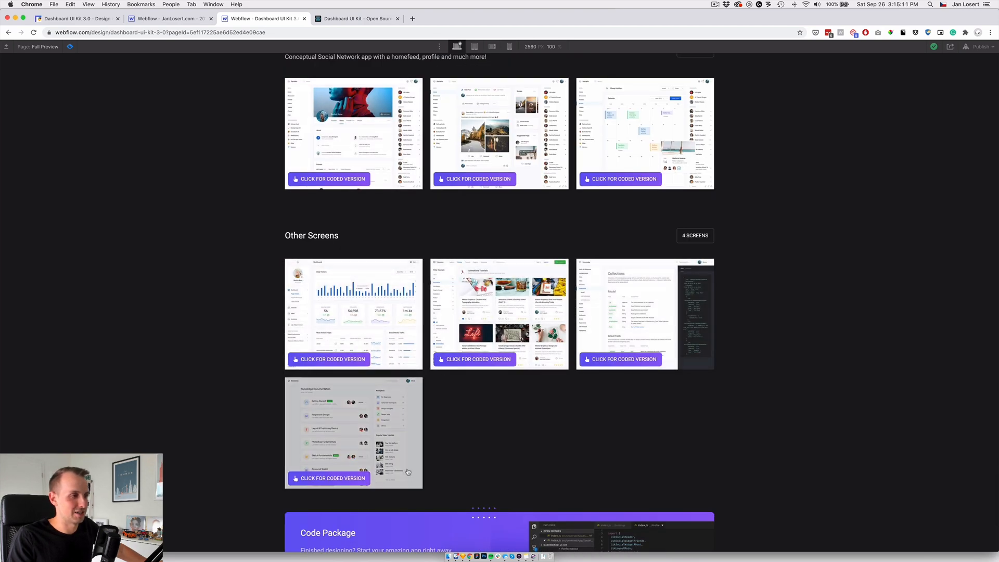
{"action": "scroll", "scroll_direction": "down", "scroll_amount": 3}
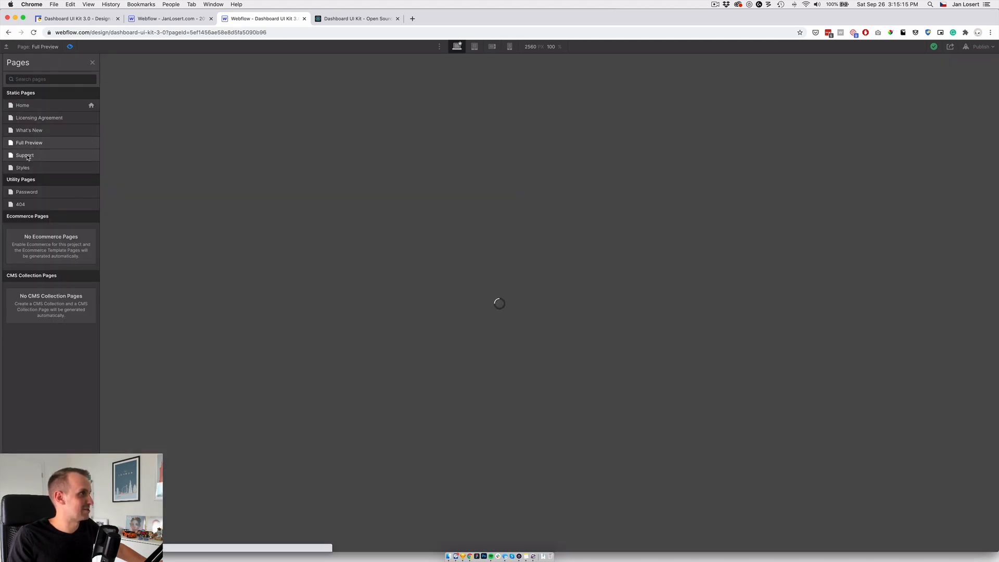
Step: Review the Support (WIP) page down to its FAQ and footer, then show the site's page list
{"action": "left_click", "coordinate": [25, 155]}
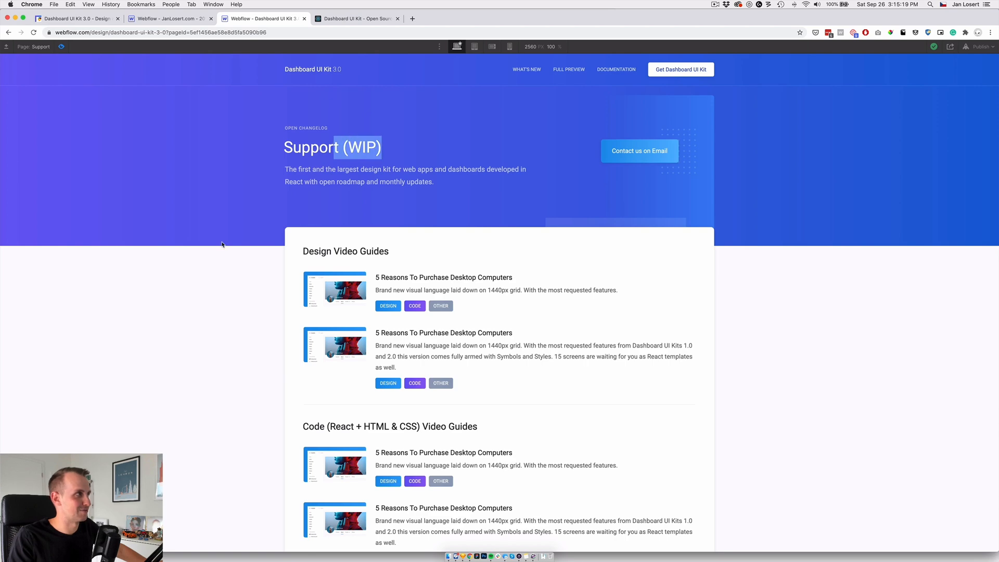
{"action": "scroll", "scroll_direction": "down", "scroll_amount": 3}
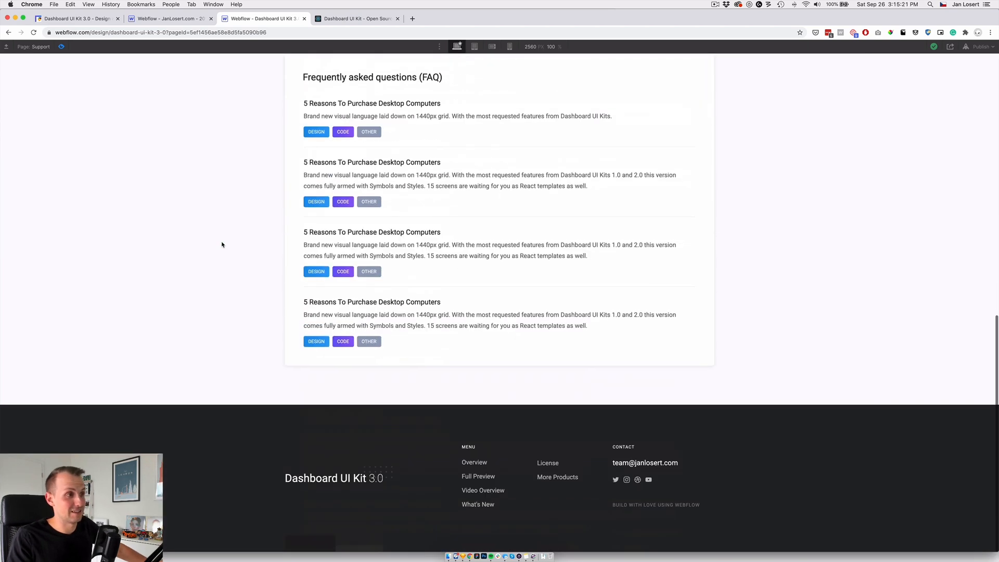
{"action": "scroll", "scroll_direction": "up", "scroll_amount": 3}
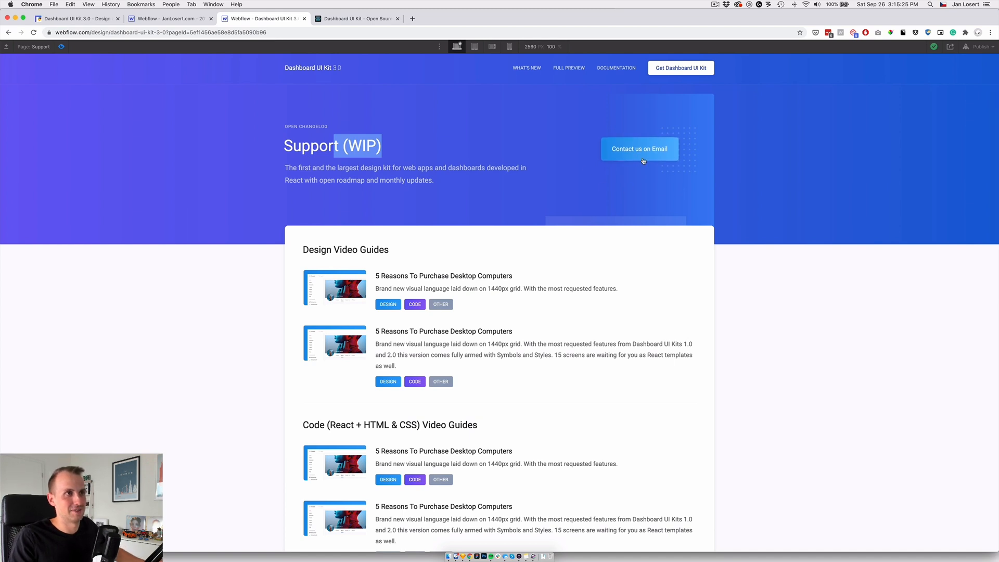
{"action": "mouse_move", "coordinate": [493, 207]}
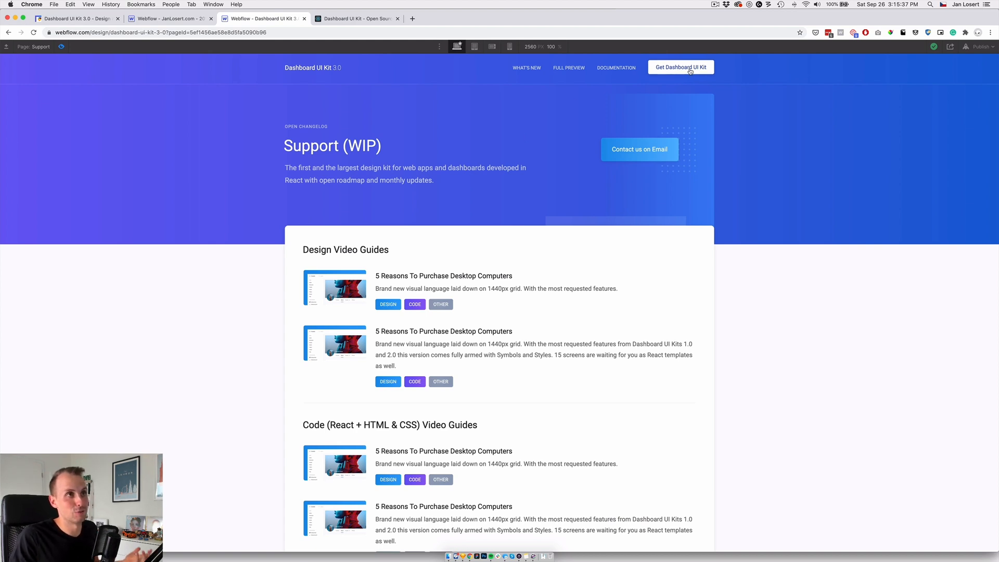
{"action": "mouse_move", "coordinate": [426, 211]}
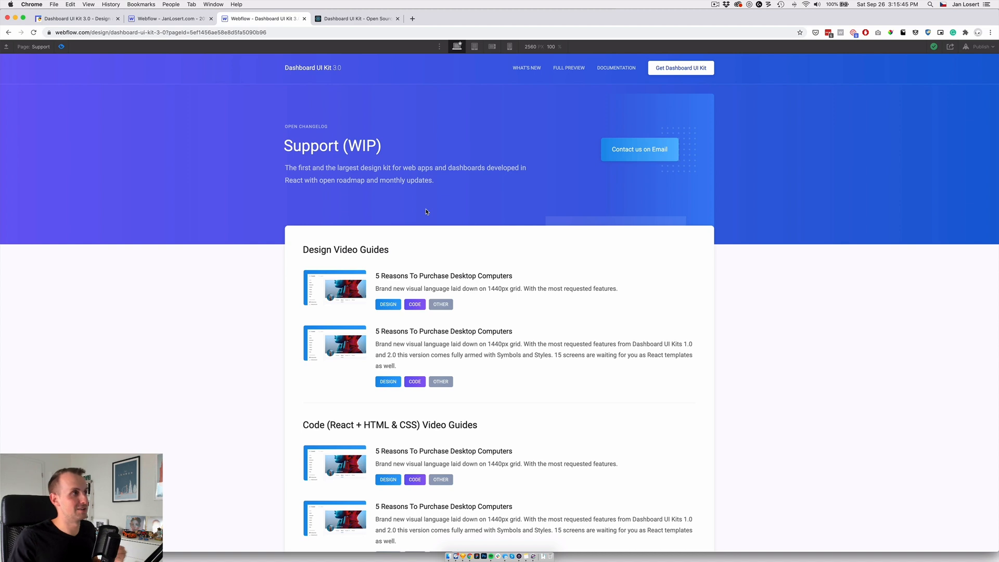
{"action": "left_click", "coordinate": [6, 46]}
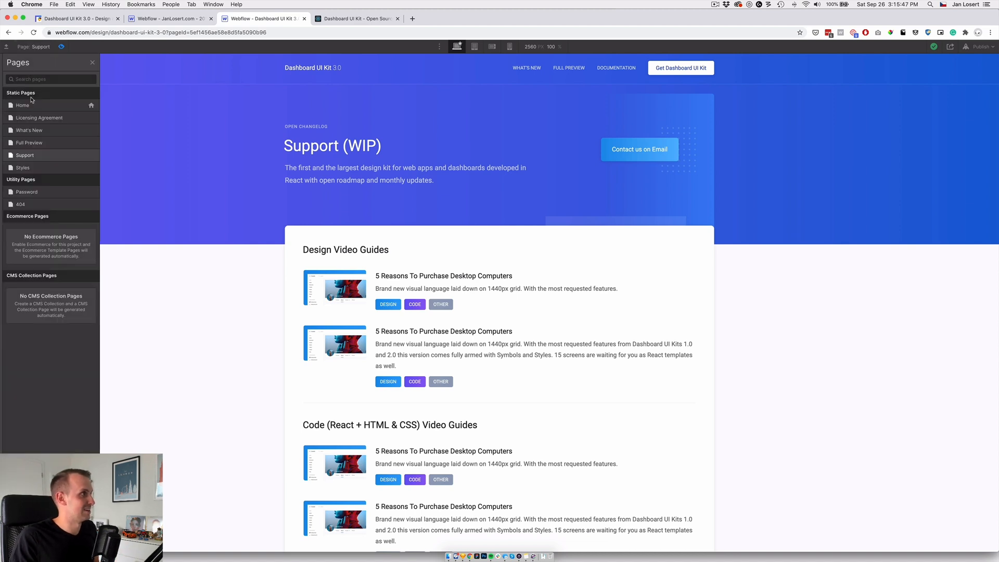
Step: Return to the Home page and open the changelog via the Latest Update banner's View Update link
{"action": "left_click", "coordinate": [23, 106]}
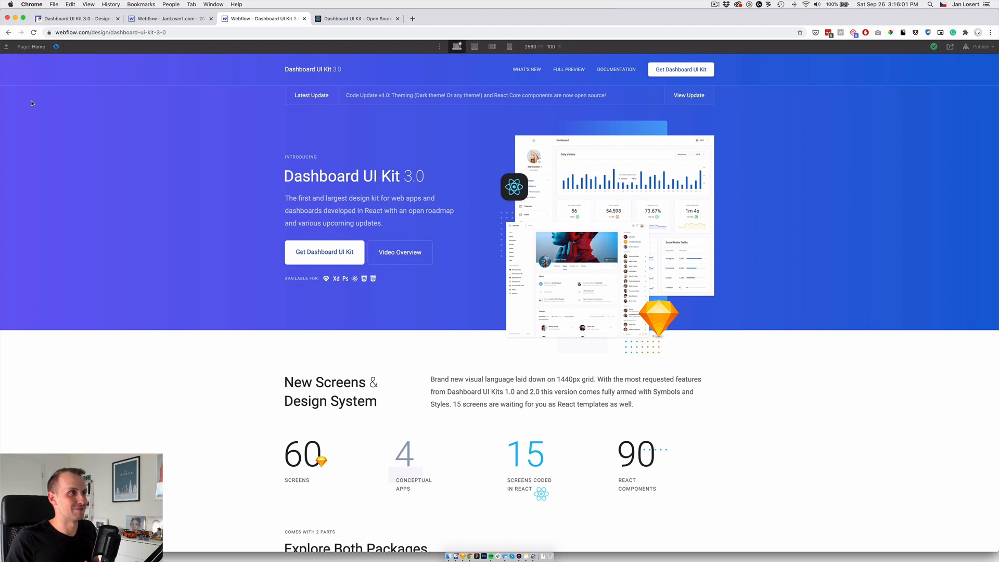
{"action": "mouse_move", "coordinate": [305, 95]}
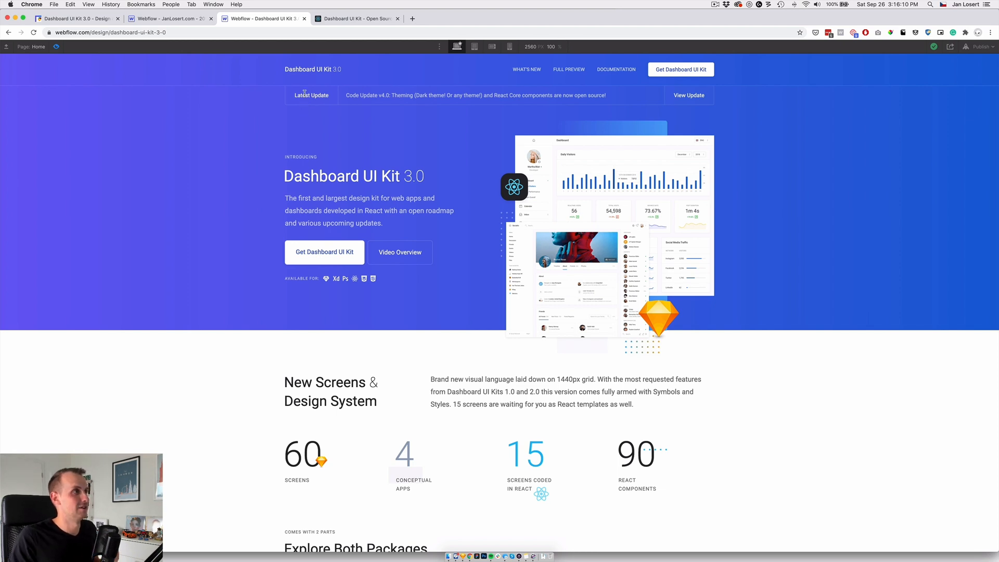
{"action": "mouse_move", "coordinate": [353, 102]}
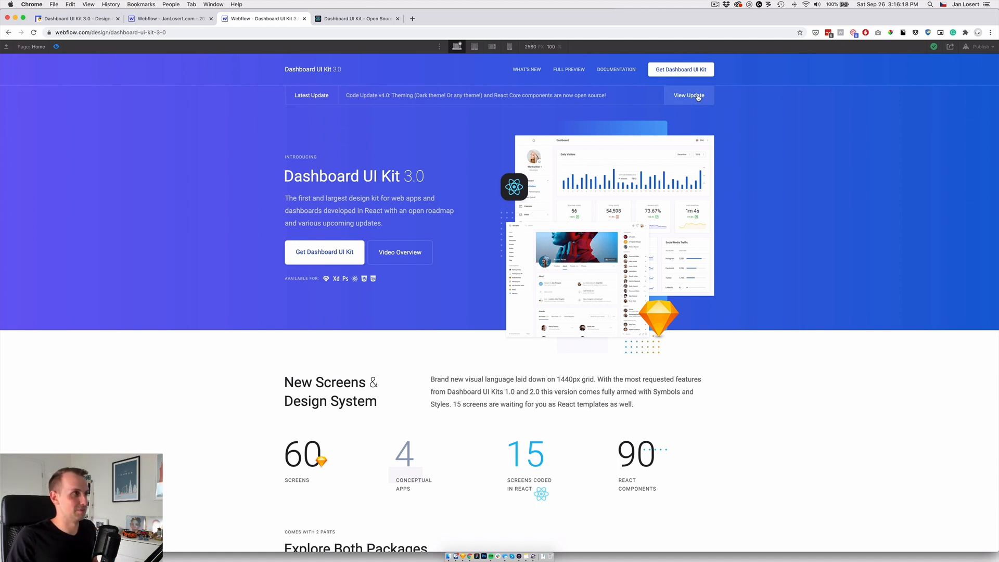
{"action": "left_click", "coordinate": [527, 69]}
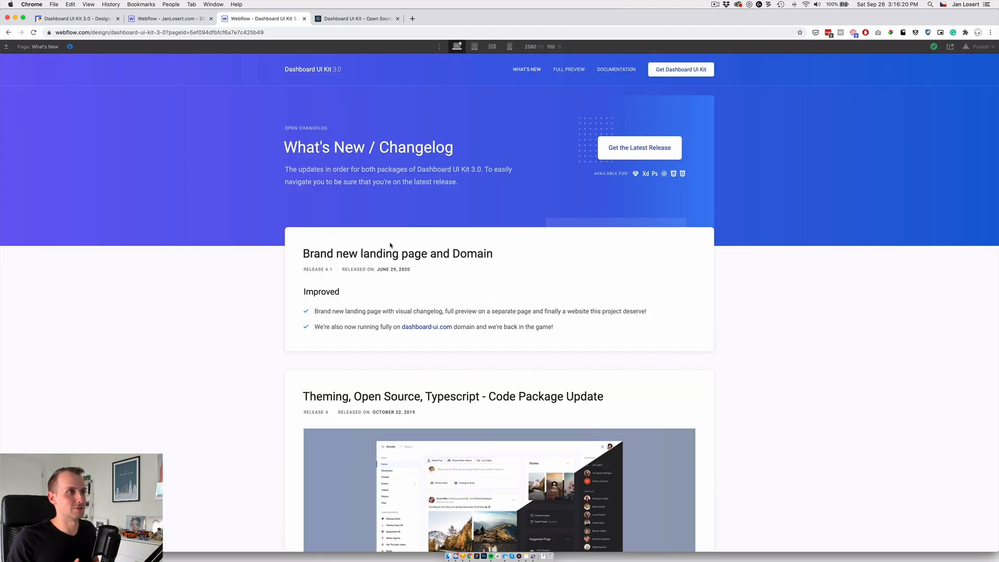